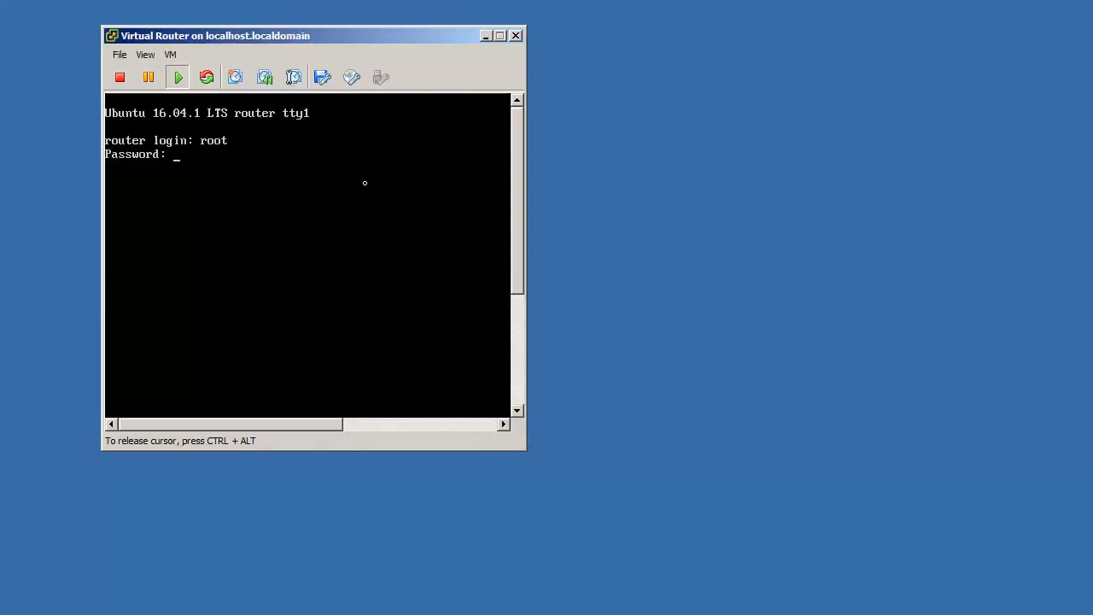
Log in as vlad at the console and become root with sudo su.
{"action": "type", "text": "vlad"}
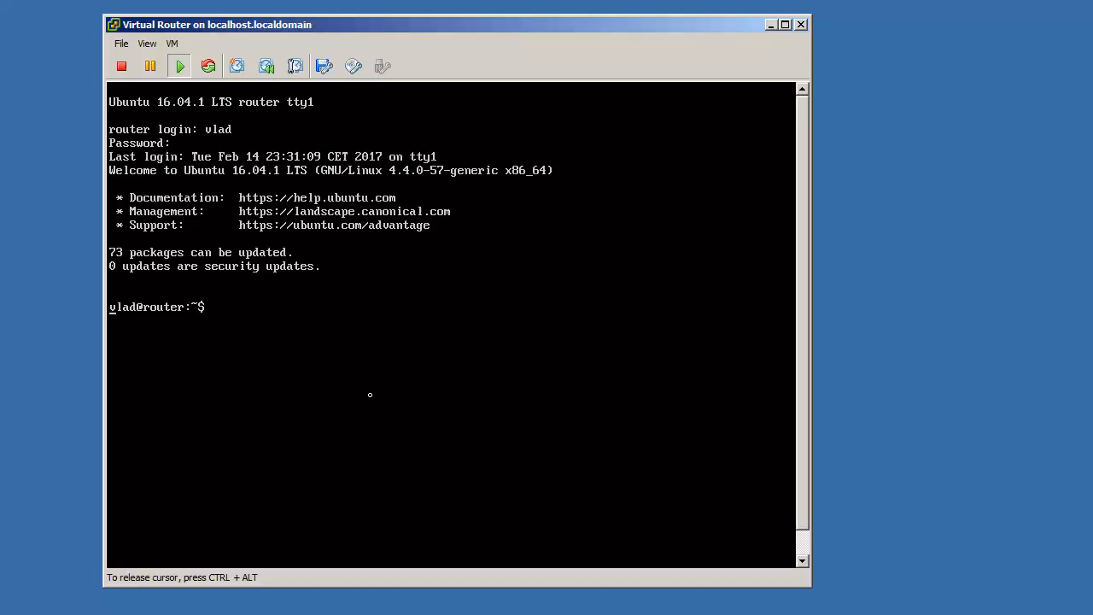
{"action": "key", "text": "ctrl+c"}
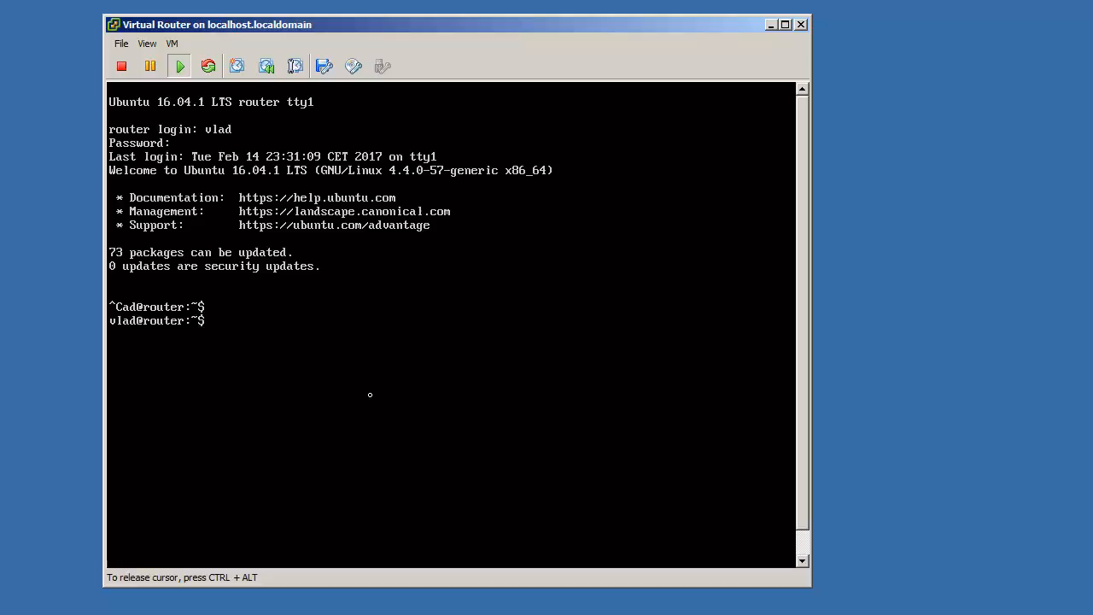
{"action": "type", "text": "sudo su"}
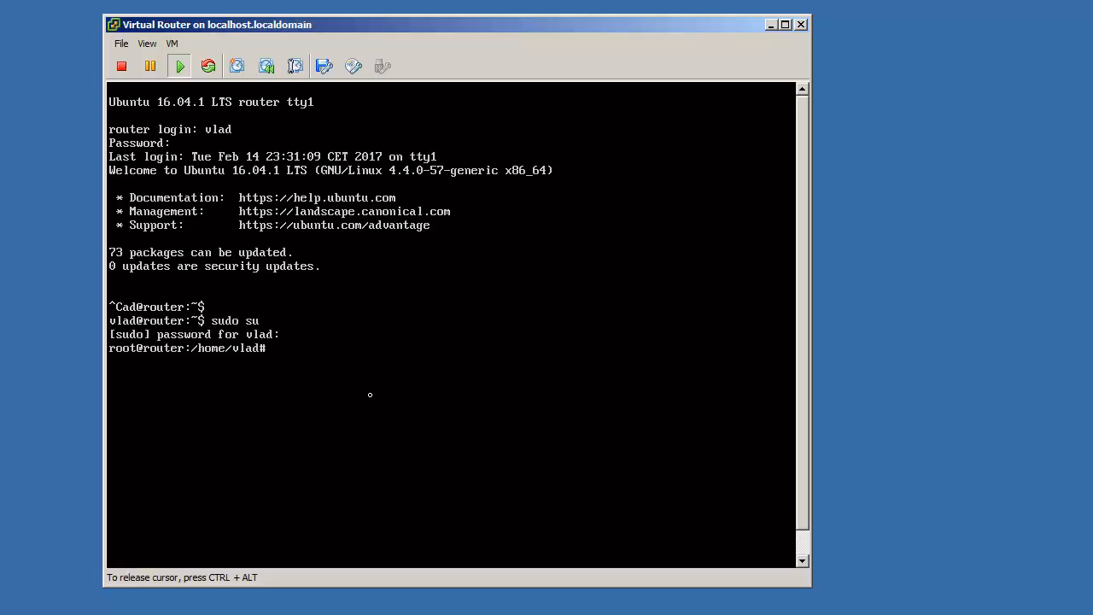
Start apt-get install ntp, interrupt it, then ping 8.8.8.8, which reports host unreachable.
{"action": "type", "text": "apt-"}
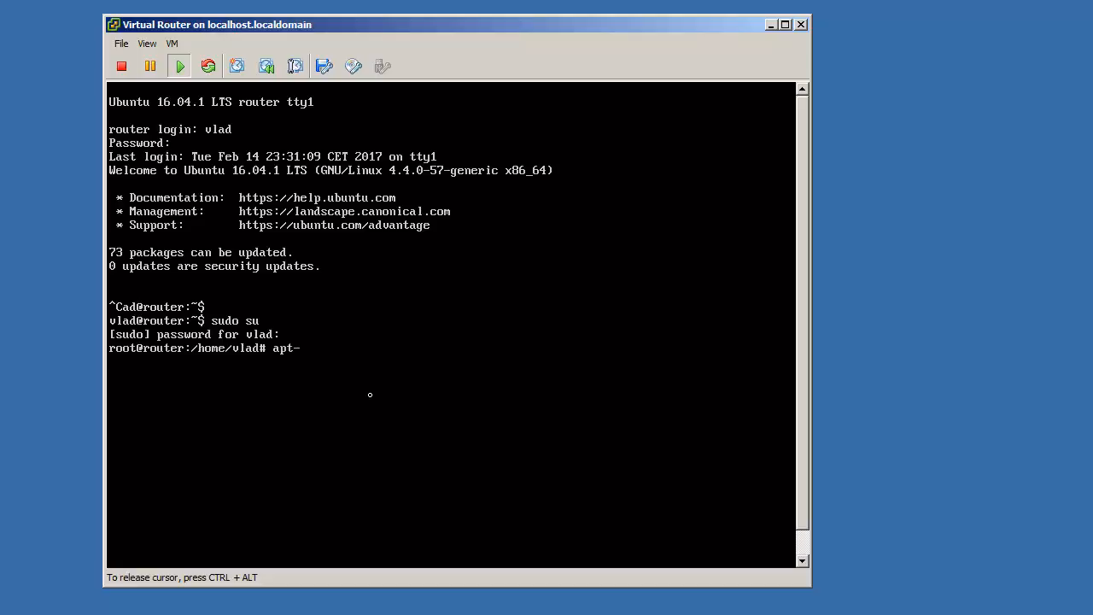
{"action": "type", "text": "get intas"}
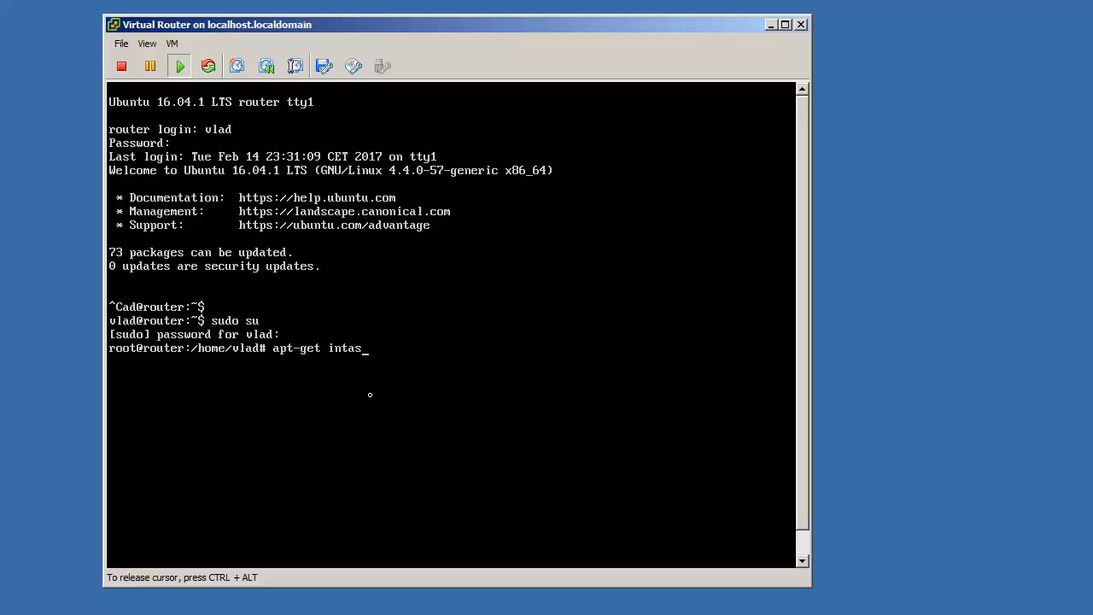
{"action": "type", "text": "install ntp"}
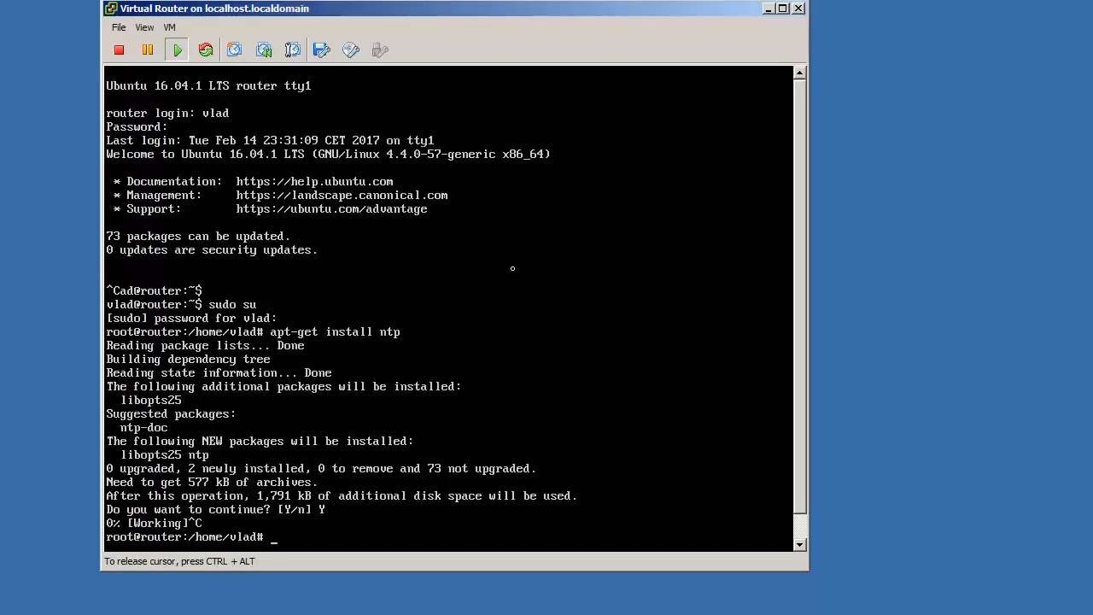
{"action": "type", "text": "ping 8.8.8.8"}
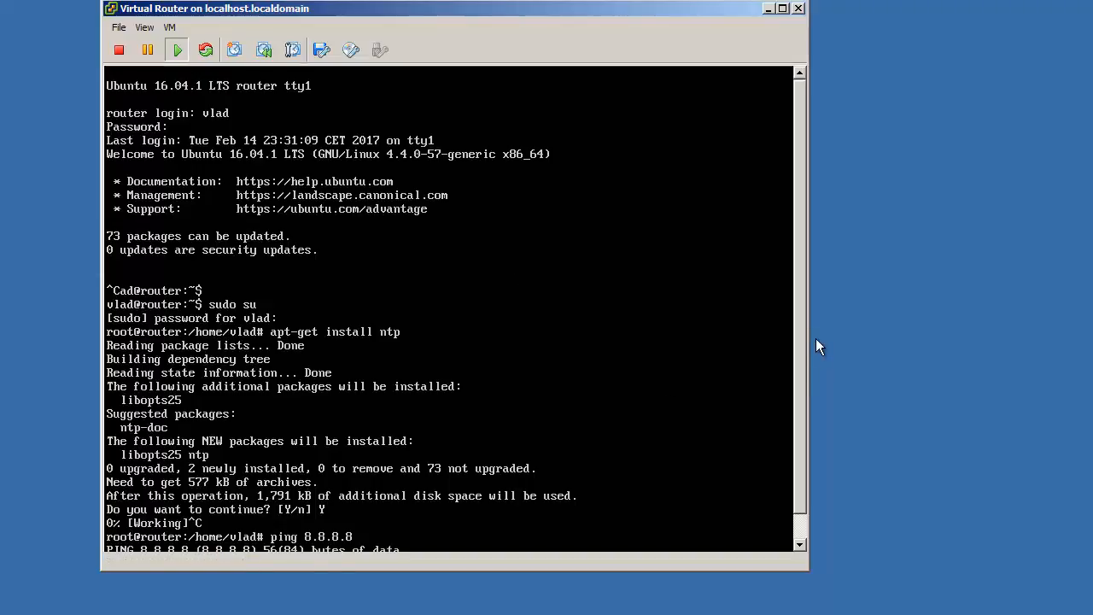
{"action": "scroll", "scroll_direction": "down", "scroll_amount": 3}
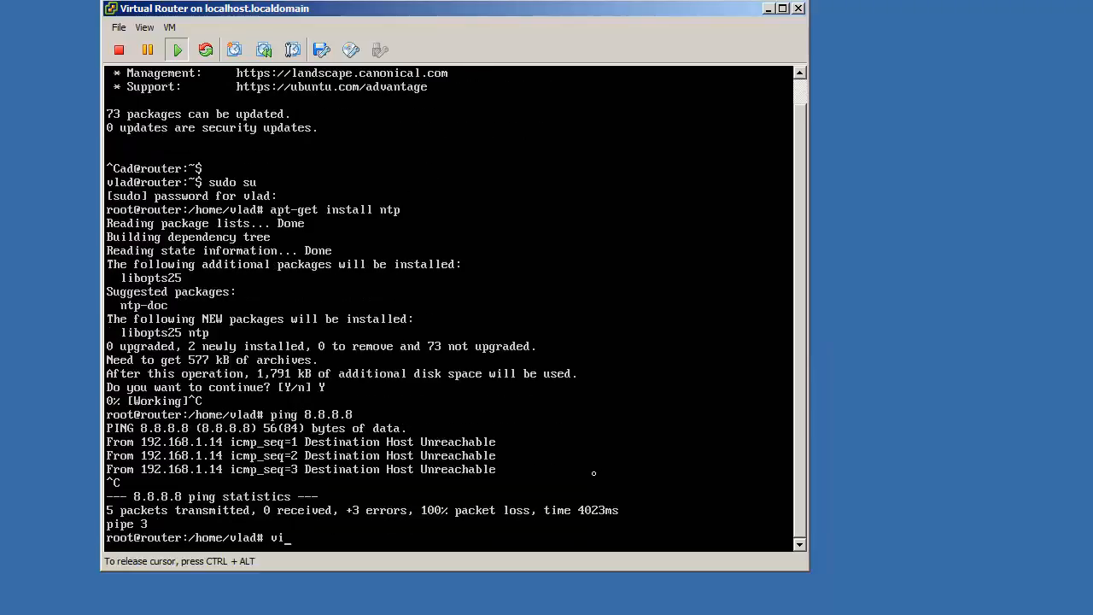
Edit /etc/network/interfaces in vi and enter insert mode.
{"action": "type", "text": "/etc/n"}
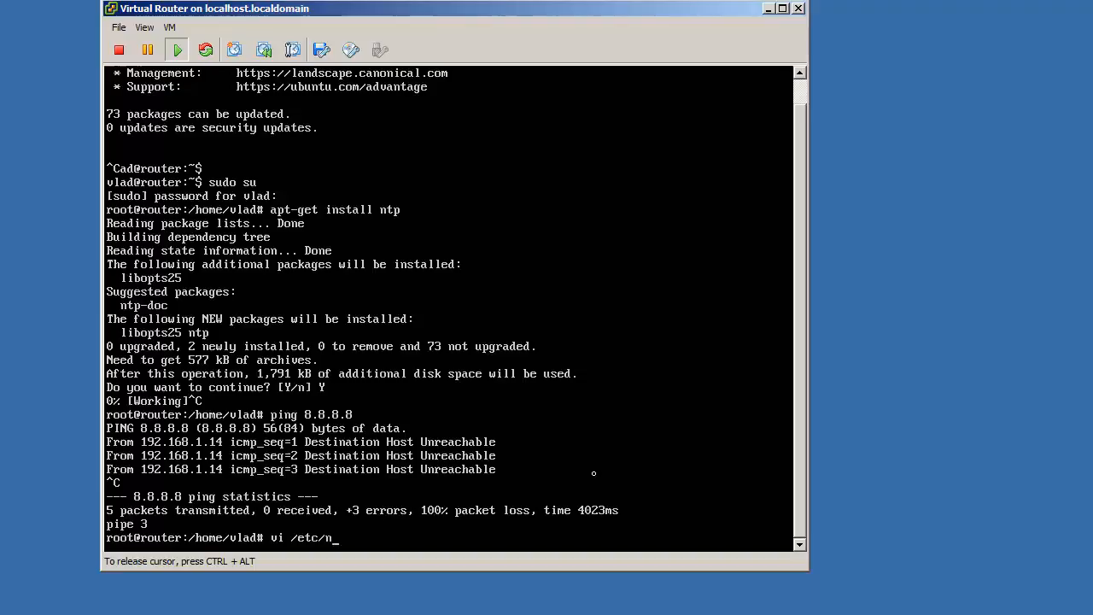
{"action": "type", "text": "etwork/io"}
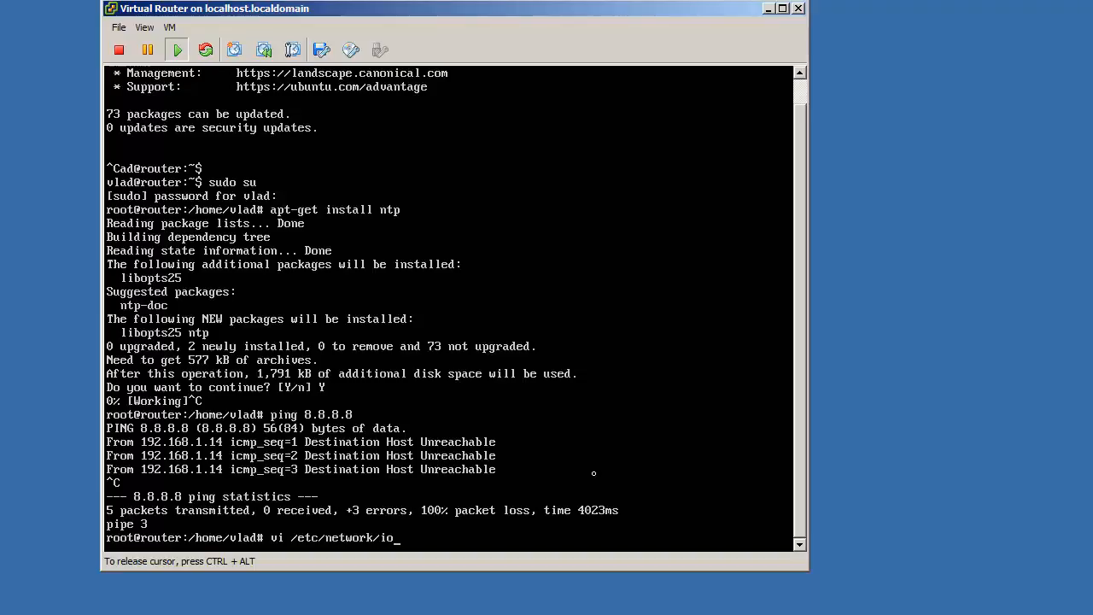
{"action": "key", "text": "Return"}
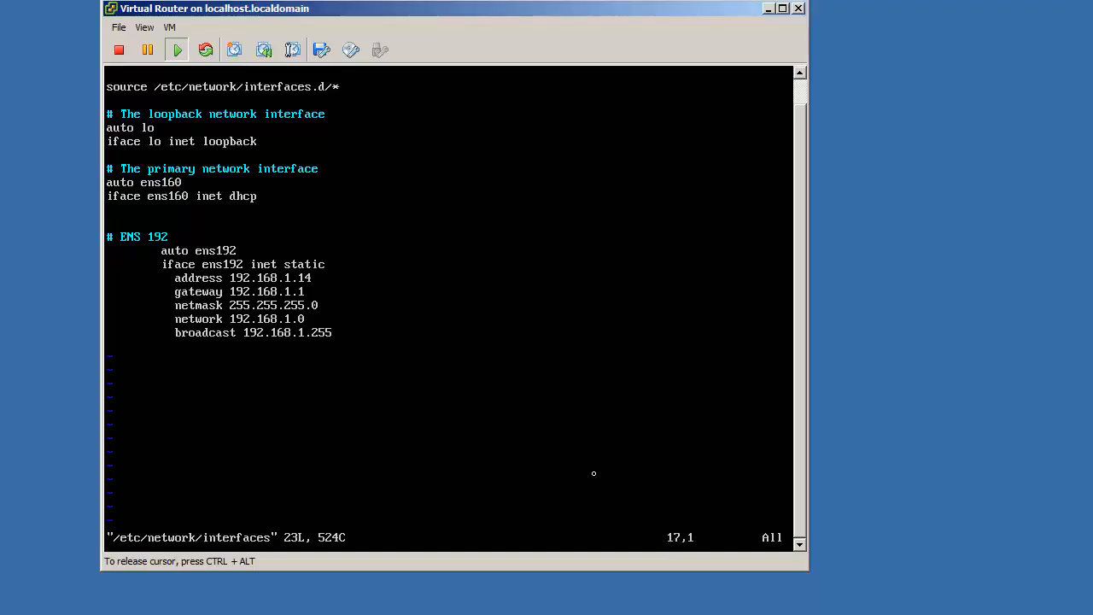
{"action": "key", "text": "i"}
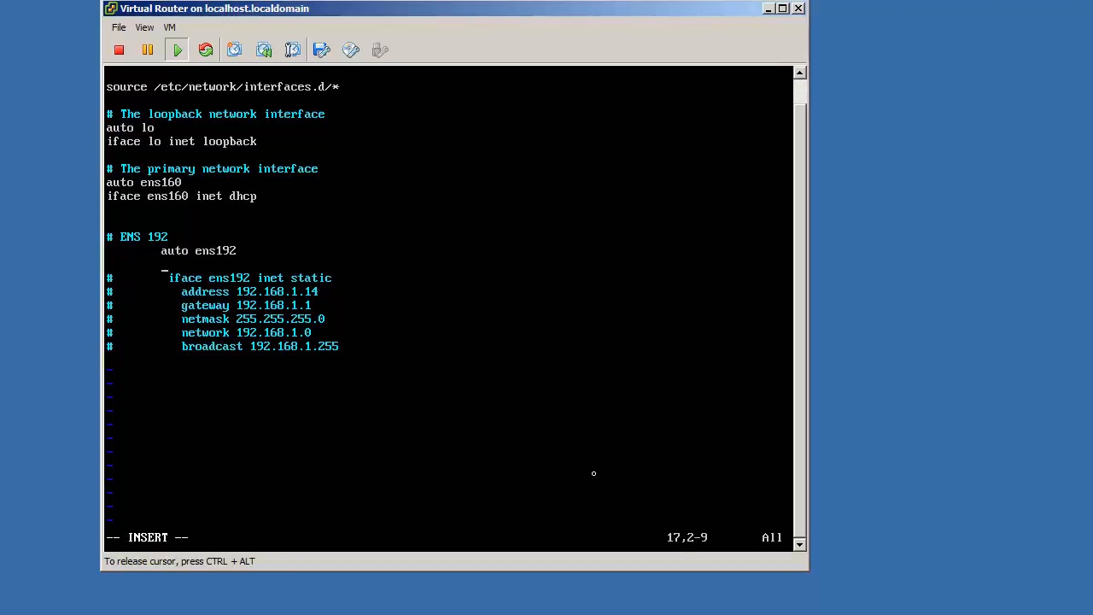
Replace the static ens192 block with 'iface ens192 inet dhcp', save, and restart networking.
{"action": "type", "text": "iface e"}
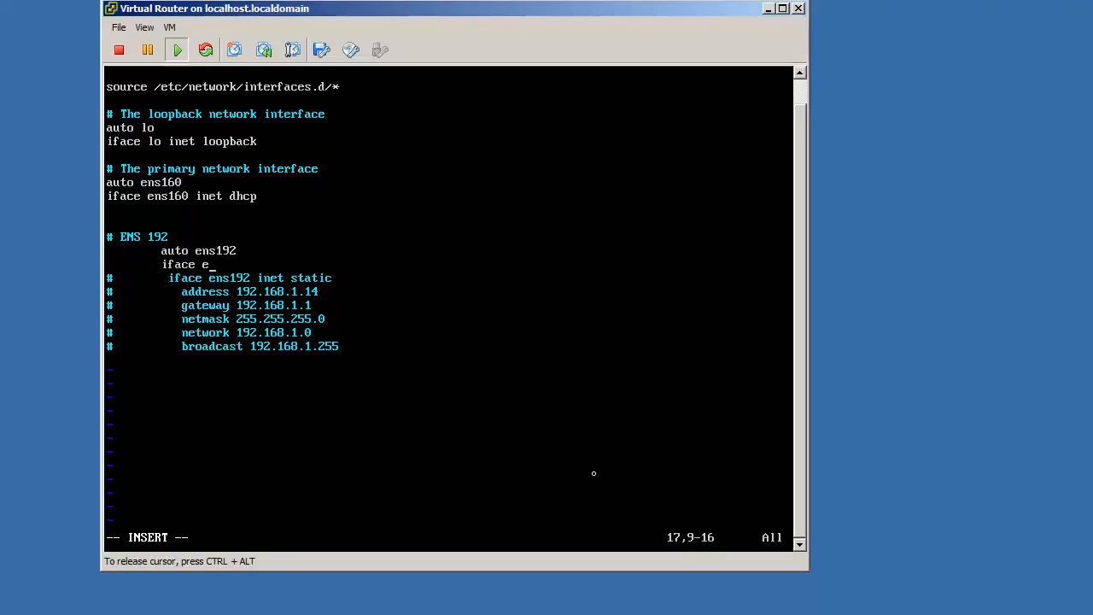
{"action": "type", "text": "ns"}
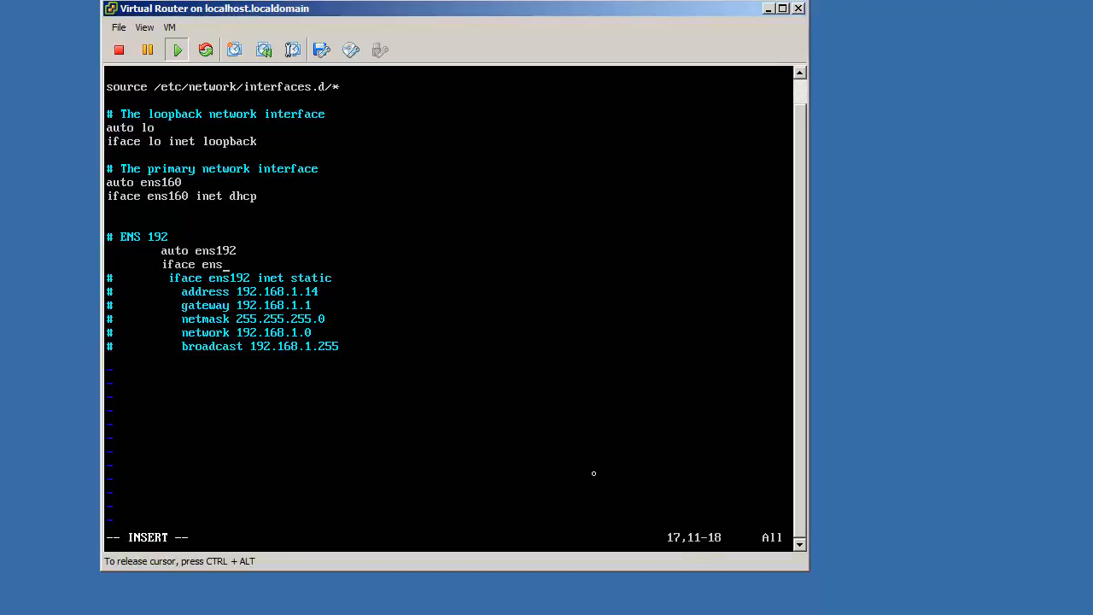
{"action": "type", "text": "192"}
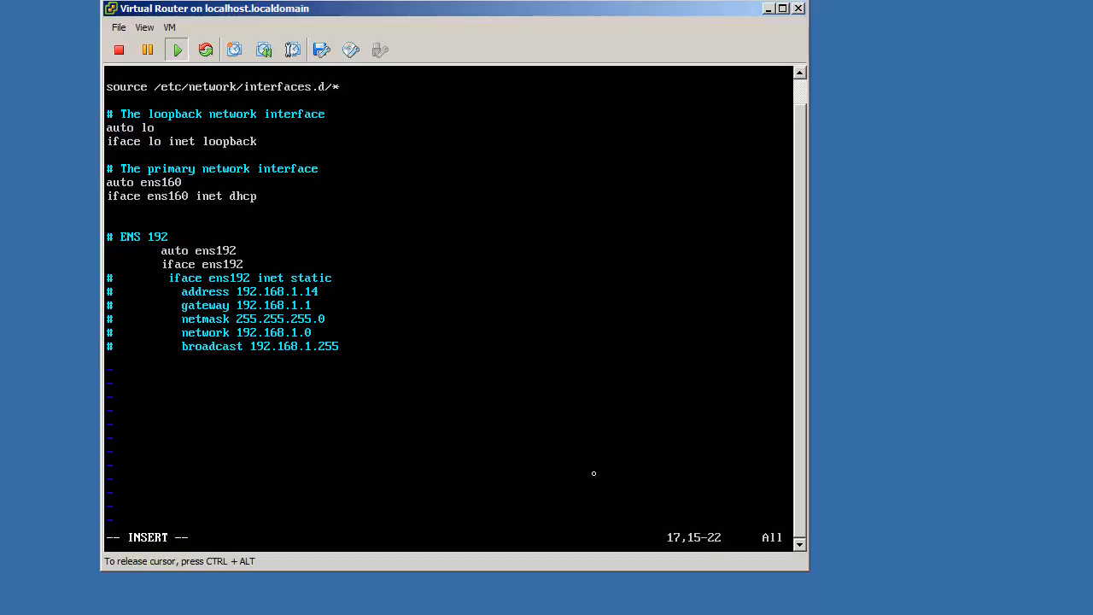
{"action": "type", "text": "dhcp"}
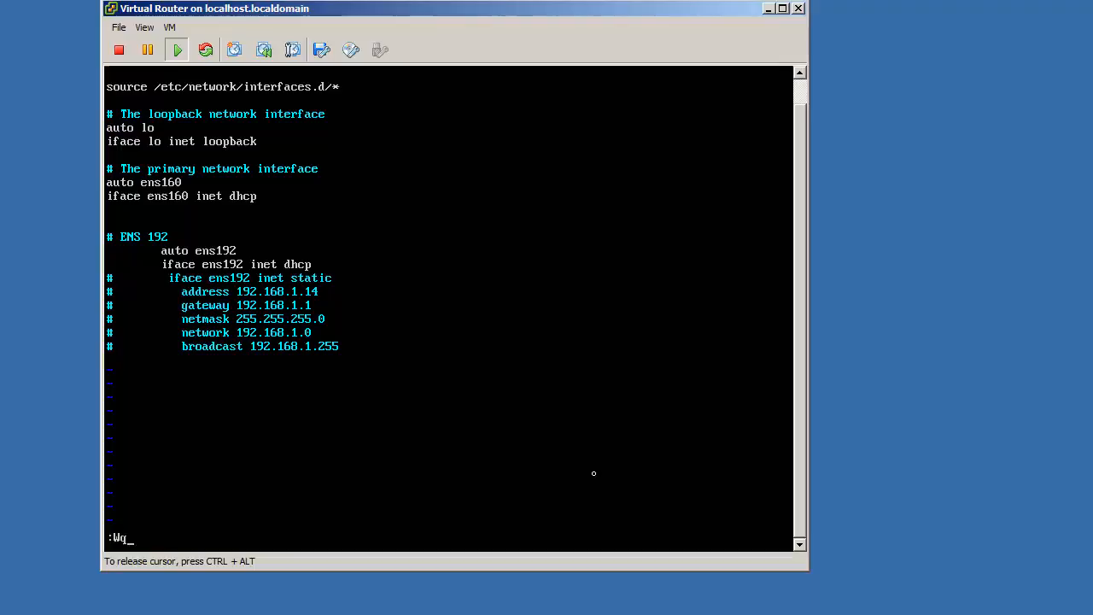
{"action": "key", "text": "BackSpace"}
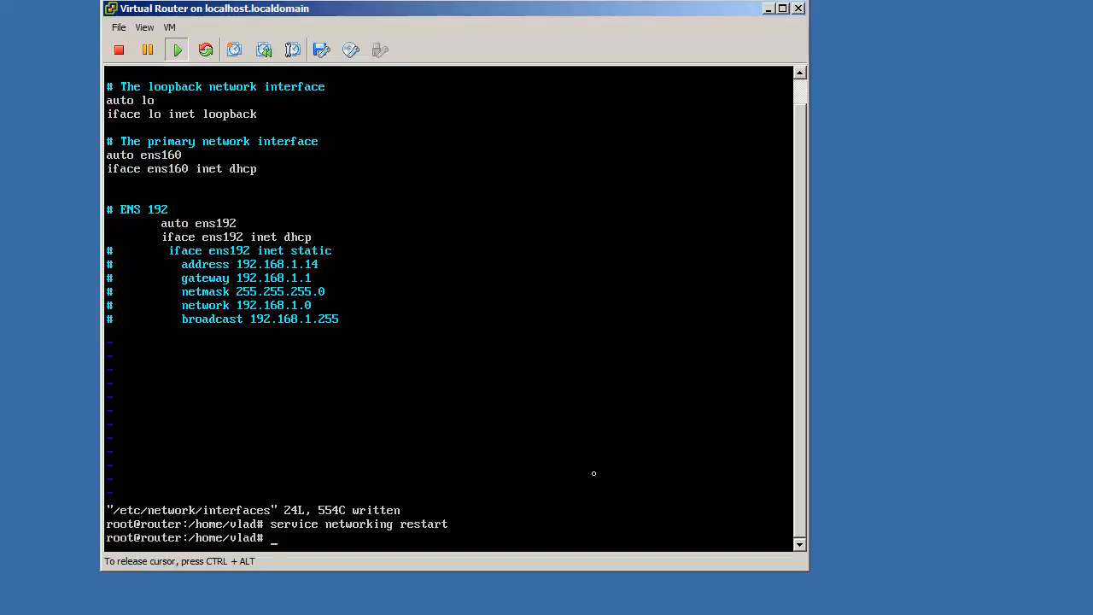
Confirm ping 8.8.8.8 now succeeds and install the ntp package, answering Y.
{"action": "type", "text": "ping 87."}
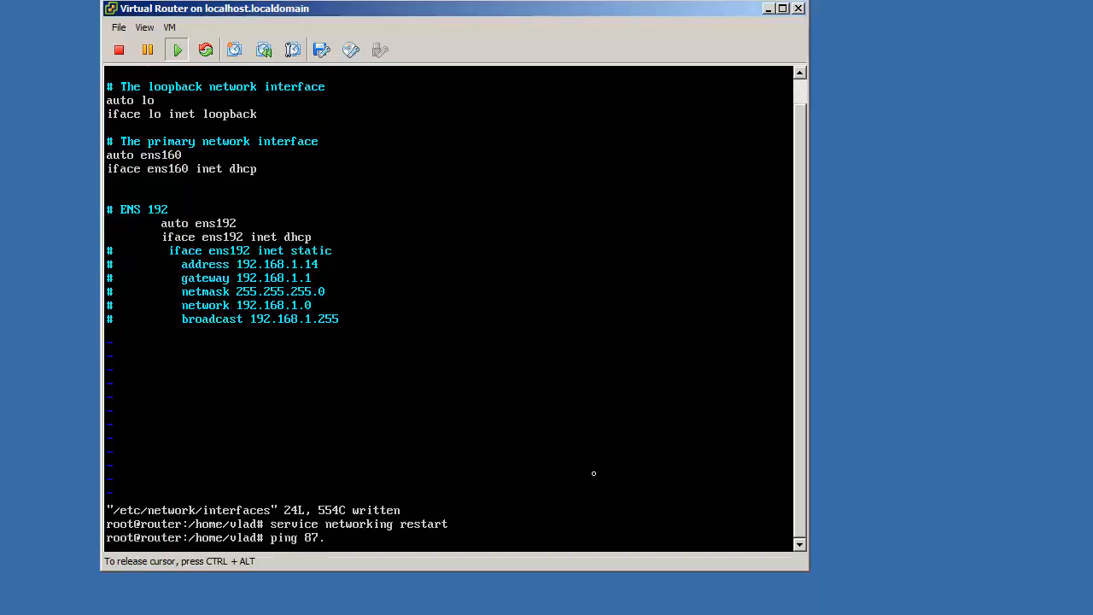
{"action": "type", "text": "8.8.8.8"}
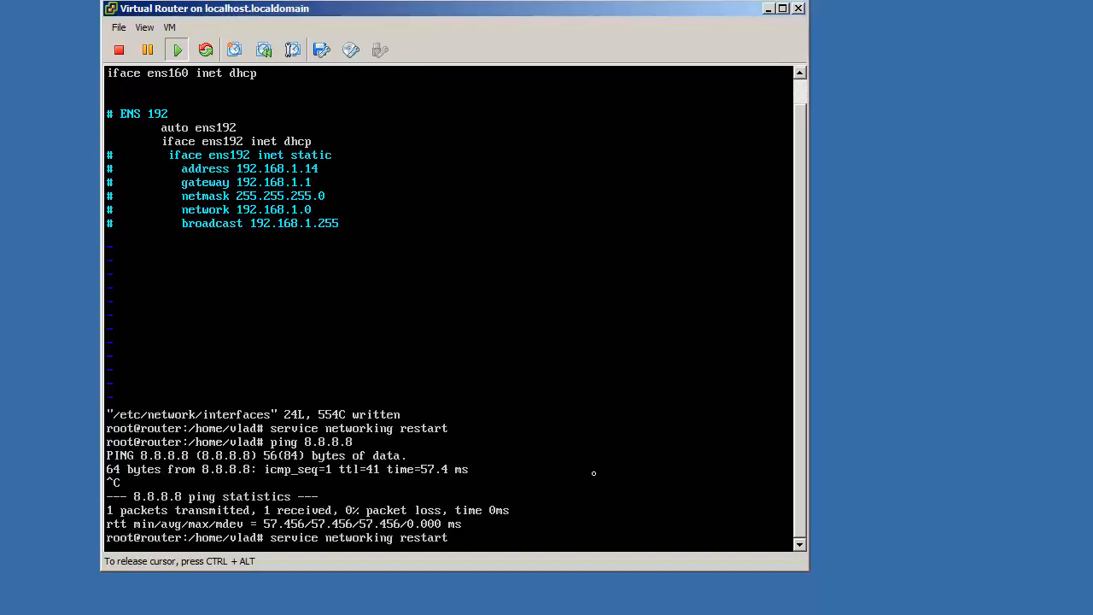
{"action": "type", "text": "apt-get install ntp"}
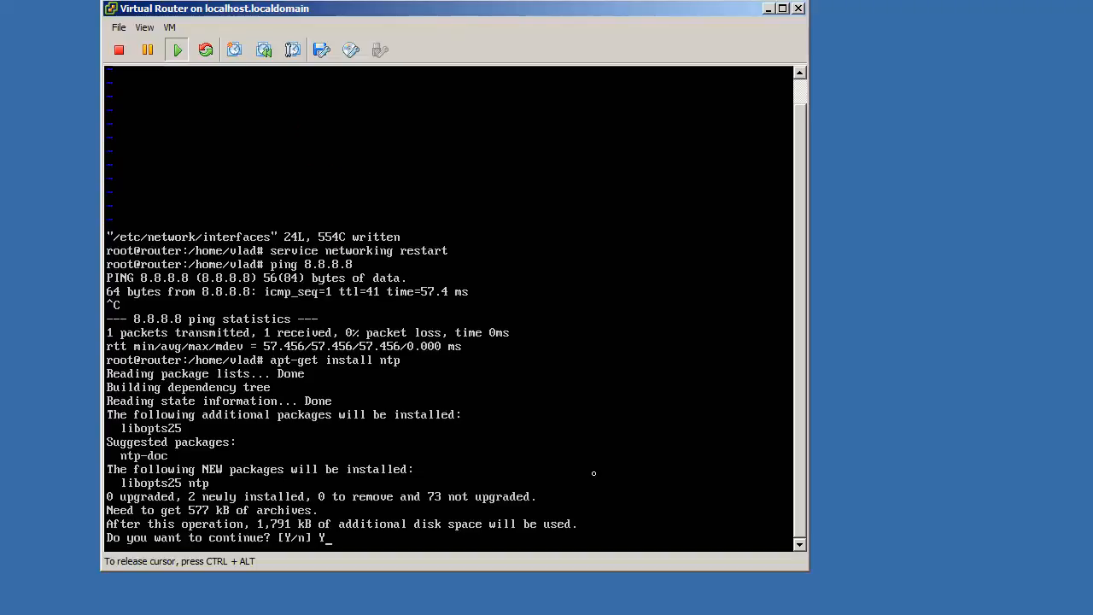
{"action": "key", "text": "Return"}
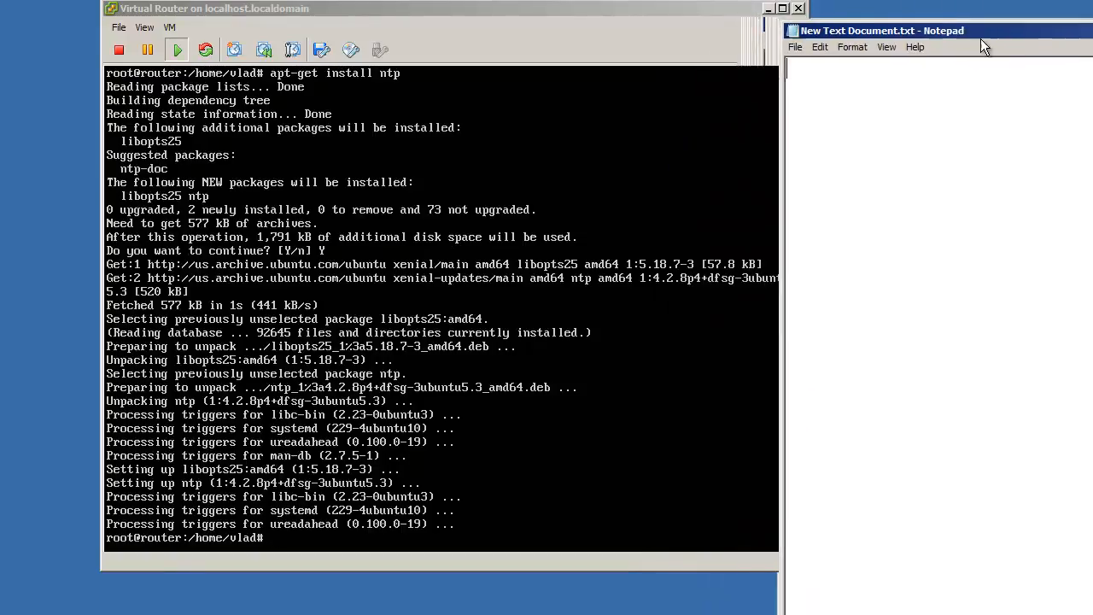
Note the commands sudo su and apt-get install ntp in the Notepad how-to.
{"action": "type", "text": "S"}
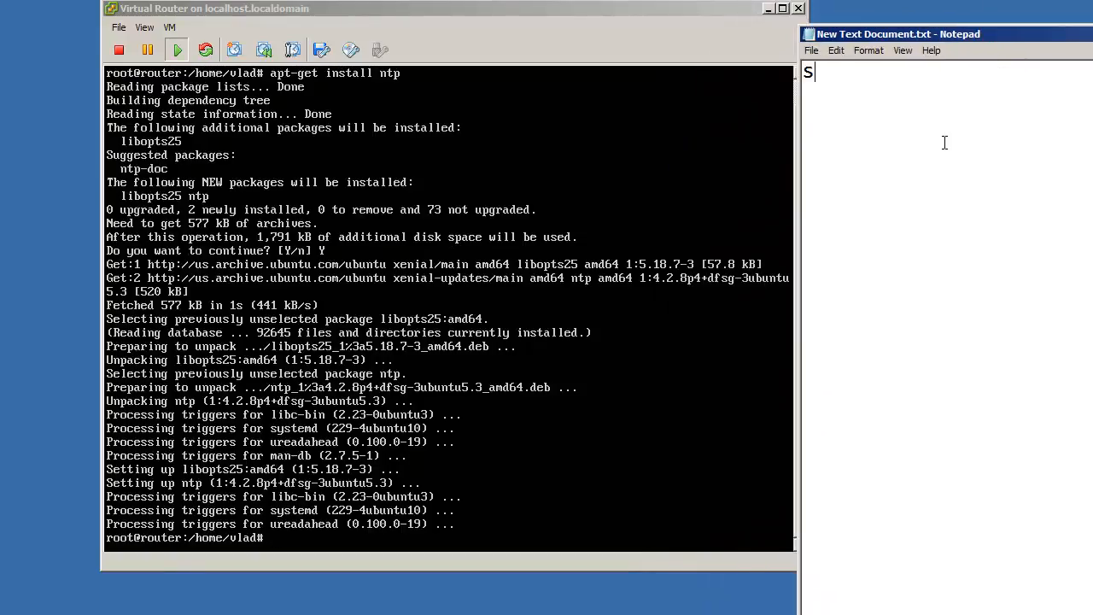
{"action": "type", "text": "udu"}
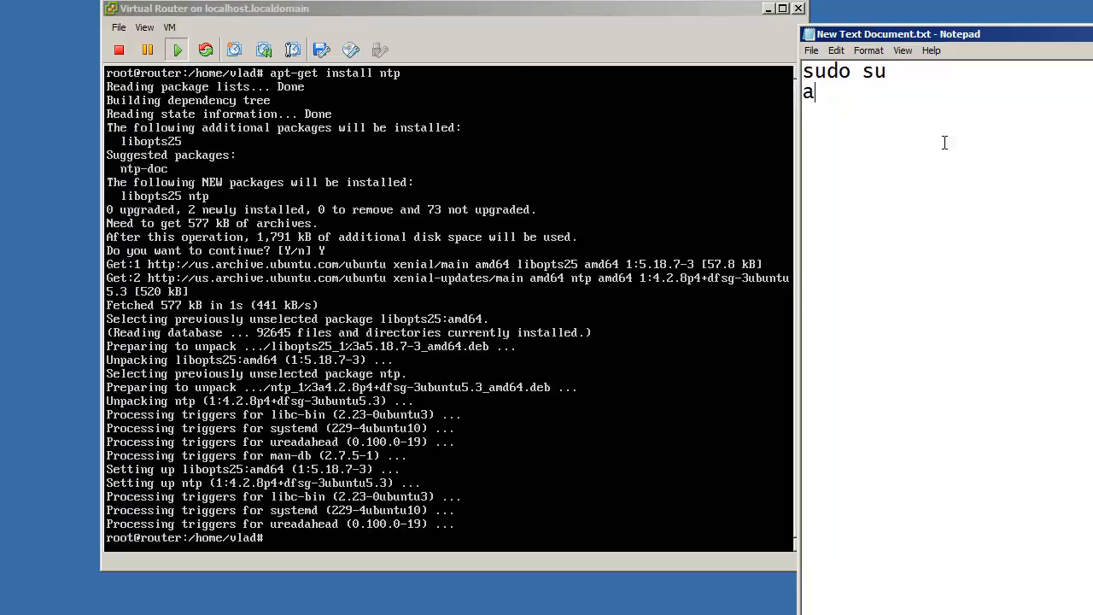
{"action": "type", "text": "pet"}
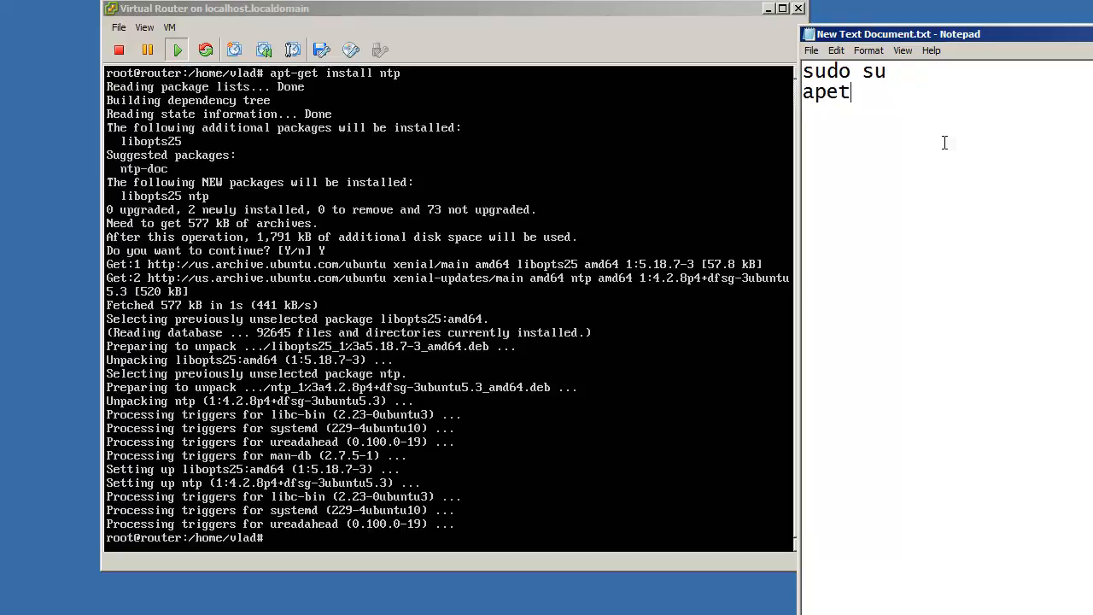
{"action": "type", "text": "apt-get i"}
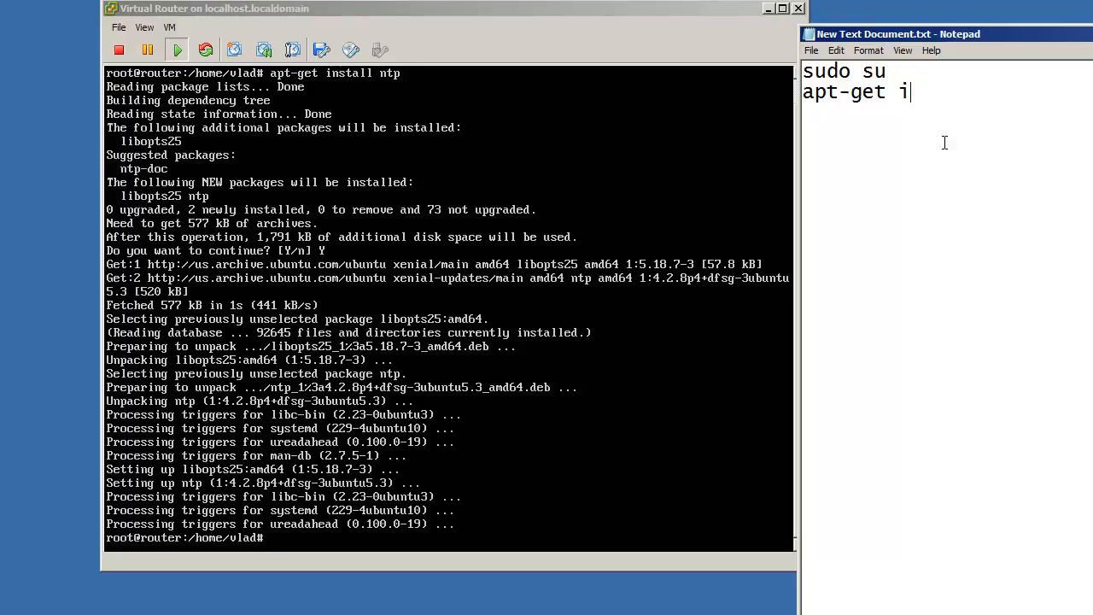
{"action": "type", "text": "nsta"}
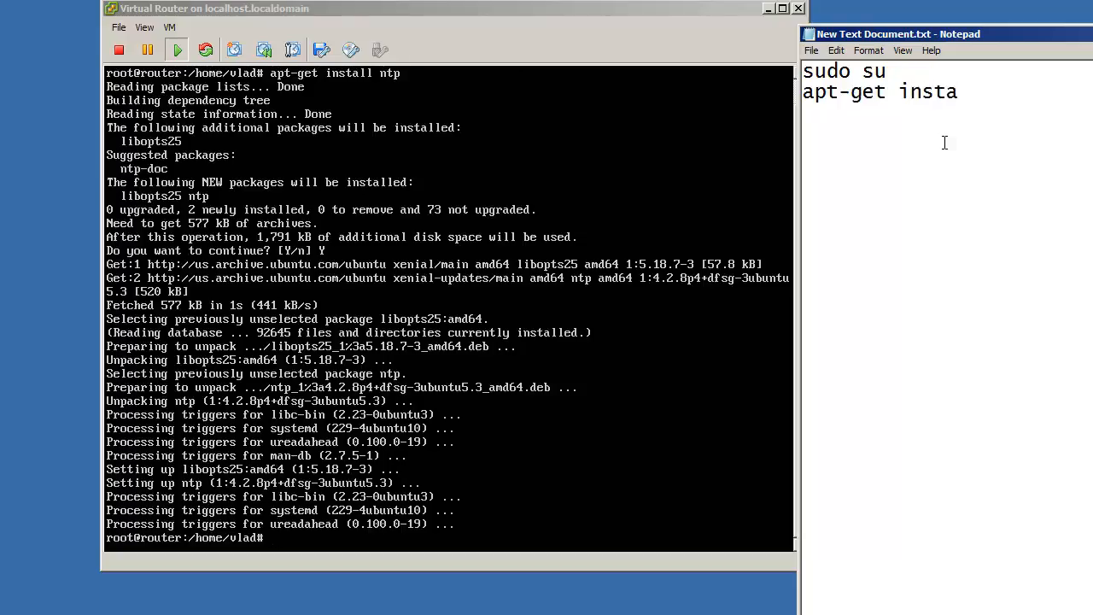
{"action": "type", "text": "ll ntp"}
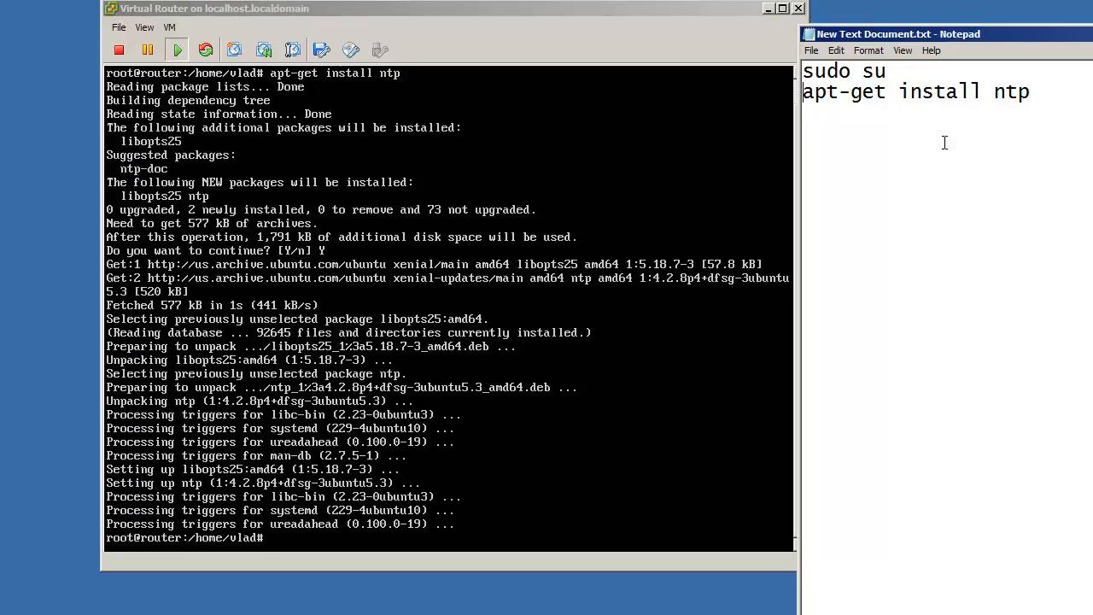
{"action": "mouse_move", "coordinate": [789, 103]}
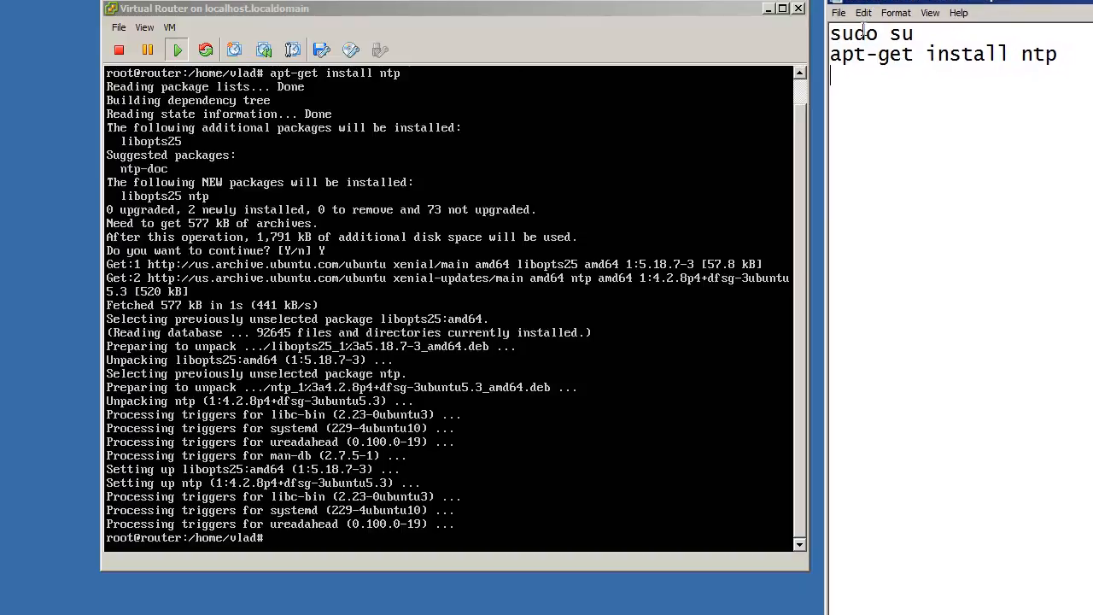
Add vi /etc/ntp.conf as the next line of the notes.
{"action": "type", "text": "vi"}
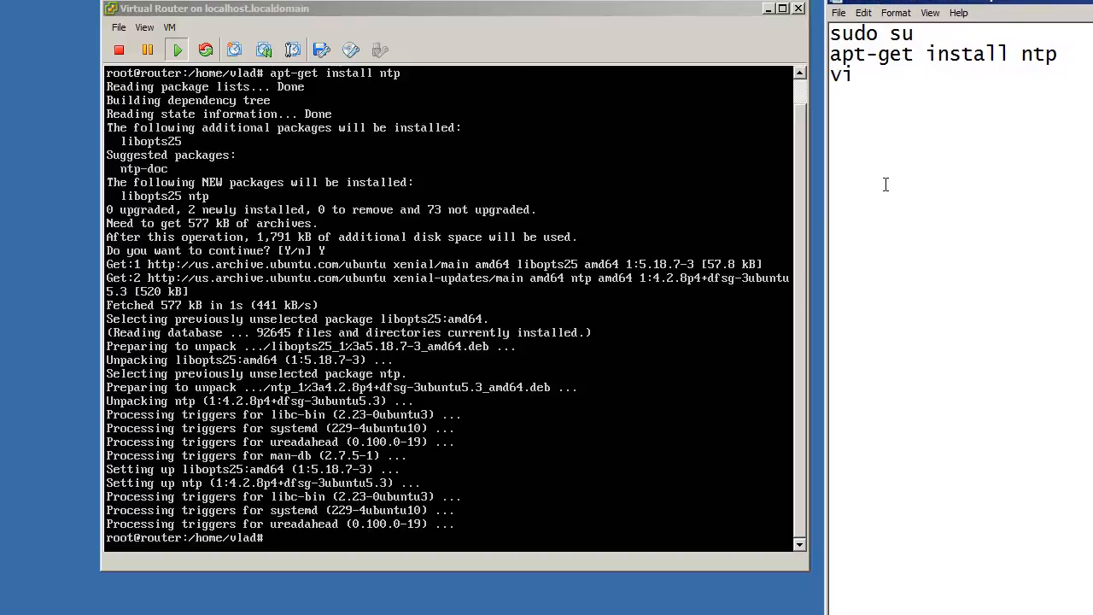
{"action": "type", "text": "/etc/"}
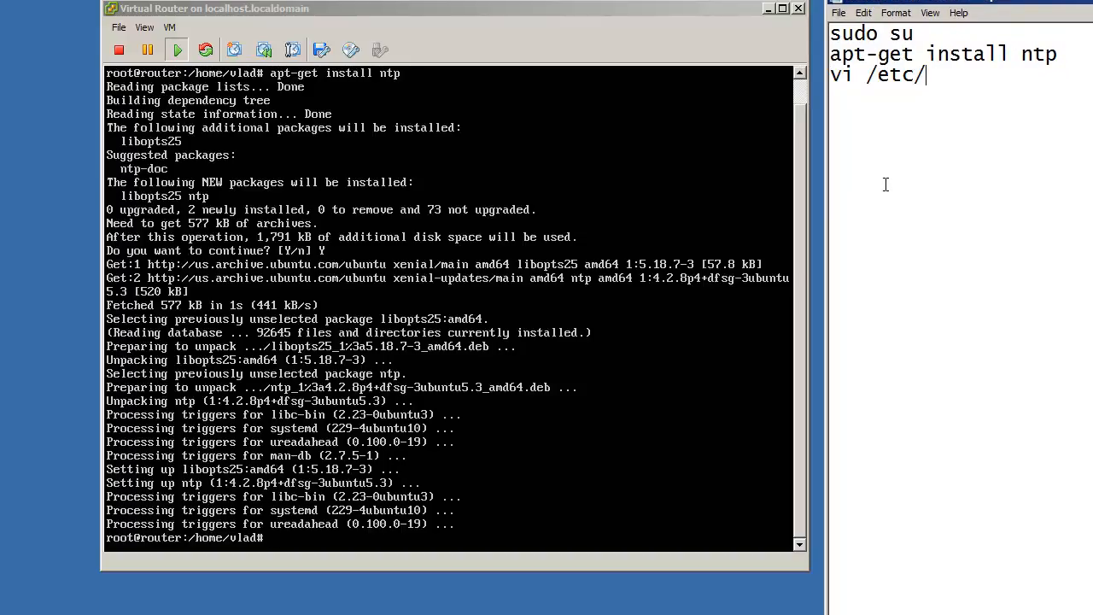
{"action": "type", "text": "ntp.conf"}
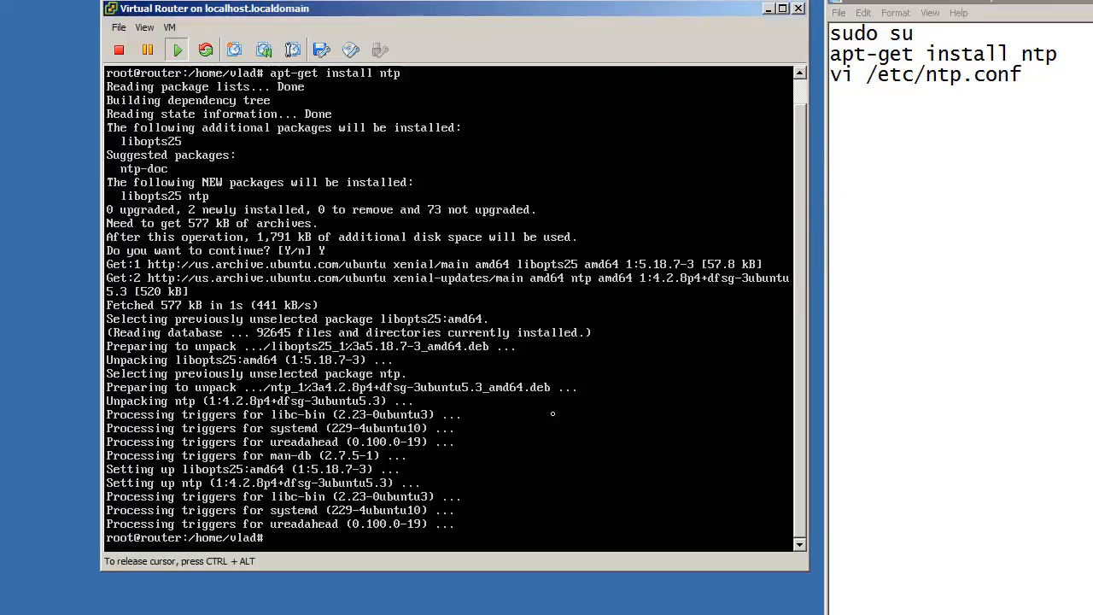
Edit /etc/ntp.conf, disabling the pool lines and adding 'server ri.ntp.carnet.hr prefer'.
{"action": "type", "text": "vi /etc/"}
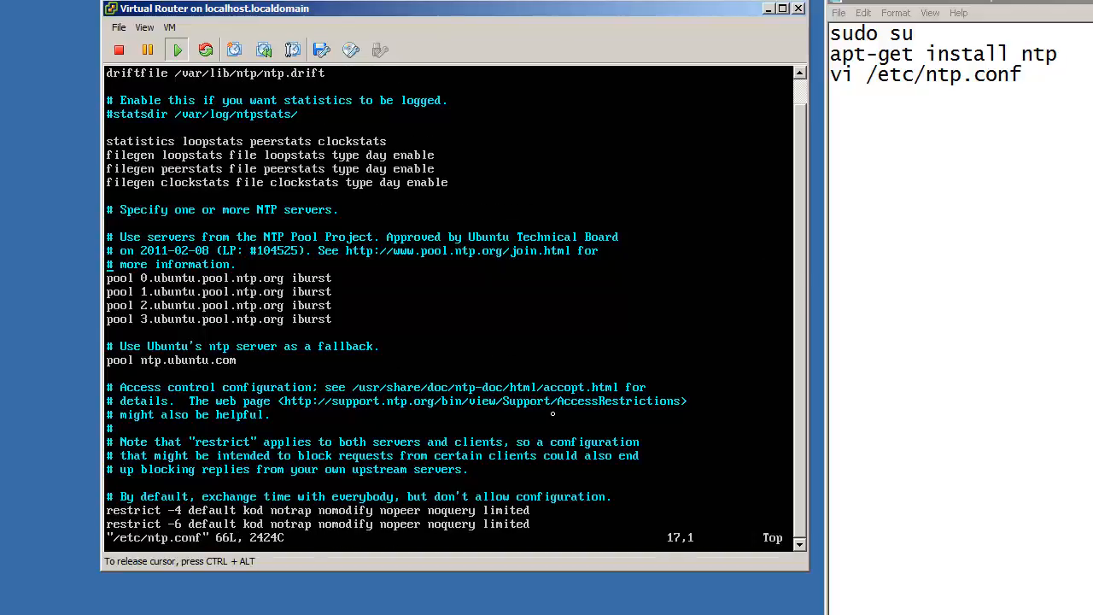
{"action": "key", "text": "i"}
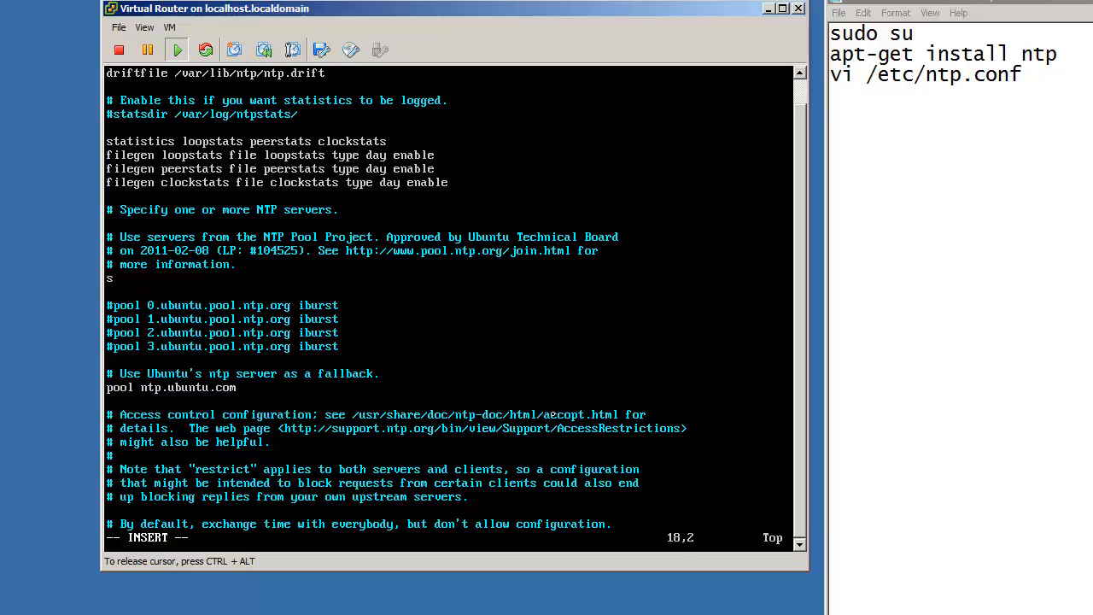
{"action": "type", "text": "erver ri"}
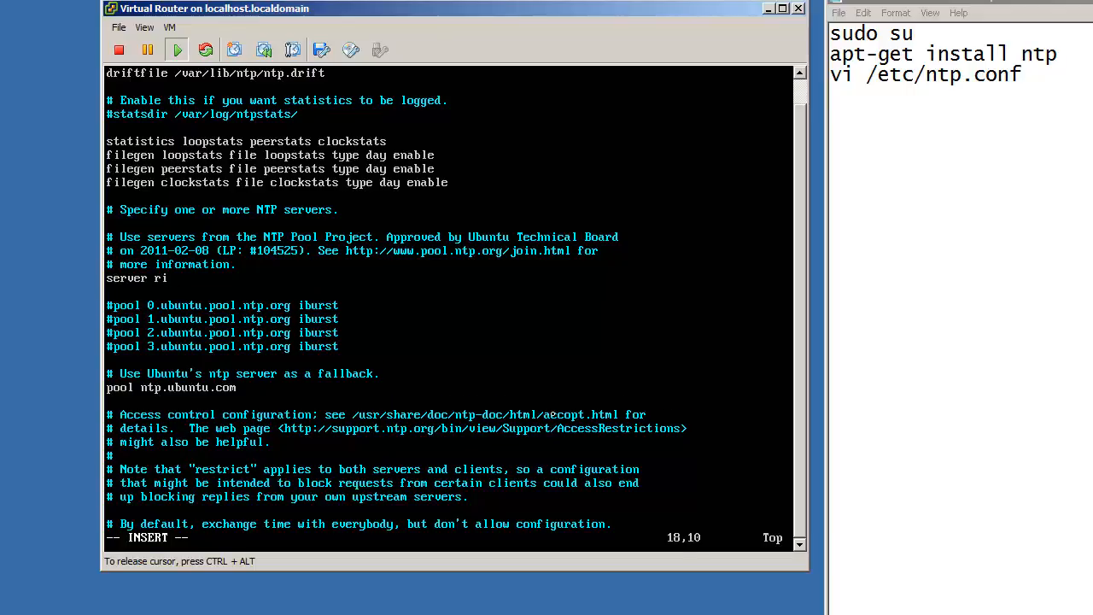
{"action": "type", "text": ".ntp.catnet.hr"}
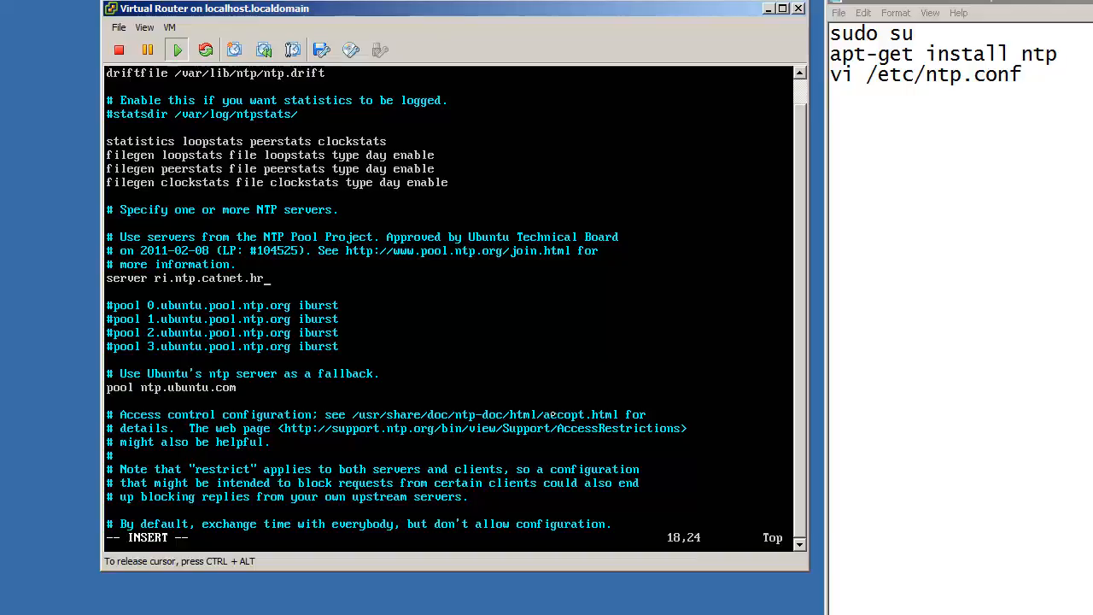
{"action": "key", "text": "BackSpace"}
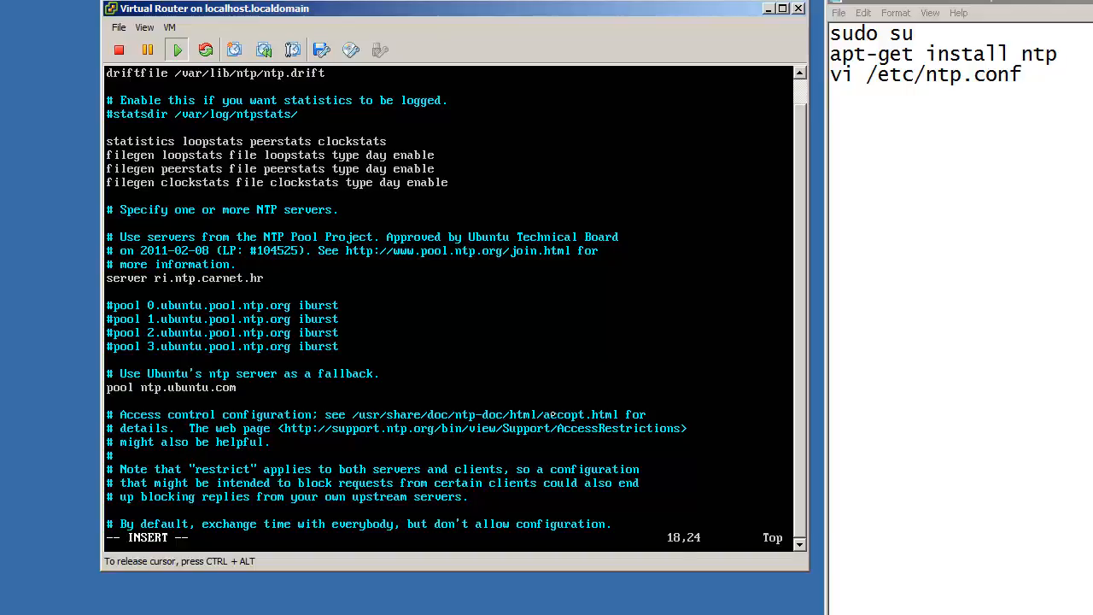
{"action": "type", "text": "prefer"}
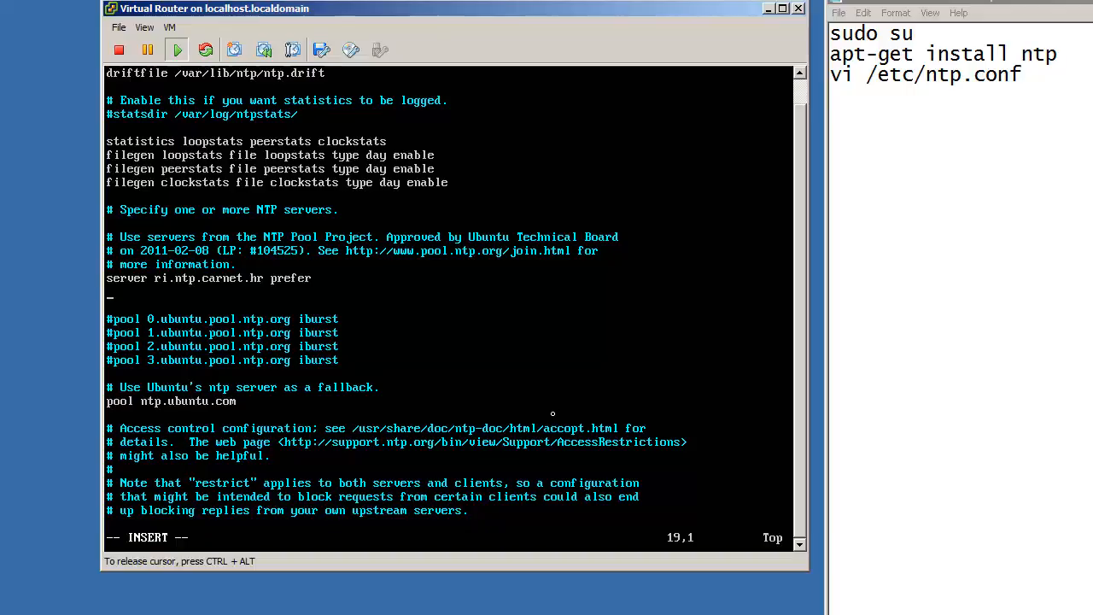
Add a second entry 'server zg.ntp.carnet.hr'.
{"action": "type", "text": "server"}
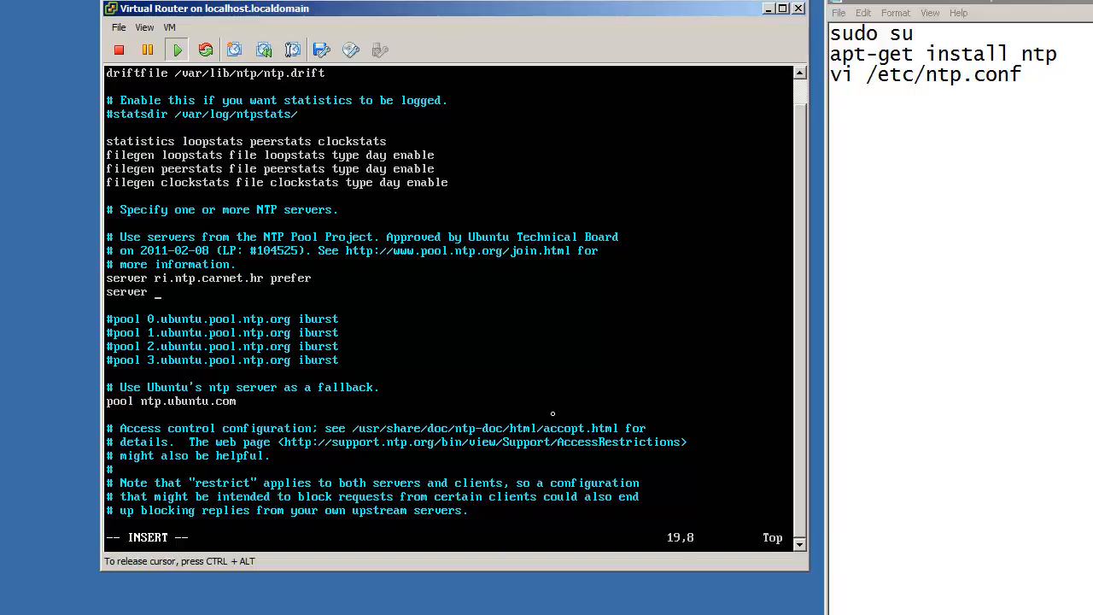
{"action": "type", "text": "zg.ntp"}
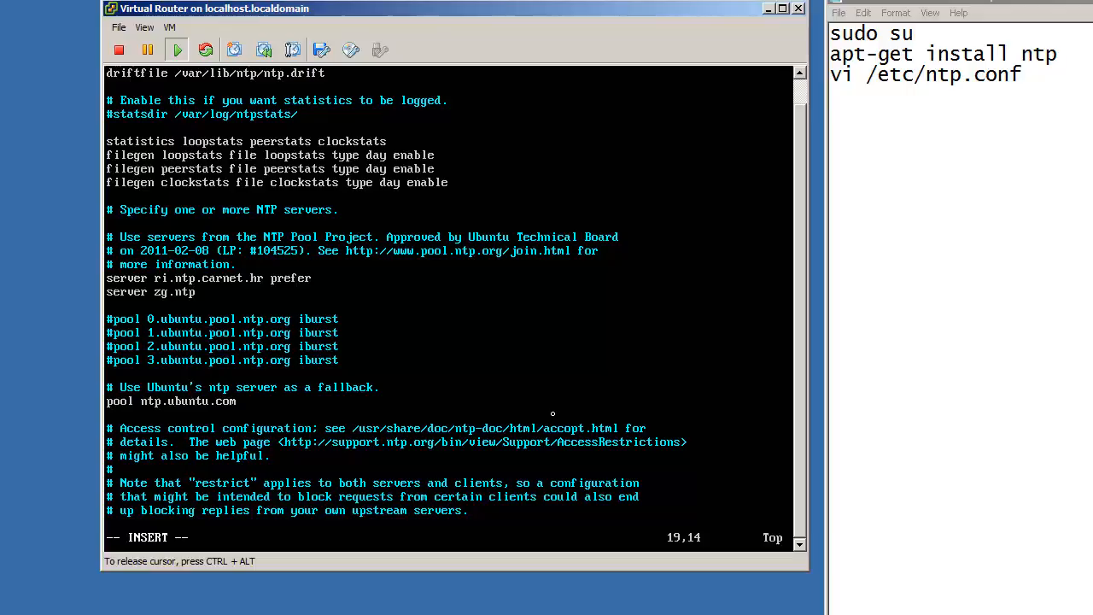
{"action": "type", "text": ".carnet.hr"}
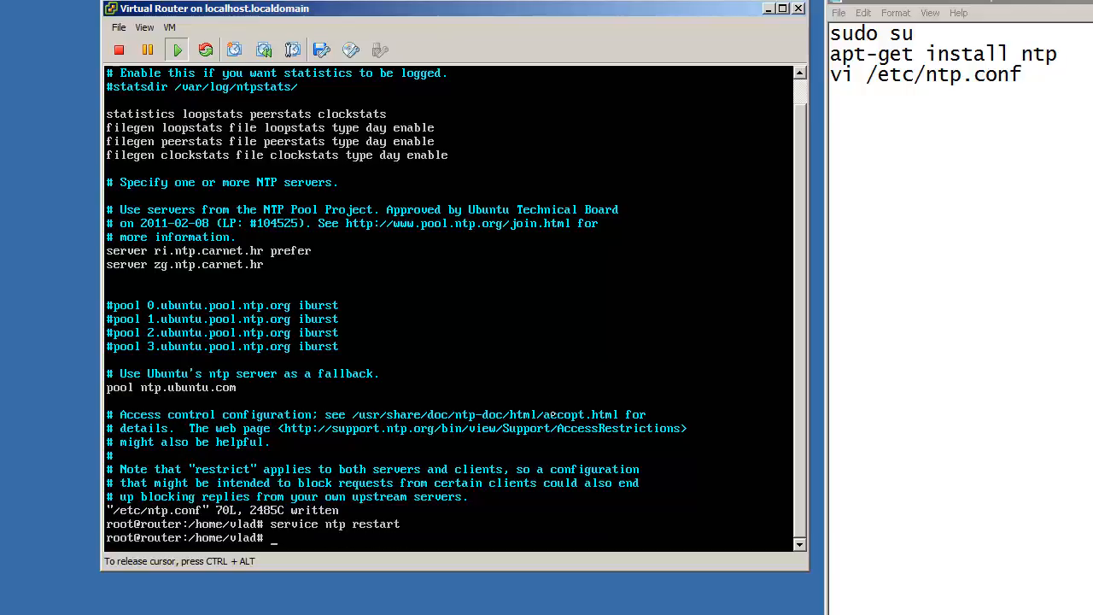
After saving and restarting ntp, list the NTP peers with ntpq -p showing ri.ntp.carnet.hr.
{"action": "type", "text": "ntpq"}
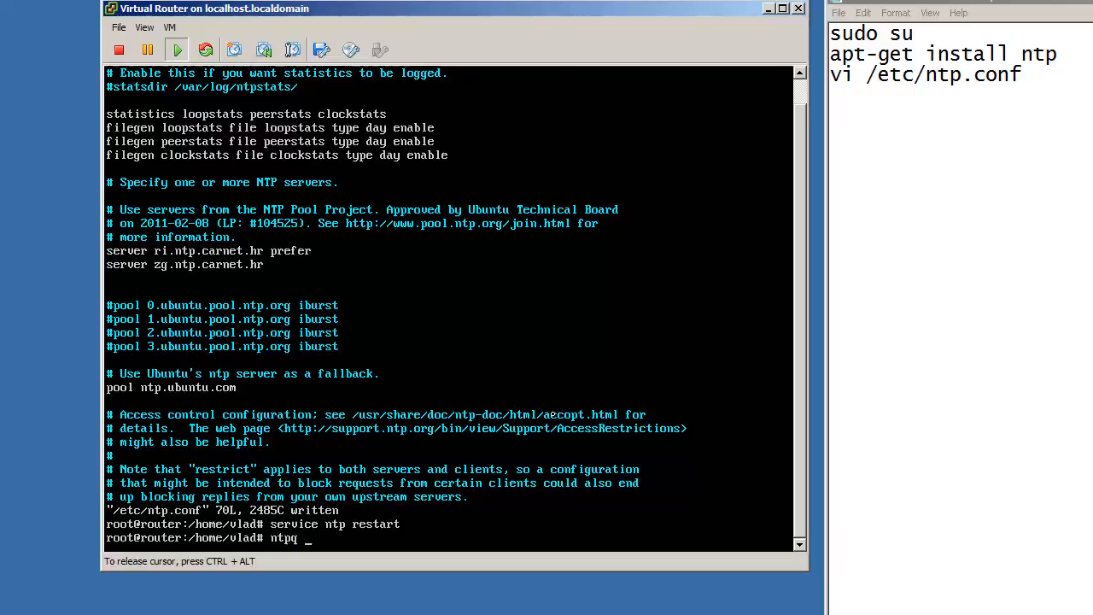
{"action": "type", "text": "-l"}
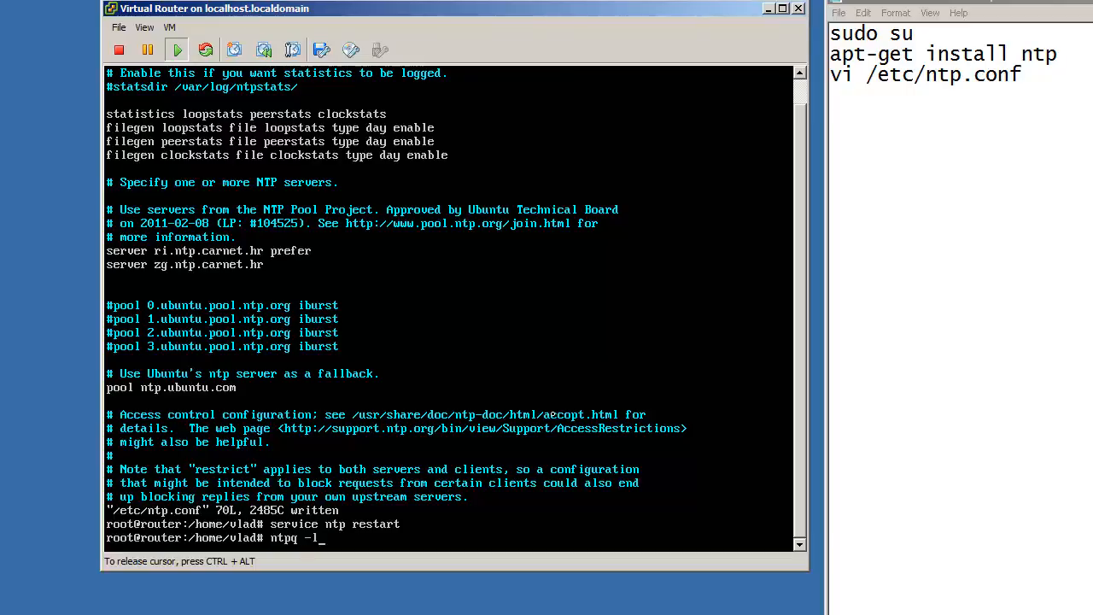
{"action": "key", "text": "Return"}
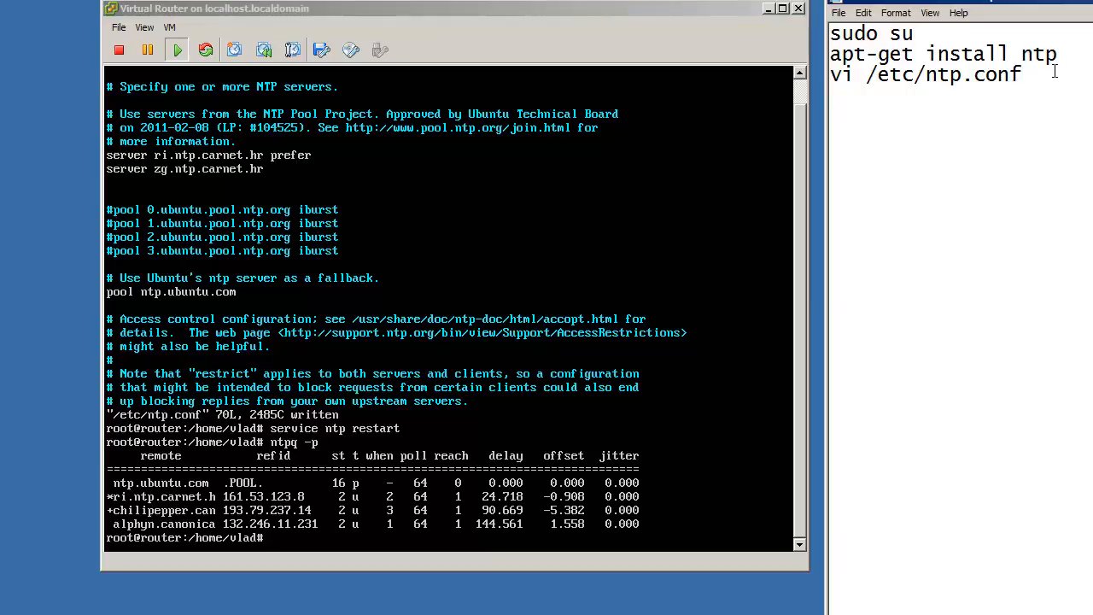
Note 'add line: server YOUR_server prefer' under the vi /etc/ntp.conf step.
{"action": "type", "text": "add"}
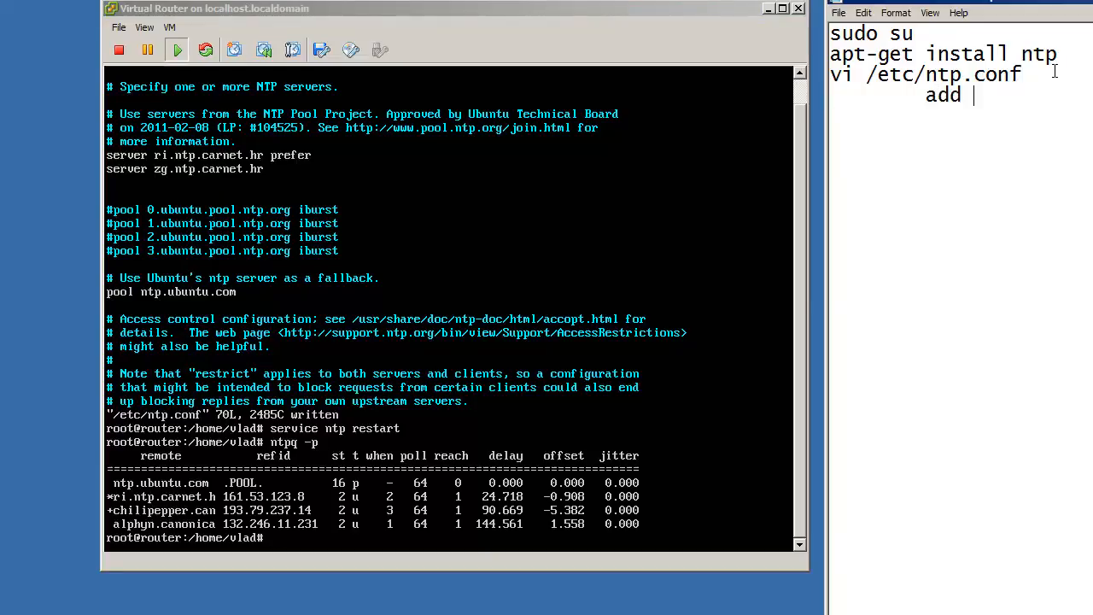
{"action": "type", "text": "line:"}
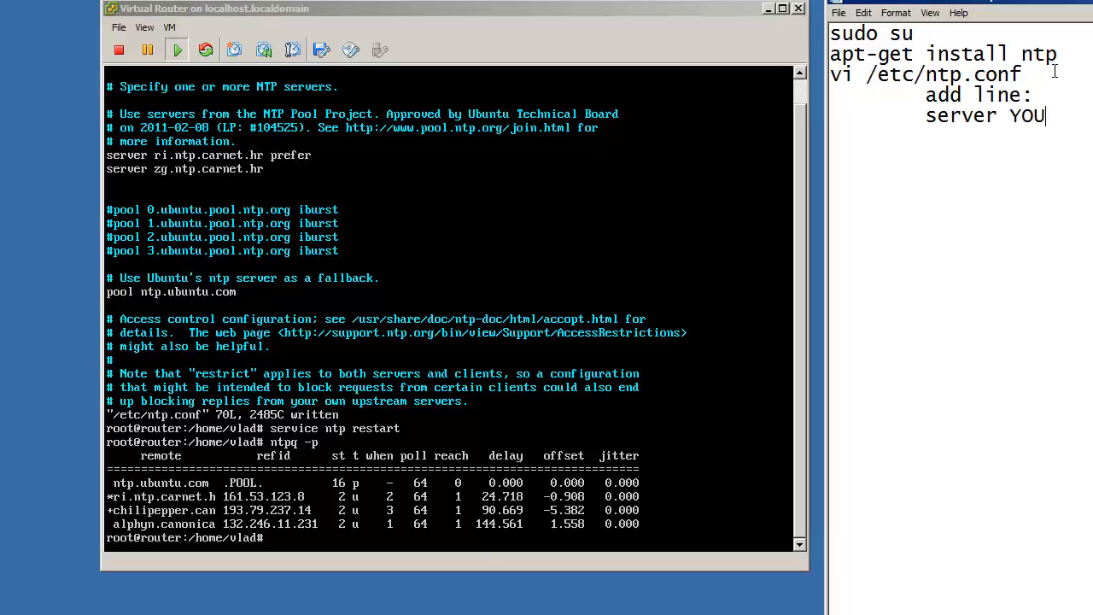
{"action": "type", "text": "R se"}
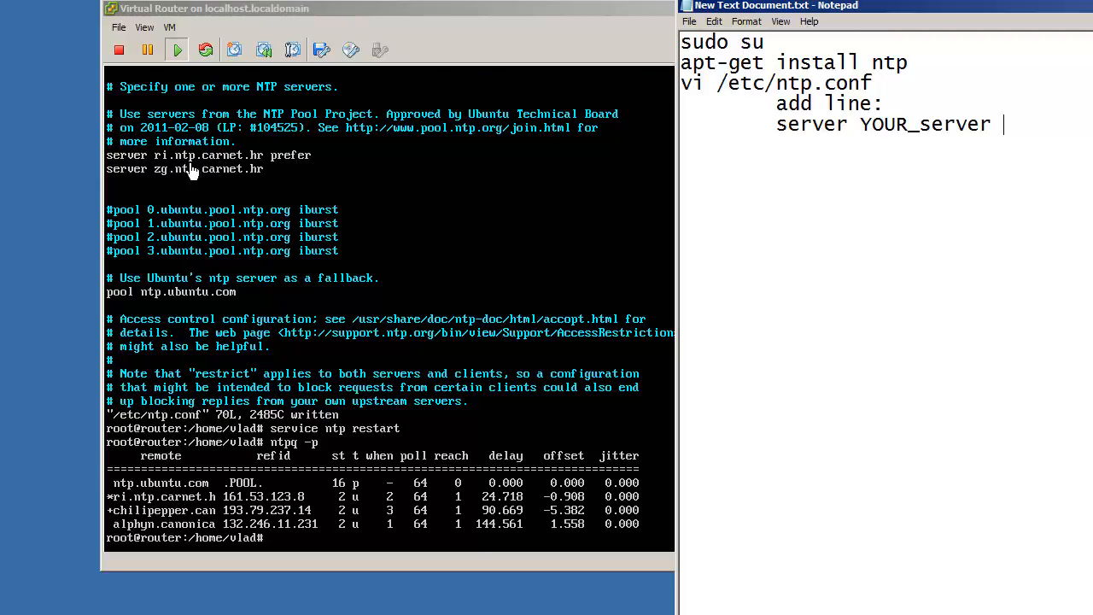
{"action": "mouse_move", "coordinate": [504, 181]}
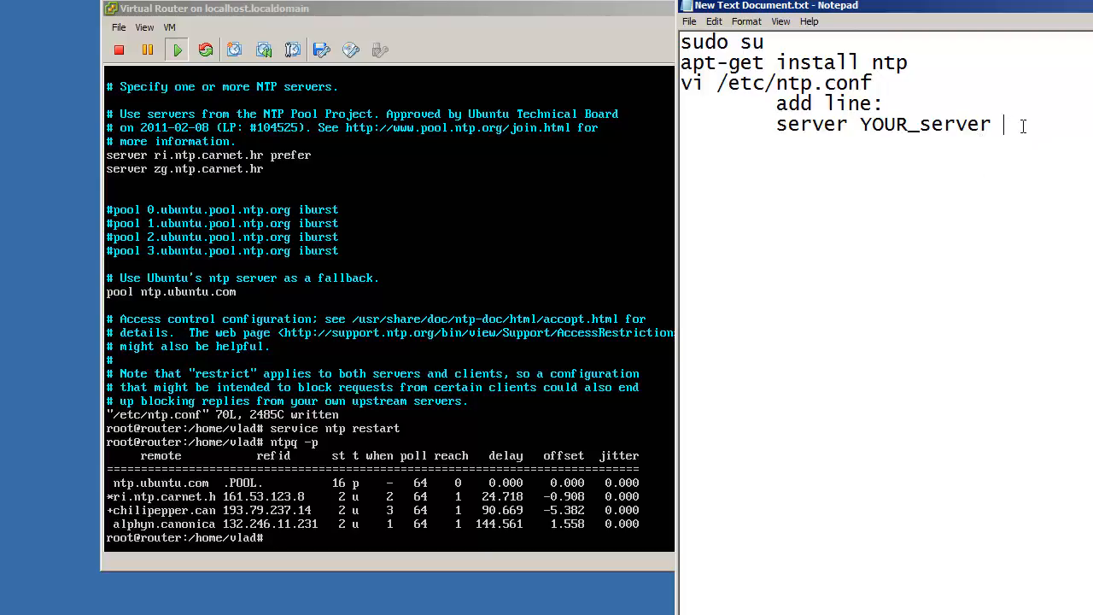
{"action": "type", "text": "p"}
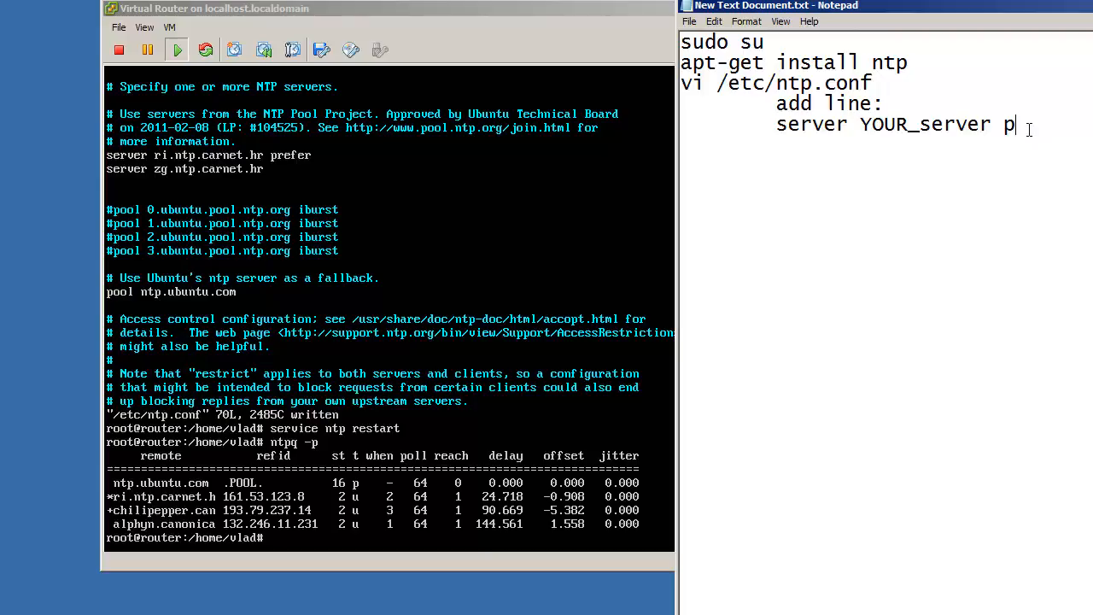
{"action": "type", "text": "refer"}
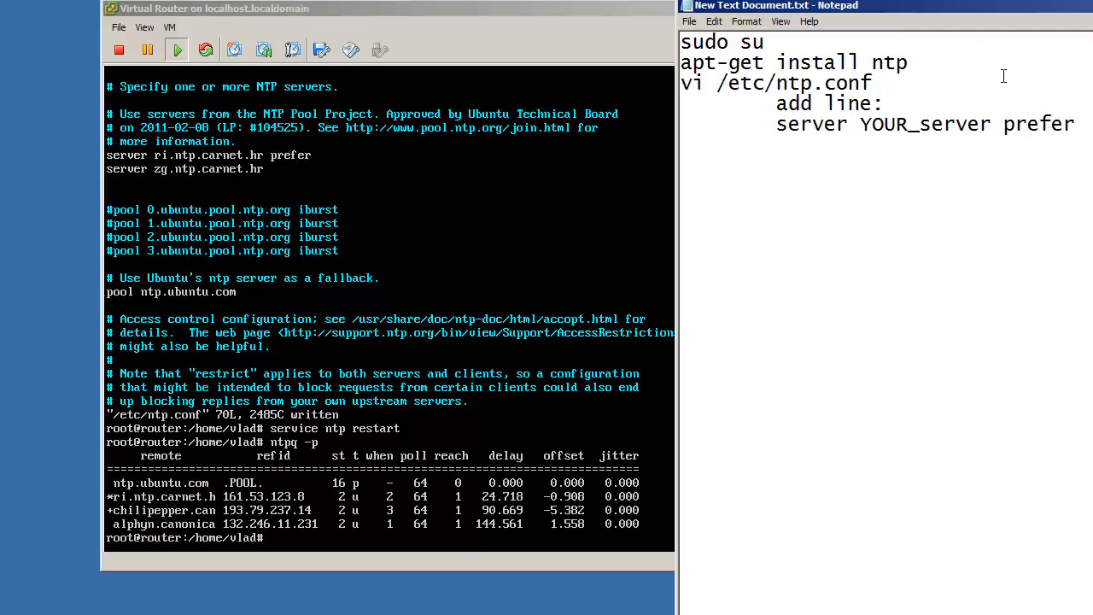
{"action": "mouse_move", "coordinate": [1086, 191]}
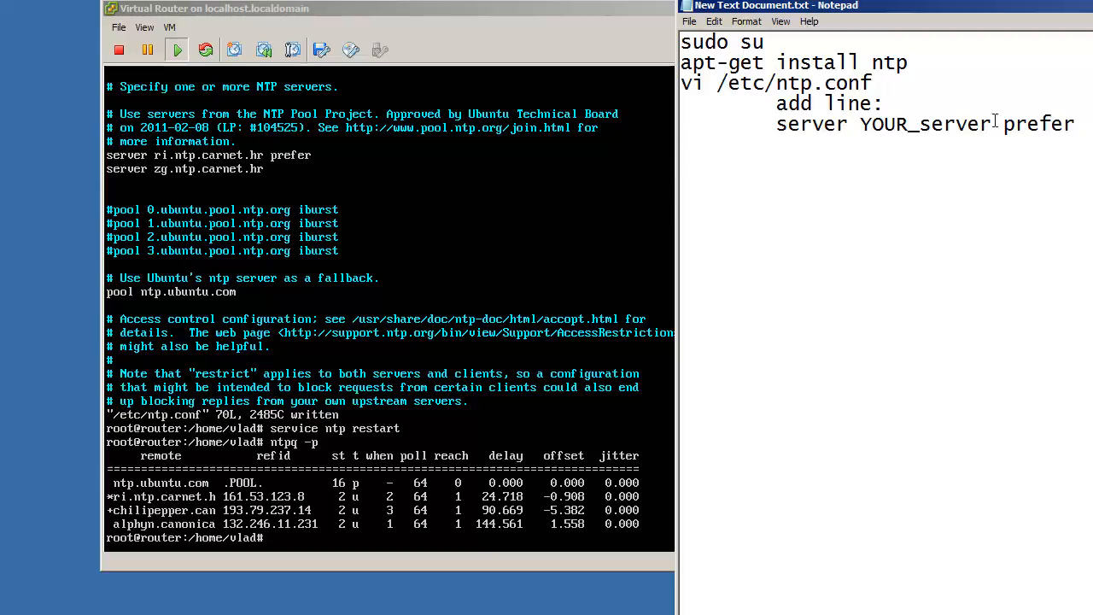
{"action": "mouse_move", "coordinate": [505, 372]}
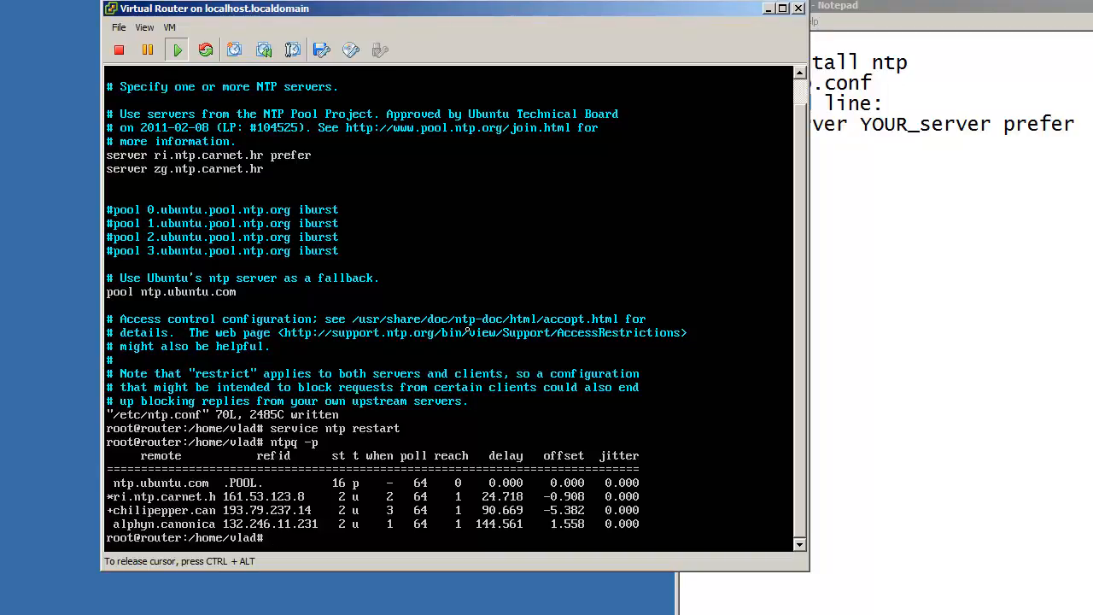
List the current iptables chains, all set to ACCEPT.
{"action": "type", "text": "ip"}
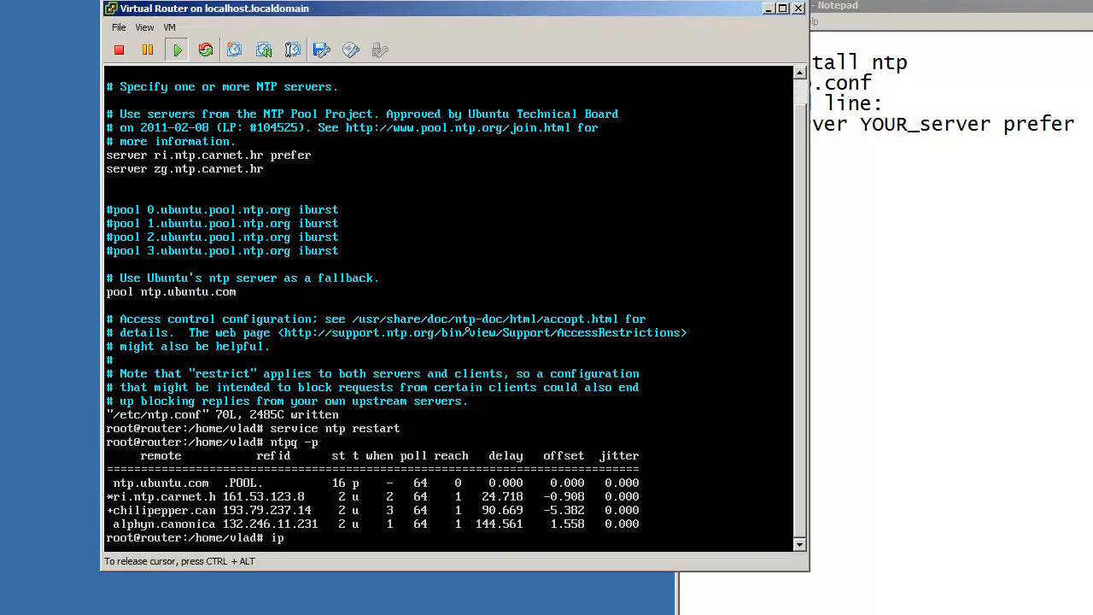
{"action": "type", "text": "tables -L"}
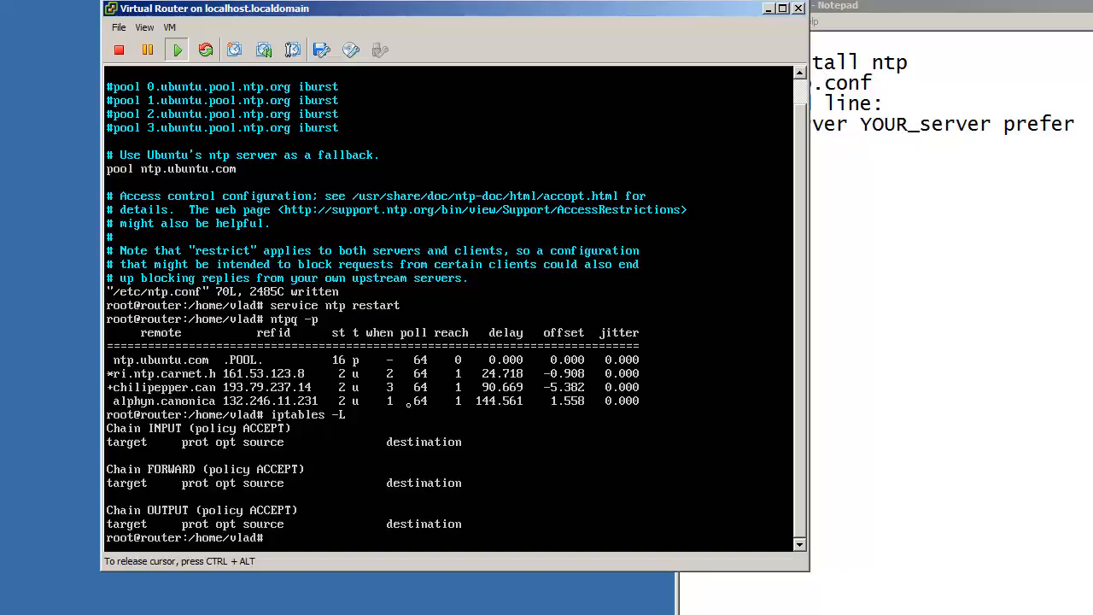
{"action": "type", "text": "i"}
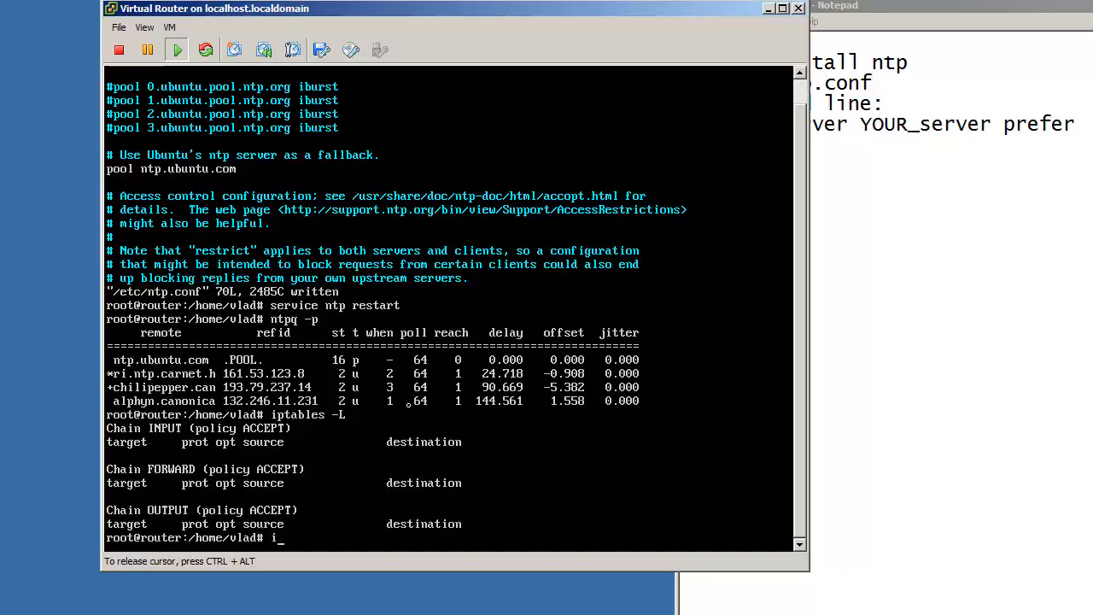
{"action": "type", "text": "ptables -A"}
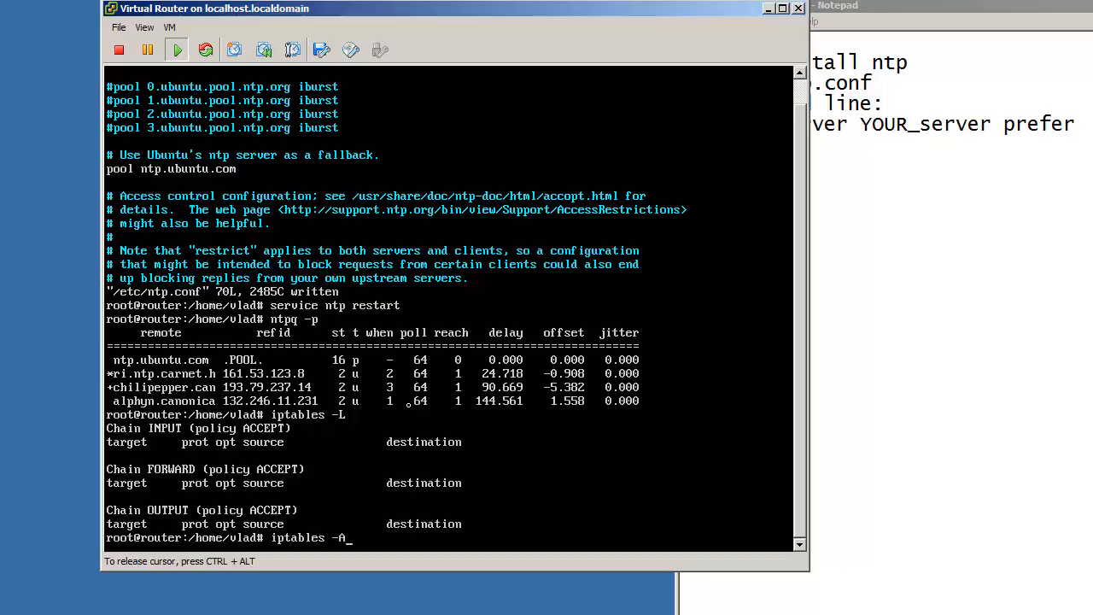
Try iptables -A OUTPUT -p udp -dport 123 -j ACCEPT, rejected with Bad argument '123'.
{"action": "type", "text": "O"}
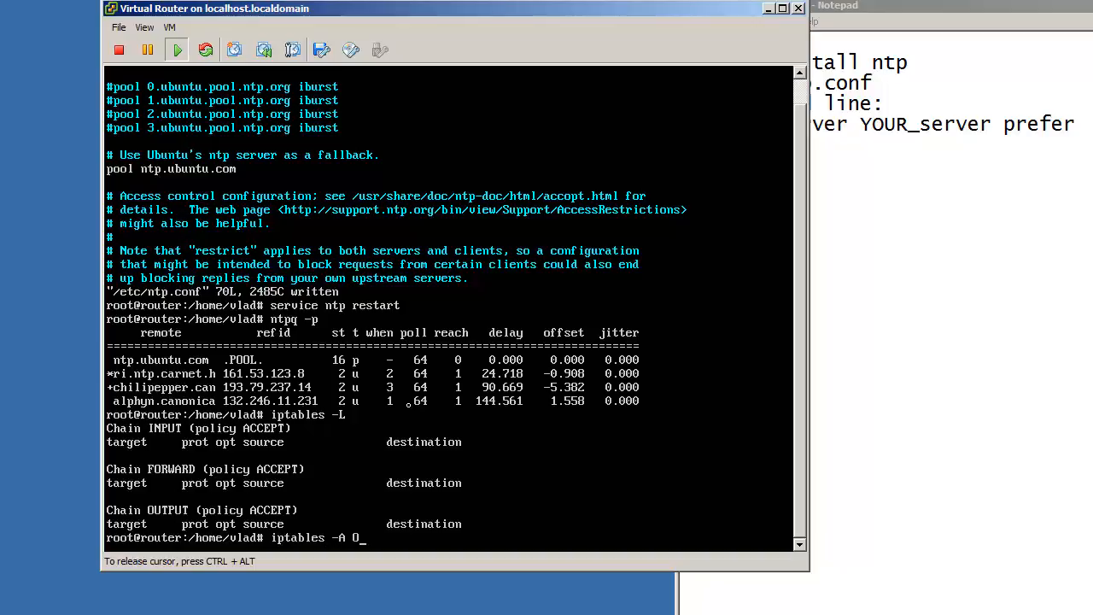
{"action": "type", "text": "UTPUT"}
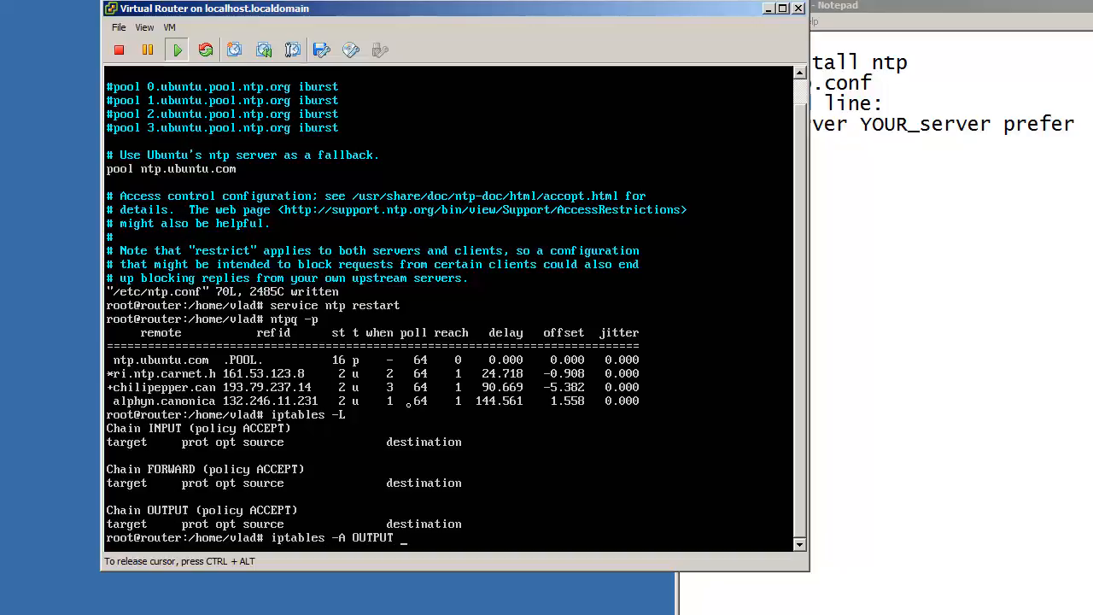
{"action": "type", "text": "-p"}
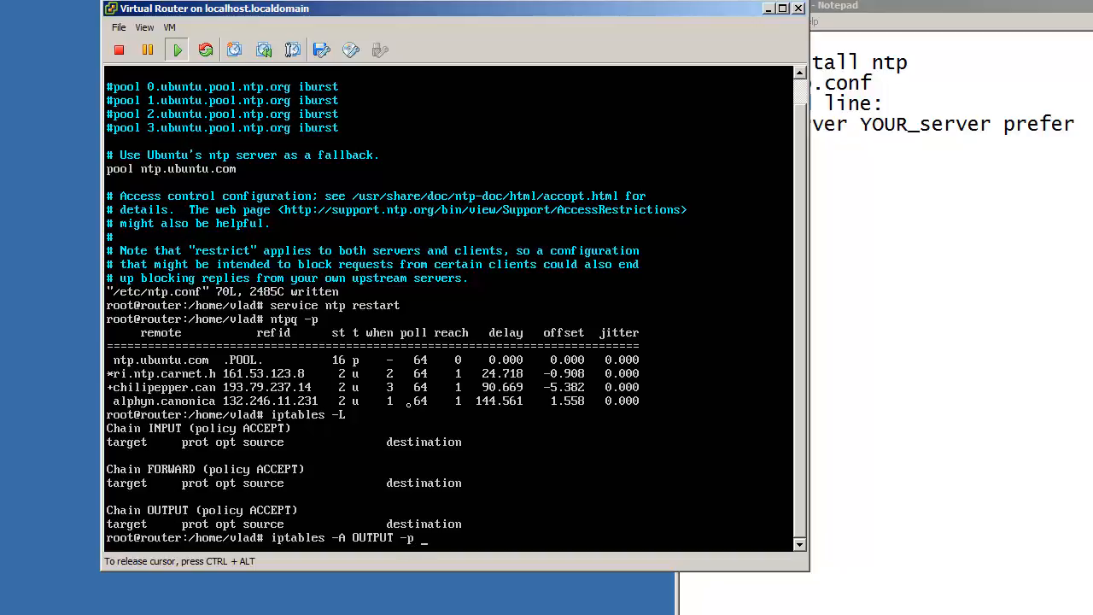
{"action": "type", "text": "udp"}
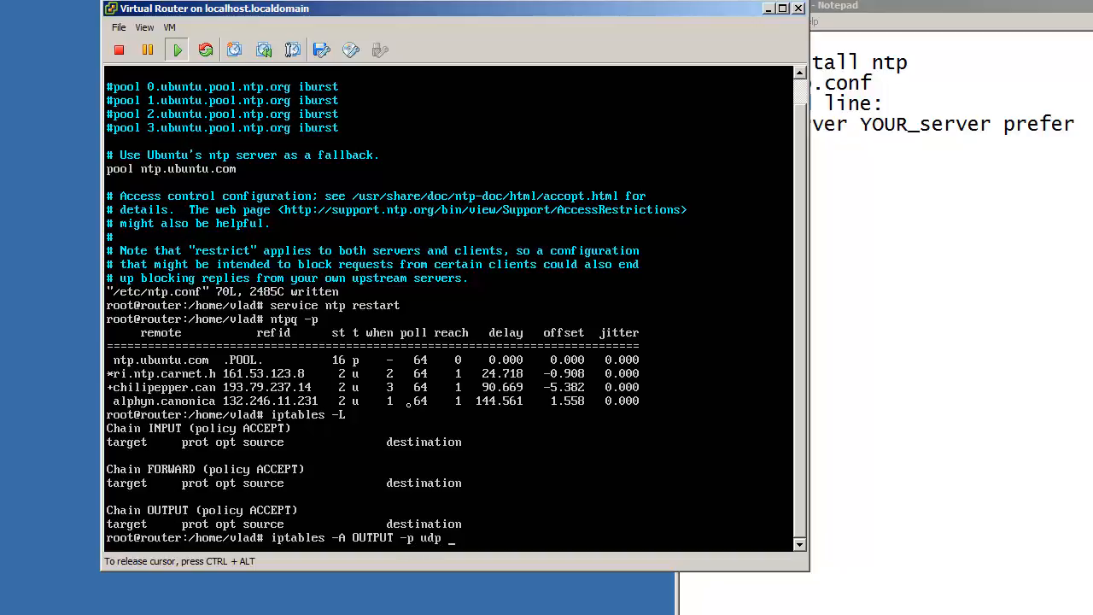
{"action": "type", "text": "dp"}
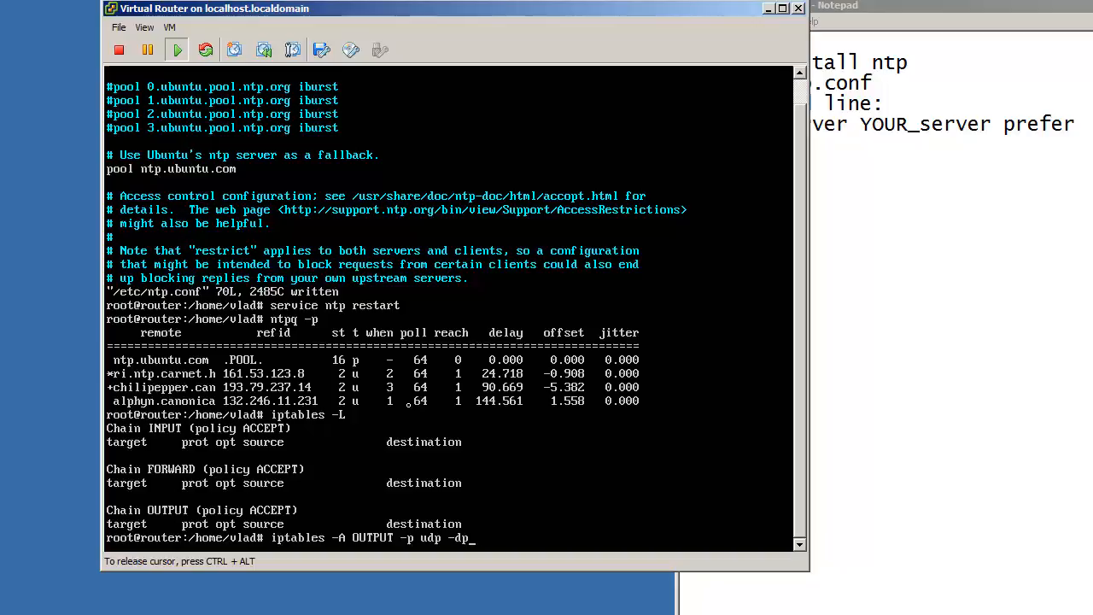
{"action": "type", "text": "ort 12"}
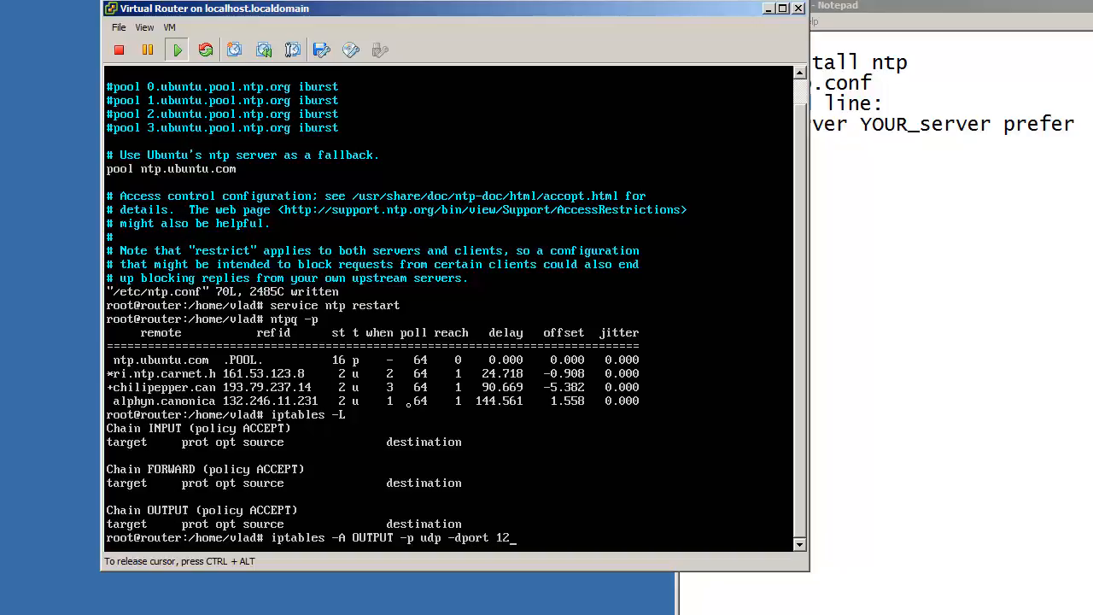
{"action": "type", "text": "3 -j ACCEPT"}
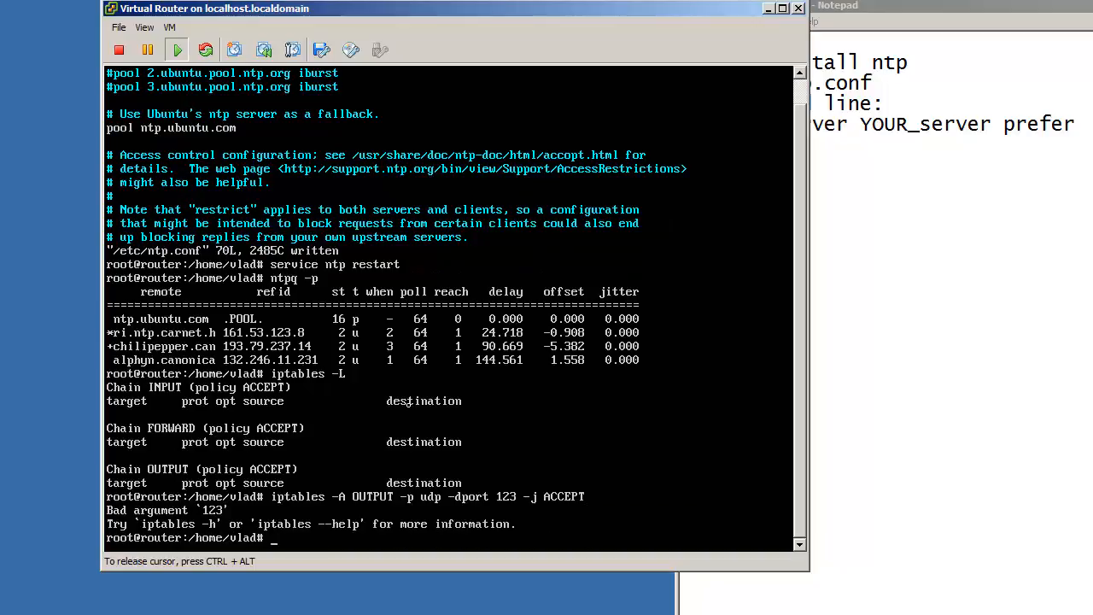
Accept OUTPUT UDP --dport 123 and INPUT UDP --sport 123, then confirm with iptables-save.
{"action": "type", "text": "iptables -A OUTPUT -p udp --dport 123 -j ACCEPT"}
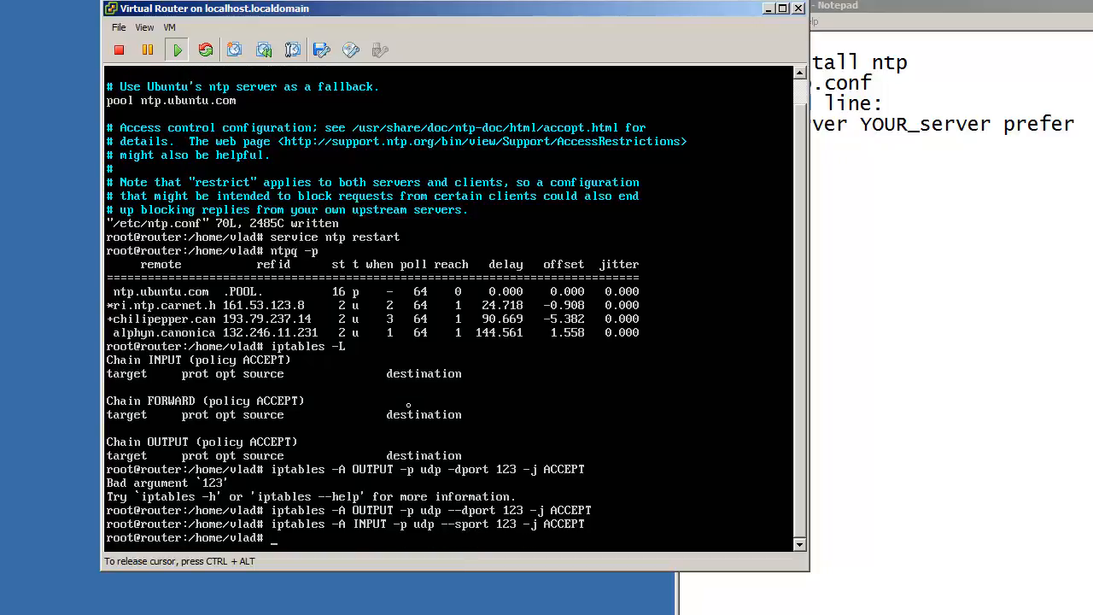
{"action": "type", "text": "iptables-save"}
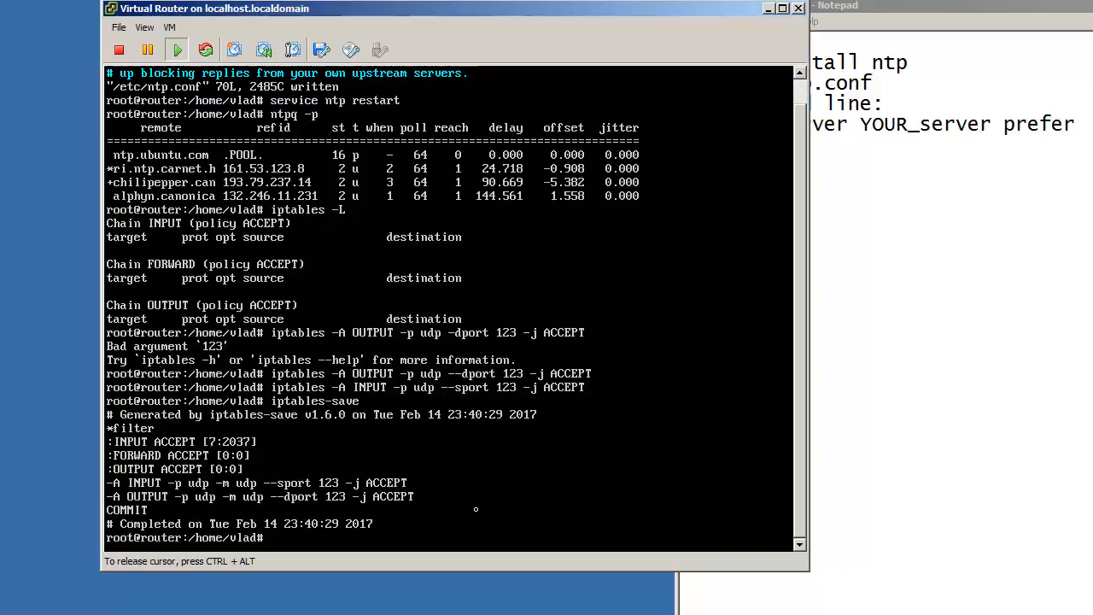
Run iptables-save > /etc/iptables.rules to dump the firewall rules to a file.
{"action": "type", "text": "iptables-save >"}
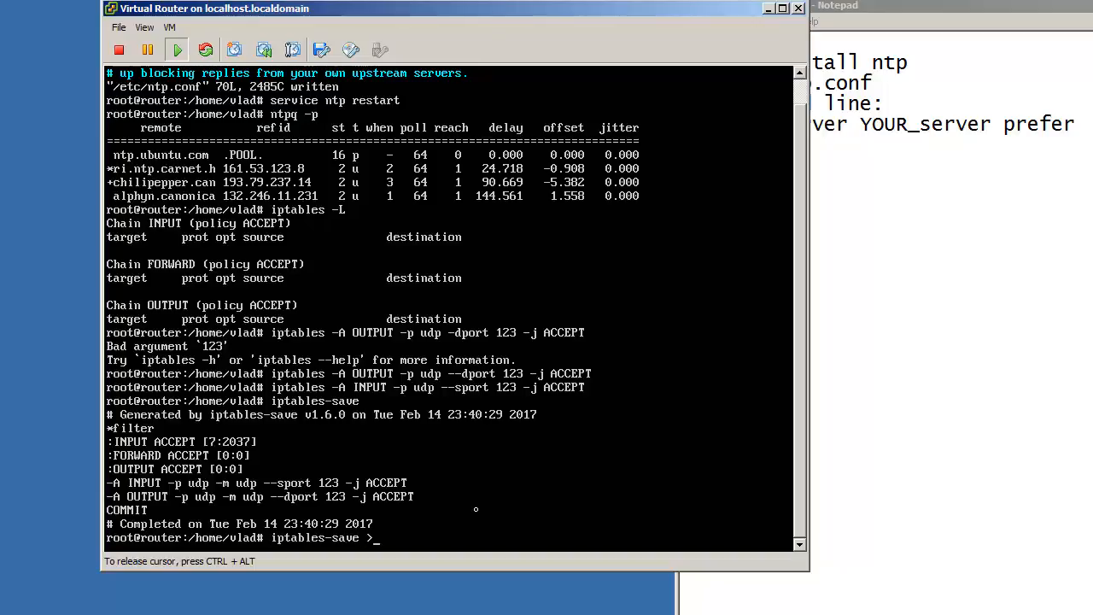
{"action": "type", "text": "etc"}
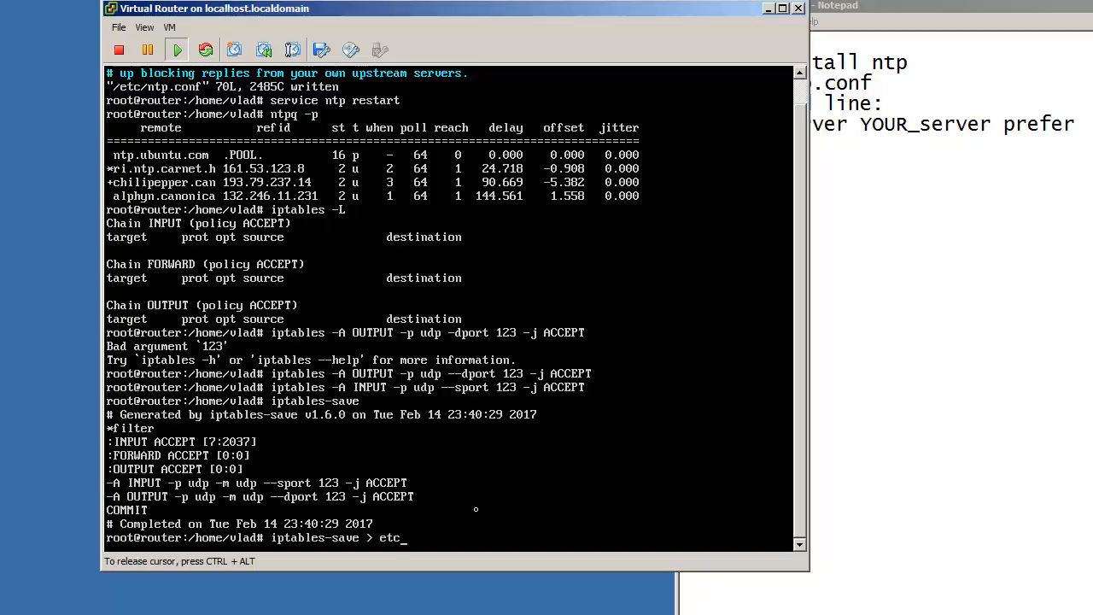
{"action": "type", "text": "/"}
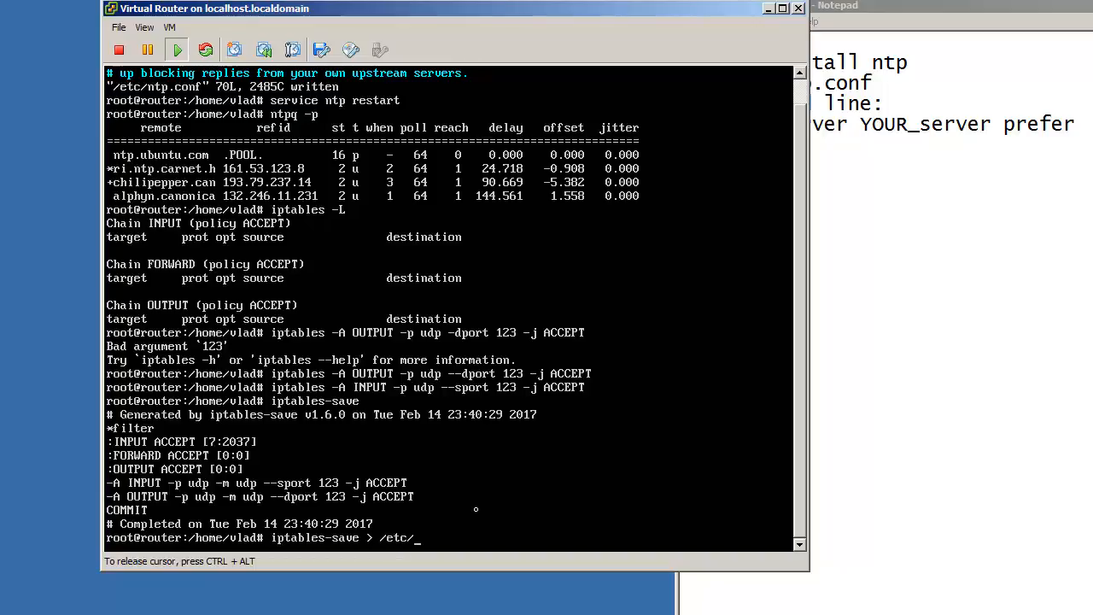
{"action": "type", "text": "iptables.rules"}
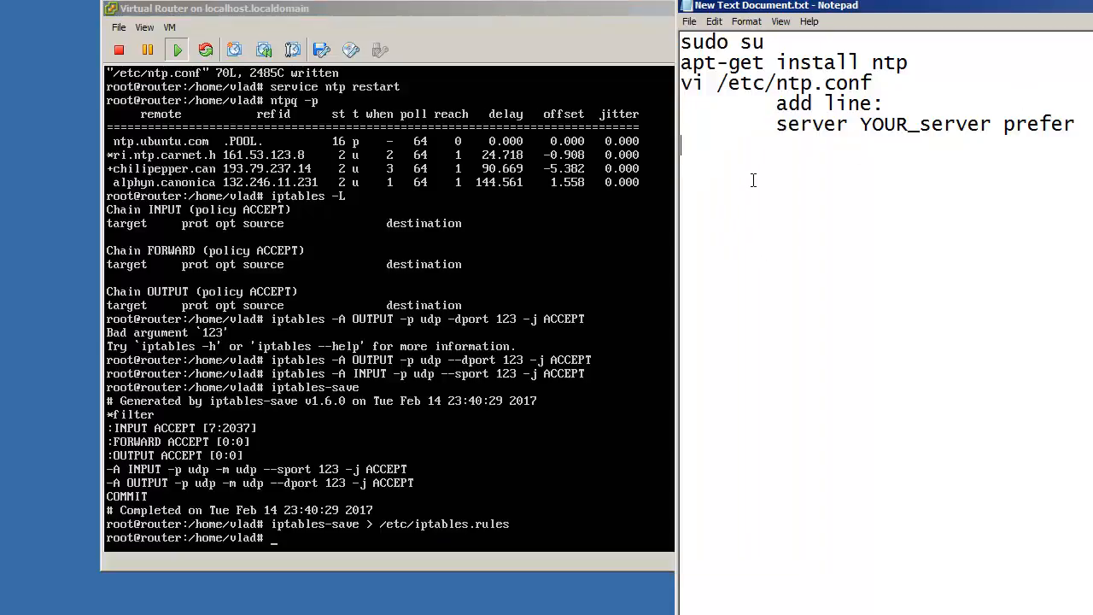
{"action": "mouse_move", "coordinate": [945, 287]}
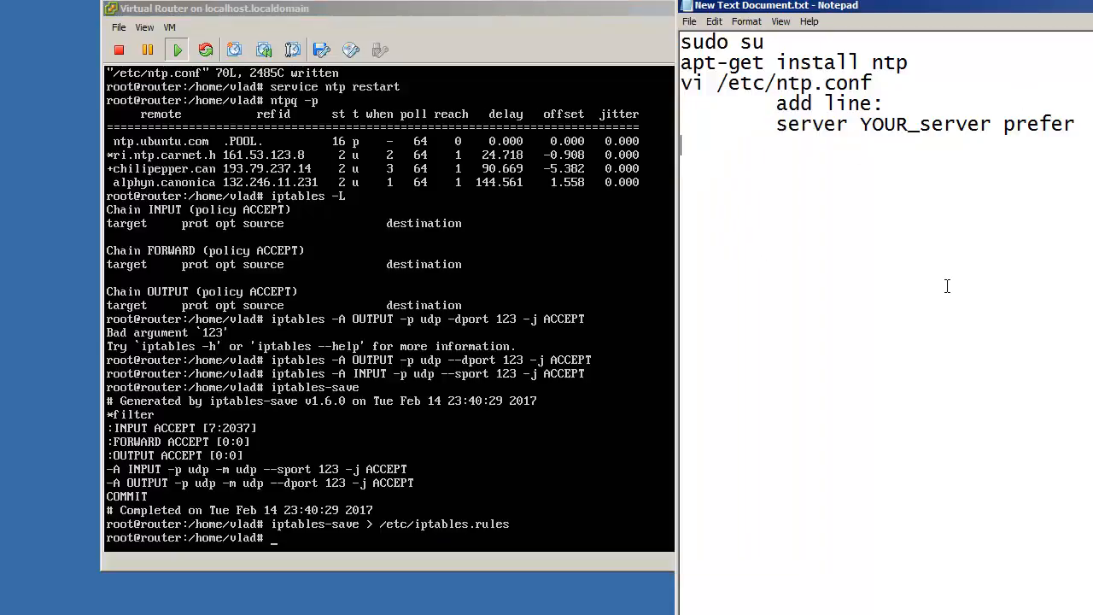
Note the rule 'iptables -A OUTPUT -p udp --dport 123 -j ACCEPT' and reuse it for the INPUT rule line.
{"action": "type", "text": "ipta"}
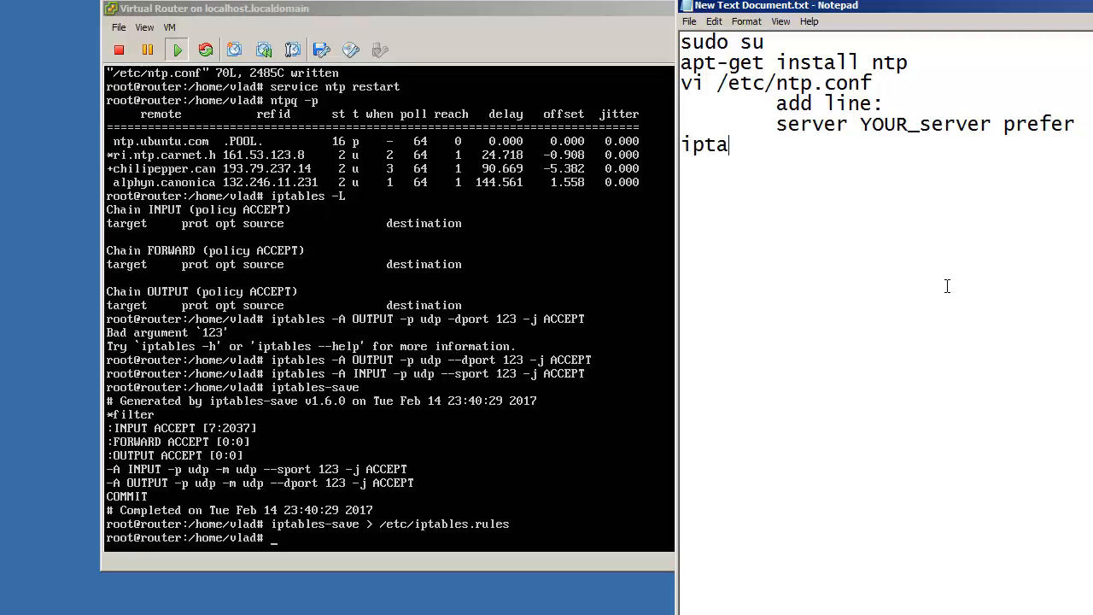
{"action": "type", "text": "bles - A"}
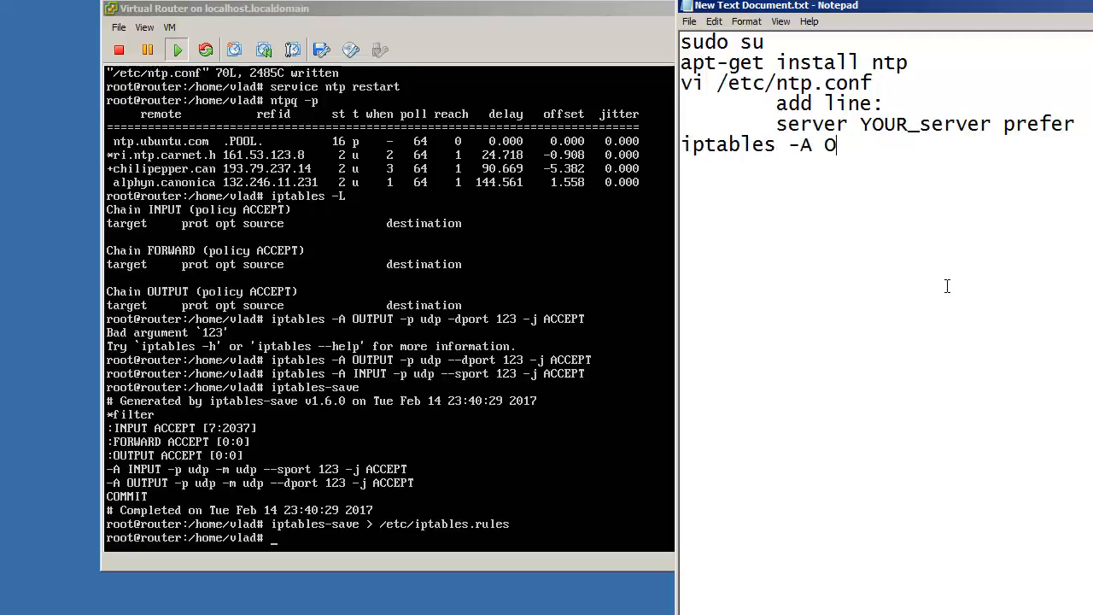
{"action": "type", "text": "UTPUT"}
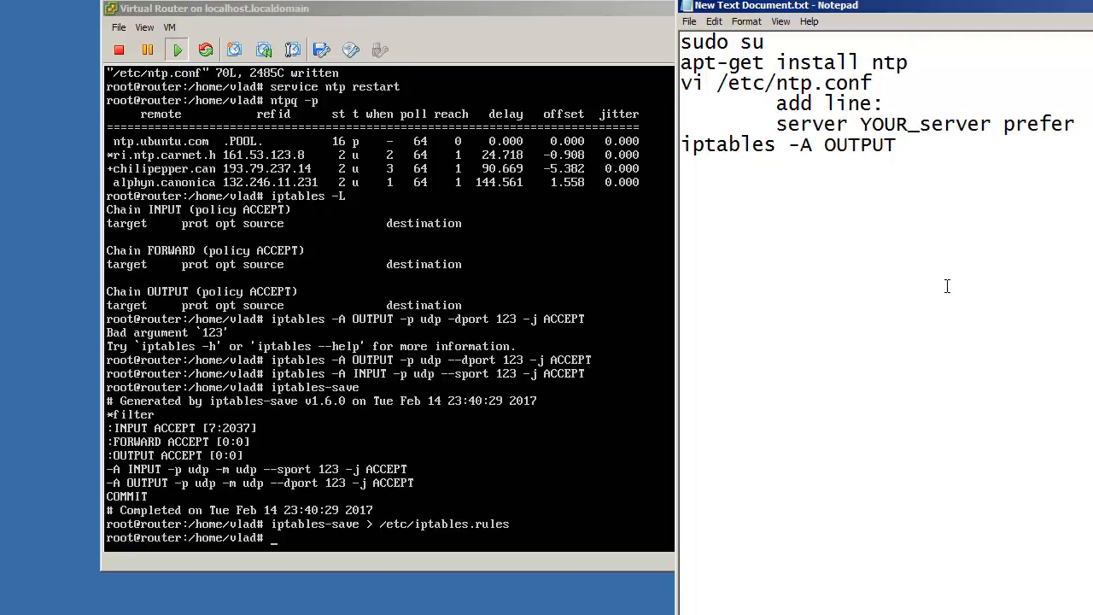
{"action": "type", "text": "-p"}
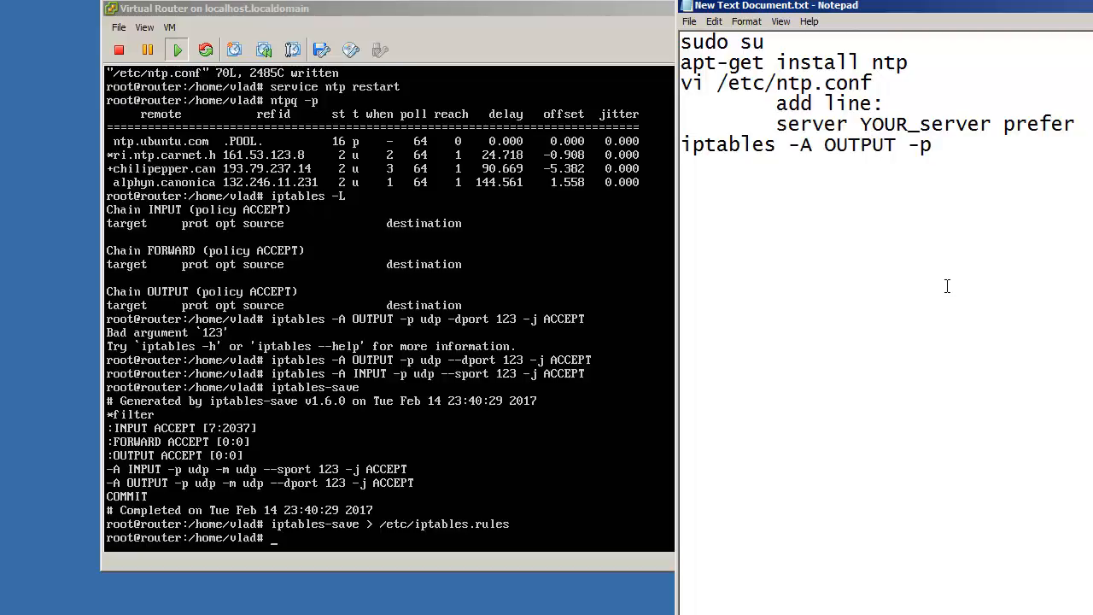
{"action": "type", "text": "udp"}
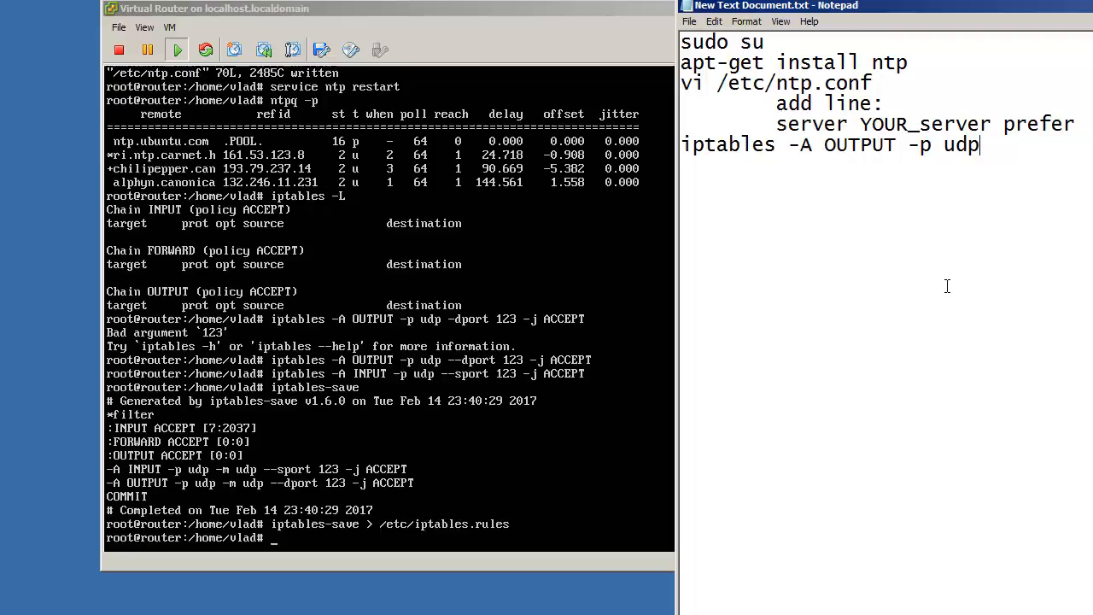
{"action": "type", "text": "--dport 123 -j ACCEPT"}
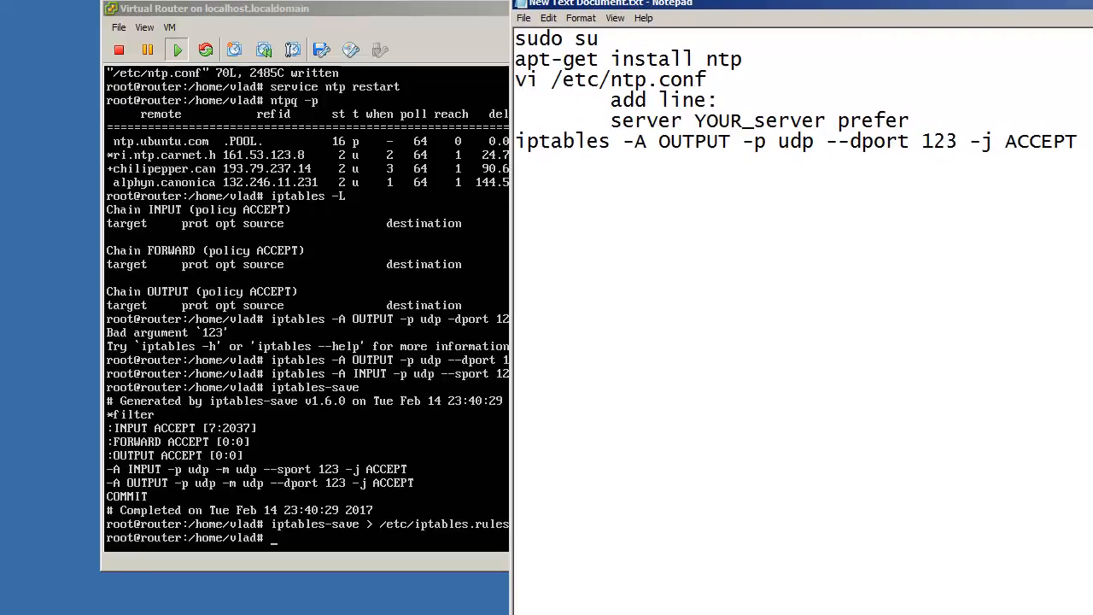
{"action": "triple_click", "coordinate": [794, 140]}
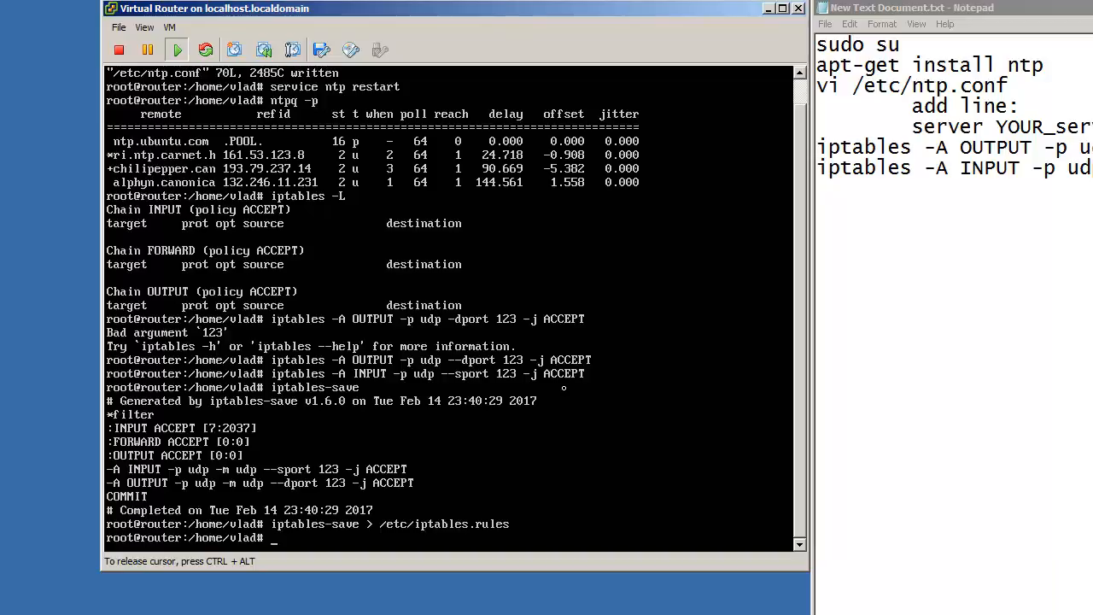
Enter vi /etc/network/if-pre-up.d/iptables to create the pre-up script.
{"action": "type", "text": "vi"}
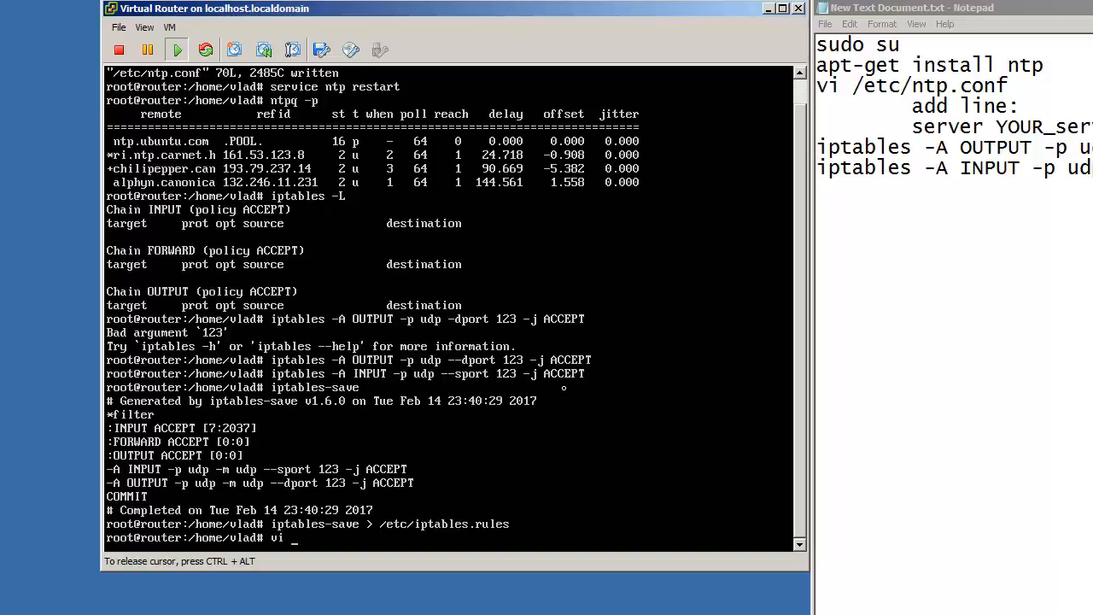
{"action": "type", "text": "/etc"}
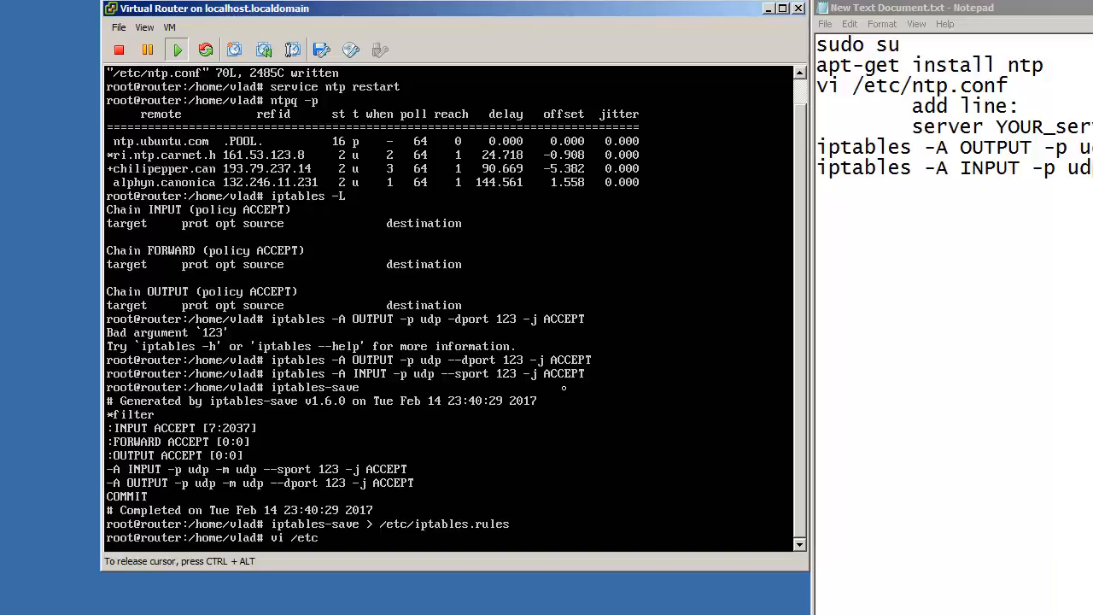
{"action": "type", "text": "/network/"}
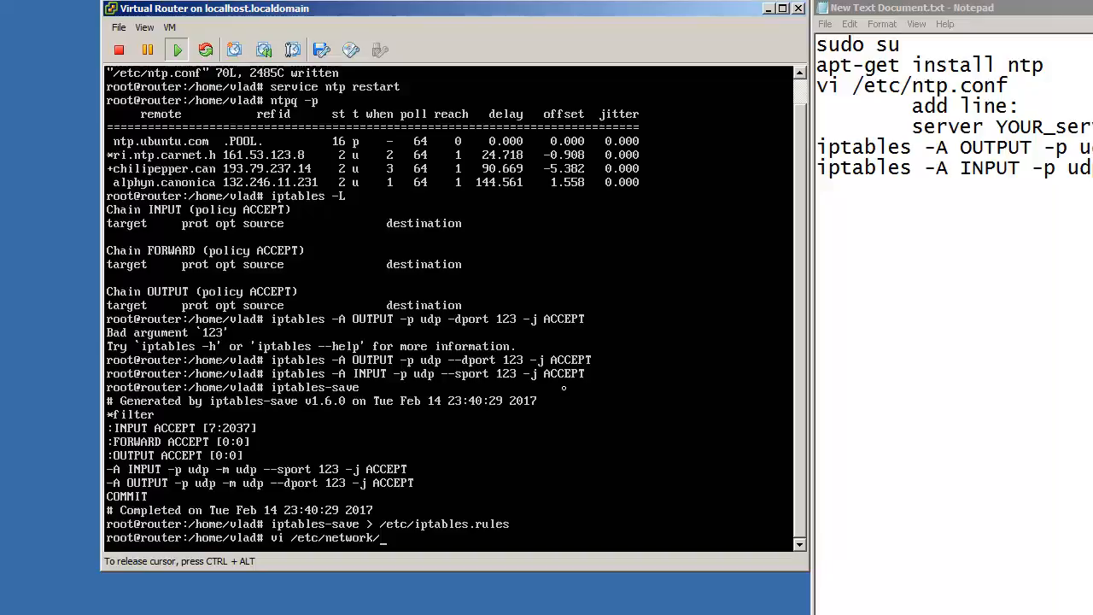
{"action": "type", "text": "if-"}
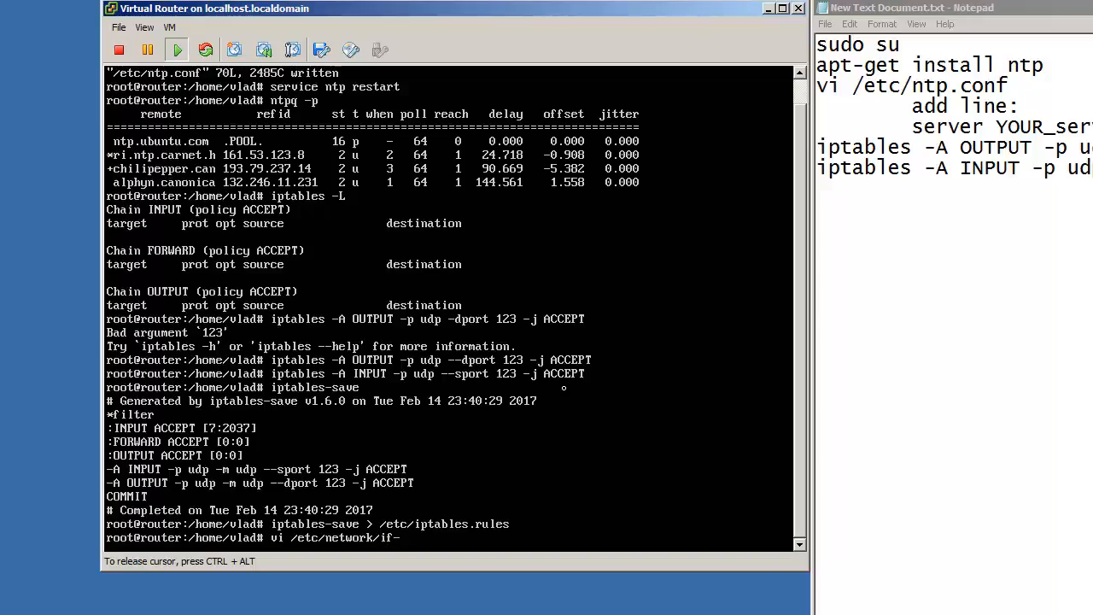
{"action": "type", "text": "pre-up.d/"}
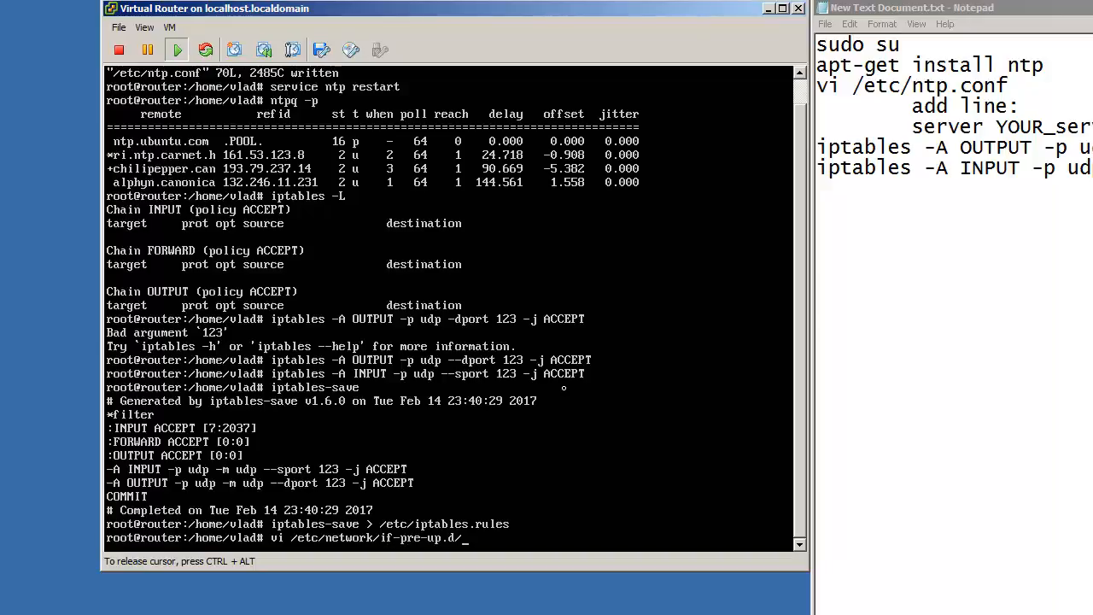
{"action": "type", "text": "iptables"}
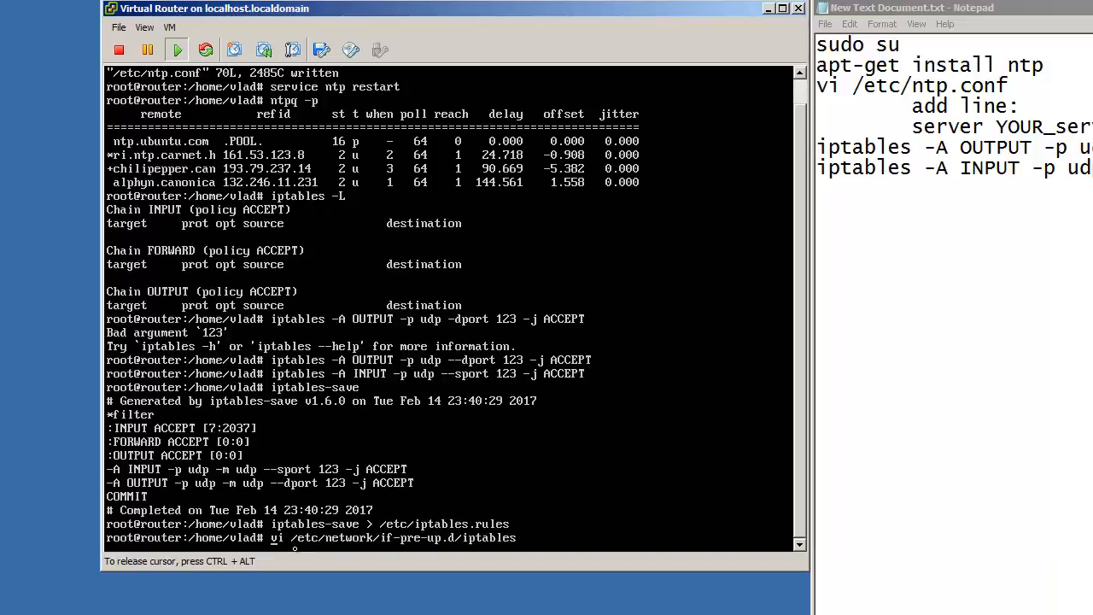
{"action": "mouse_move", "coordinate": [532, 547]}
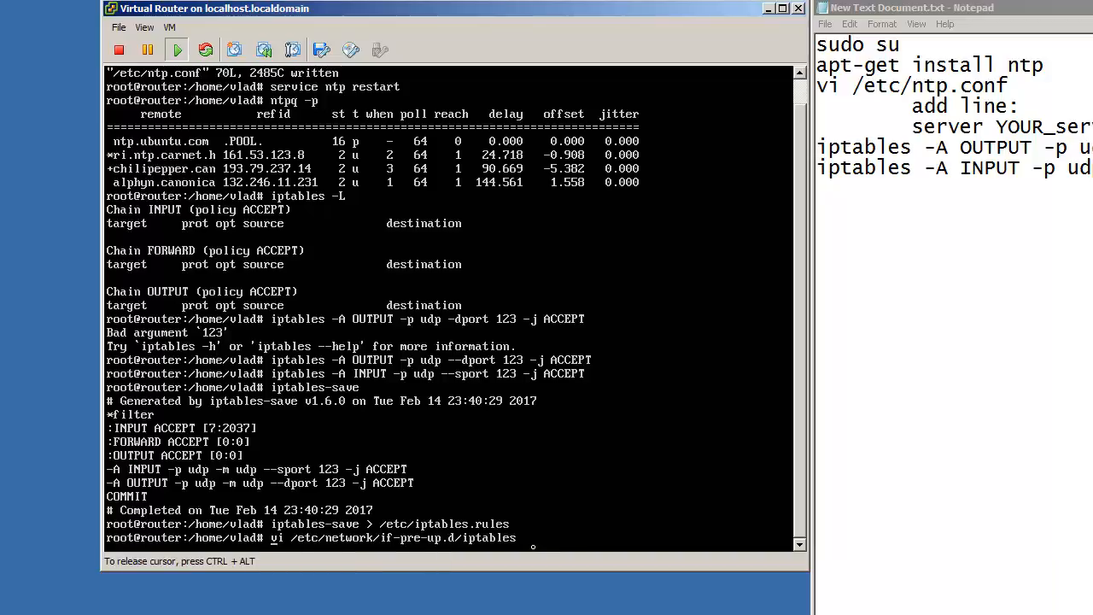
{"action": "mouse_move", "coordinate": [531, 572]}
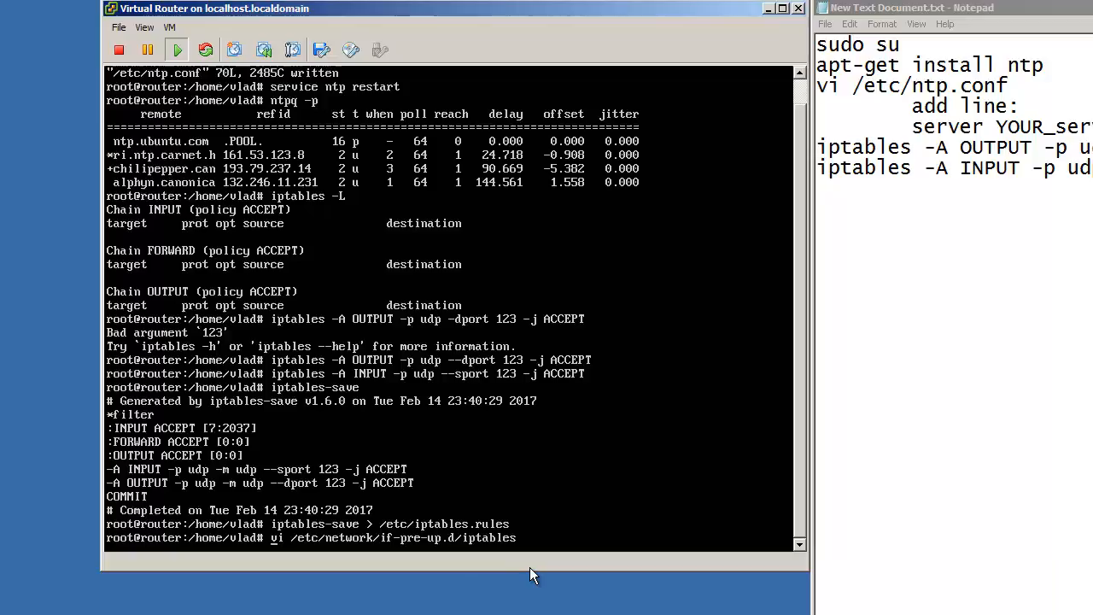
{"action": "left_click", "coordinate": [536, 546]}
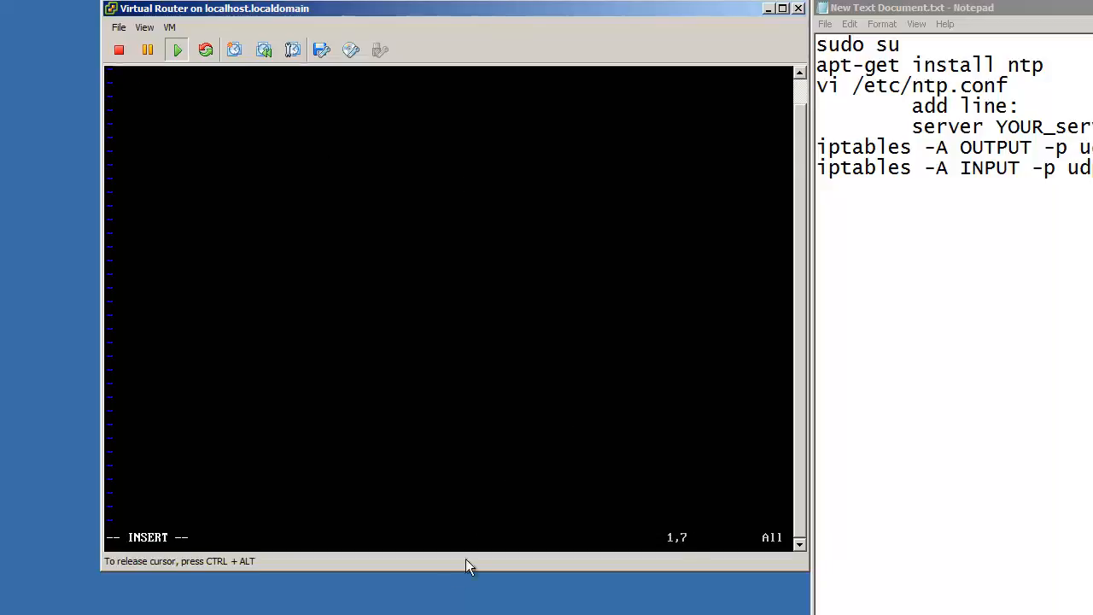
Write the #!/bin/sh header, correcting a mistyped start.
{"action": "type", "text": "#!3133g"}
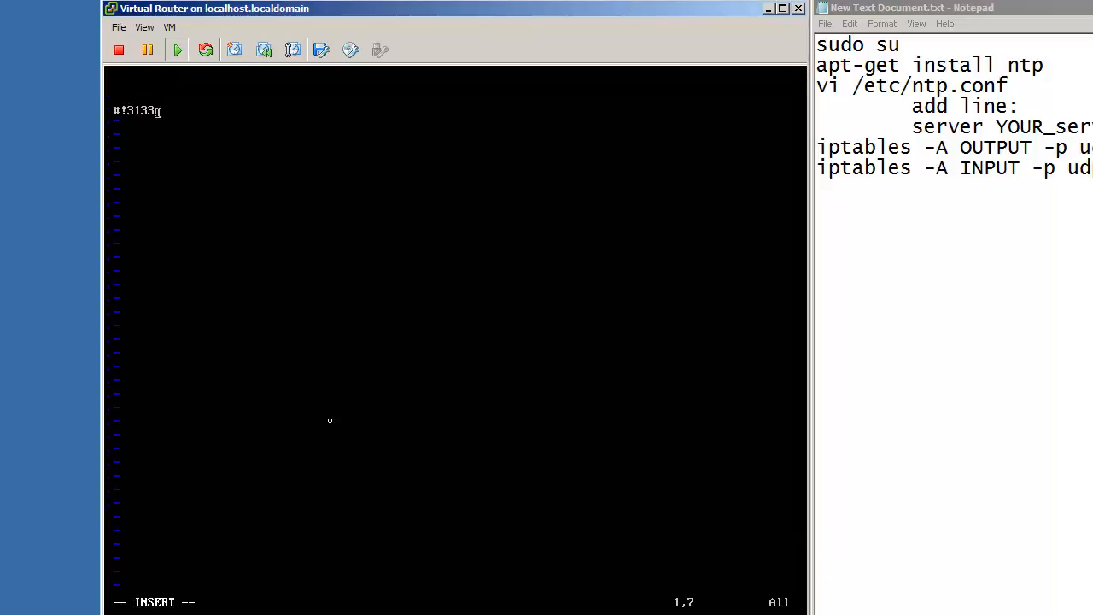
{"action": "key", "text": "BackSpace"}
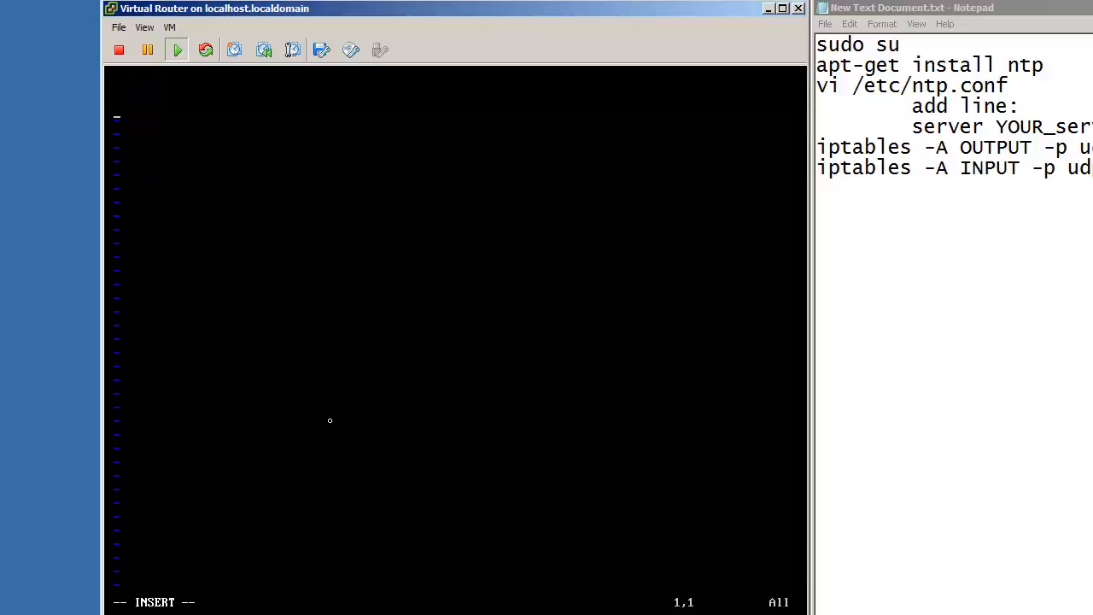
{"action": "type", "text": "#!/bin"}
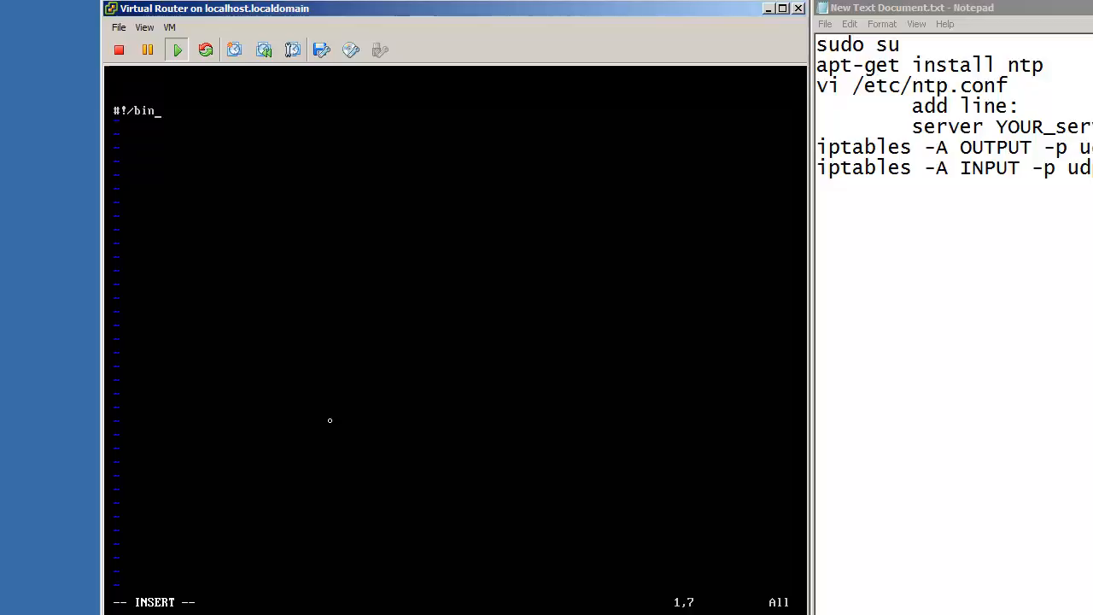
{"action": "type", "text": "/sh"}
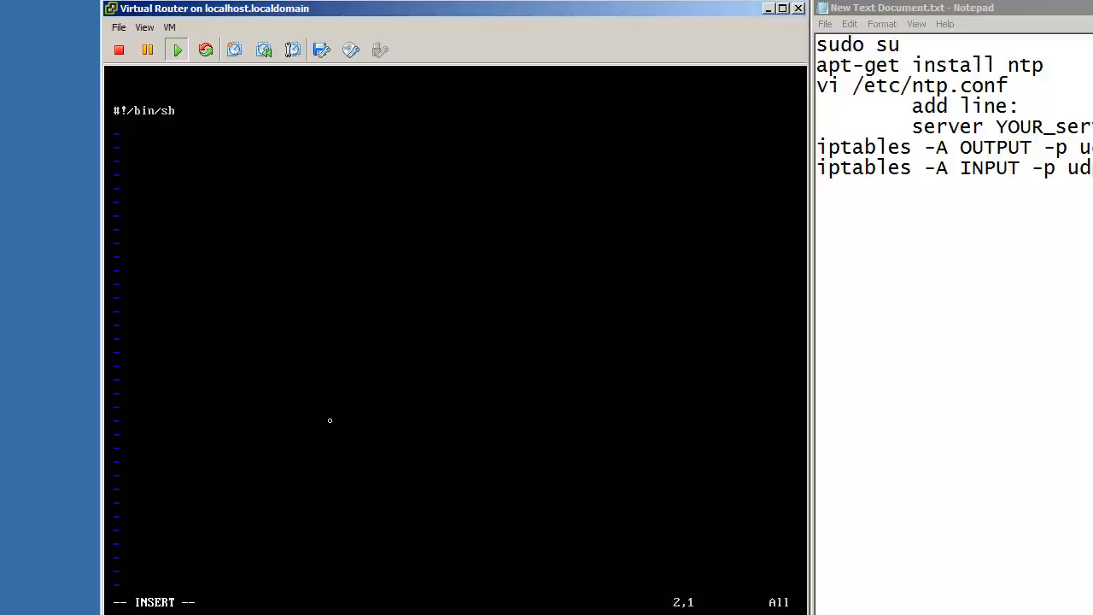
Add iptables-restore < /etc/iptables.rules and exit 0 to the script.
{"action": "type", "text": "ipta"}
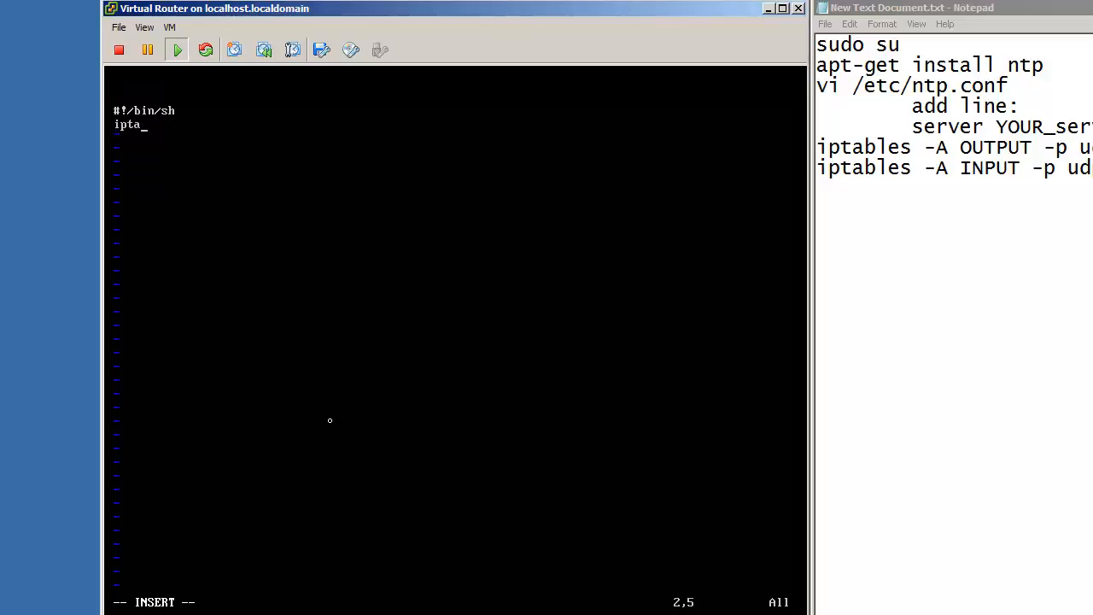
{"action": "type", "text": "bles-rest"}
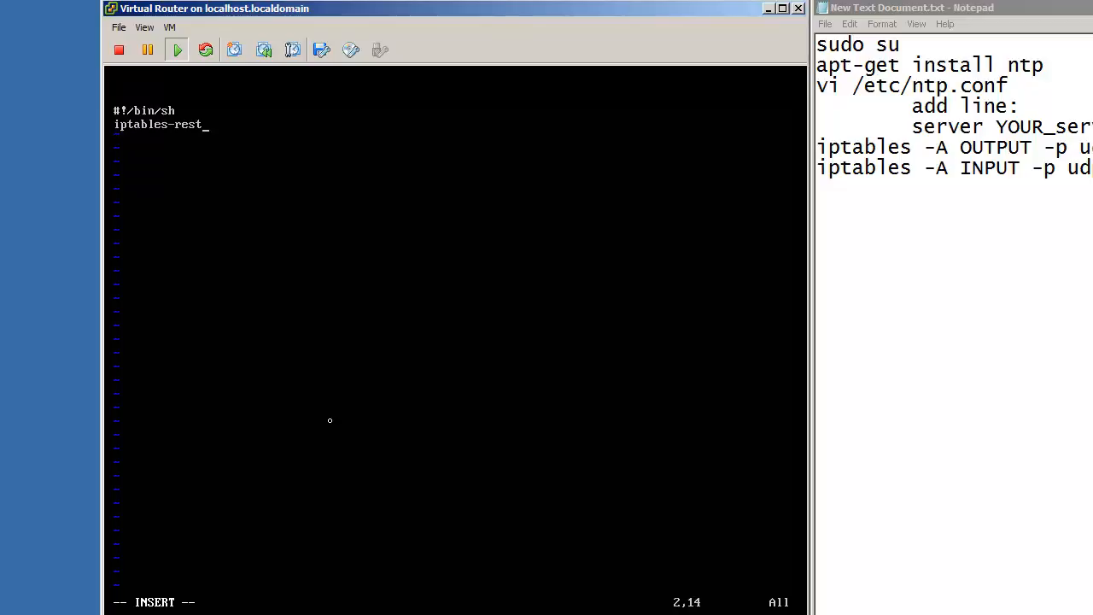
{"action": "type", "text": "ore < /etc"}
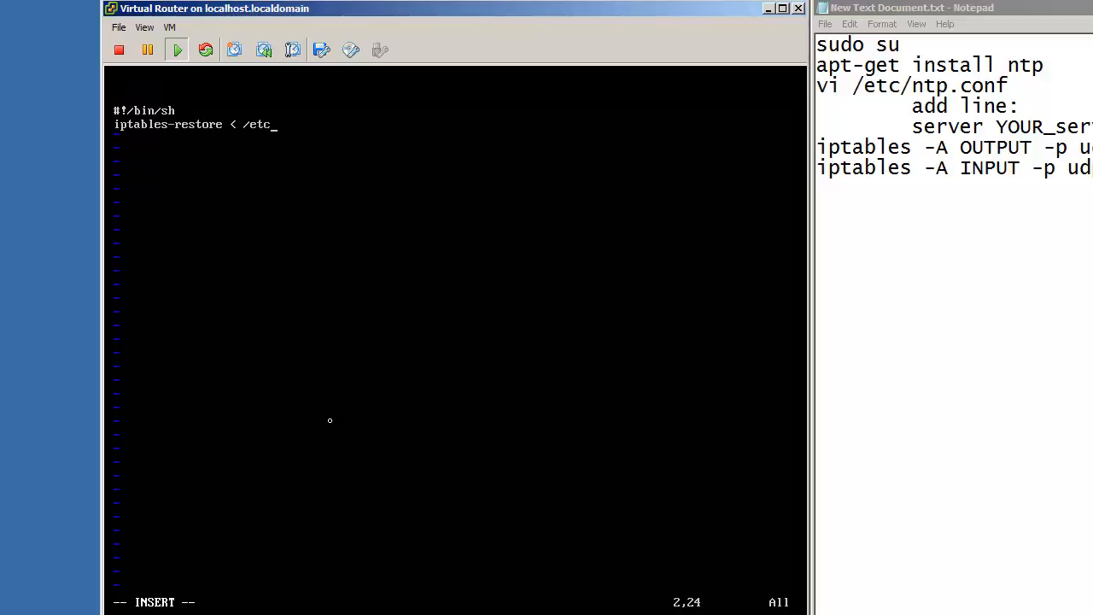
{"action": "type", "text": "/"}
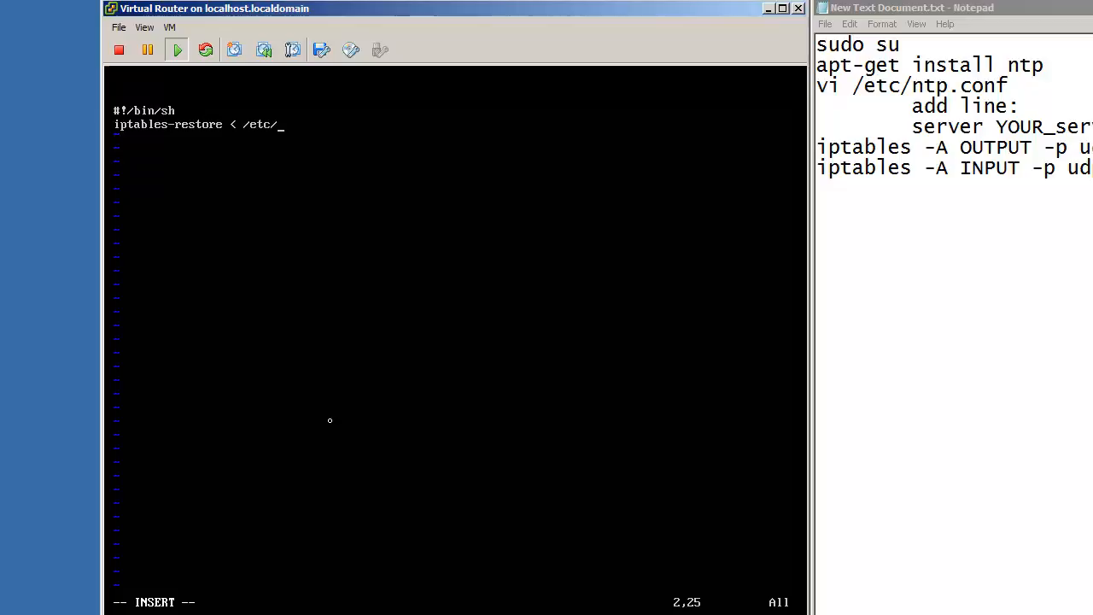
{"action": "type", "text": "ipta"}
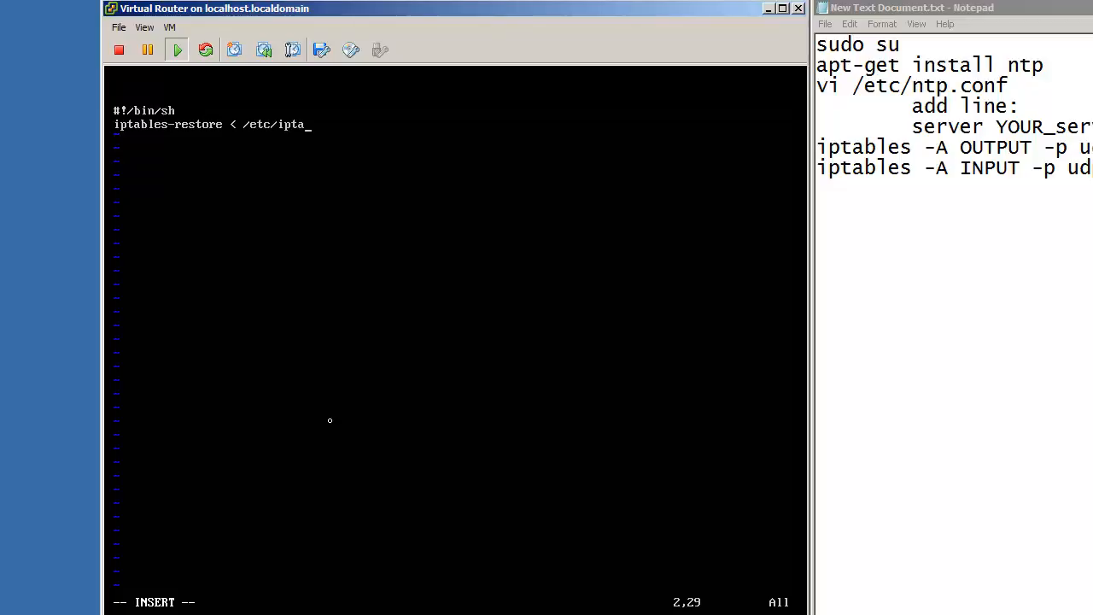
{"action": "type", "text": "ble"}
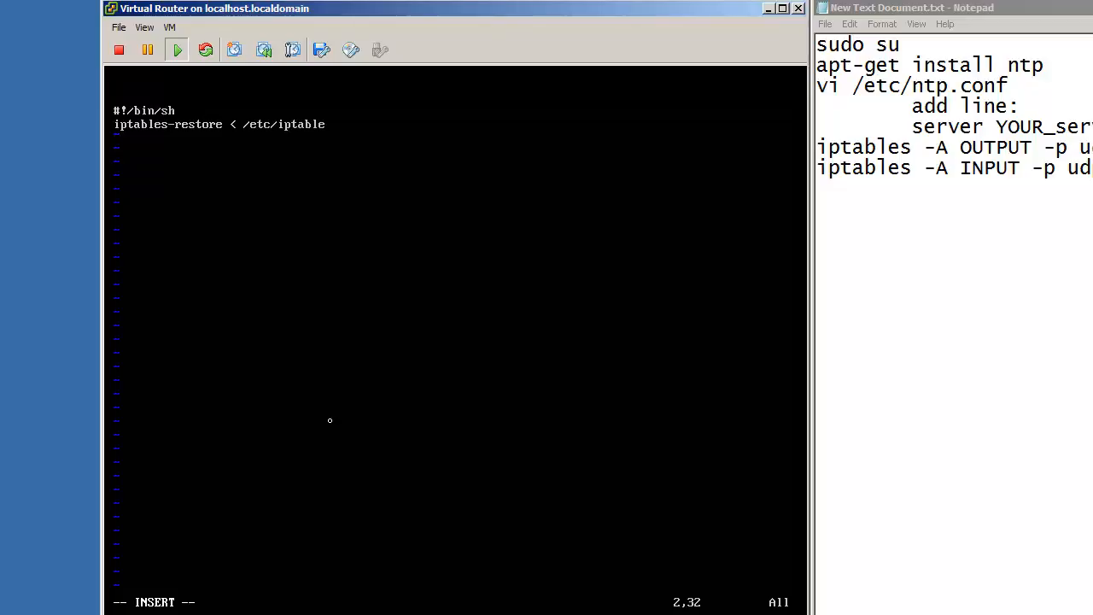
{"action": "type", "text": "s.ru"}
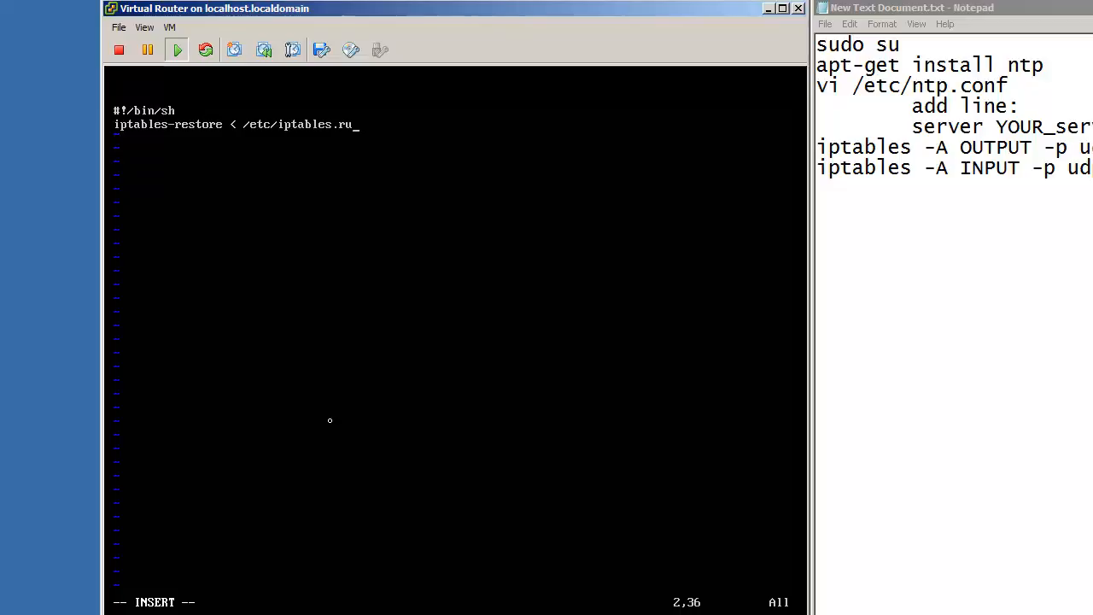
{"action": "type", "text": "les"}
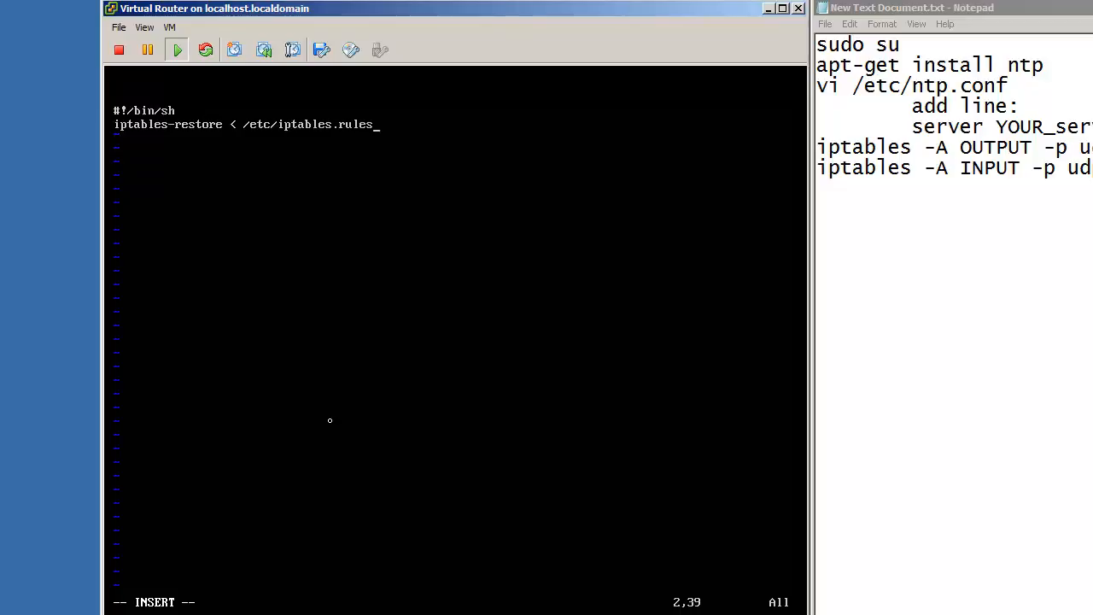
{"action": "type", "text": "exit 0"}
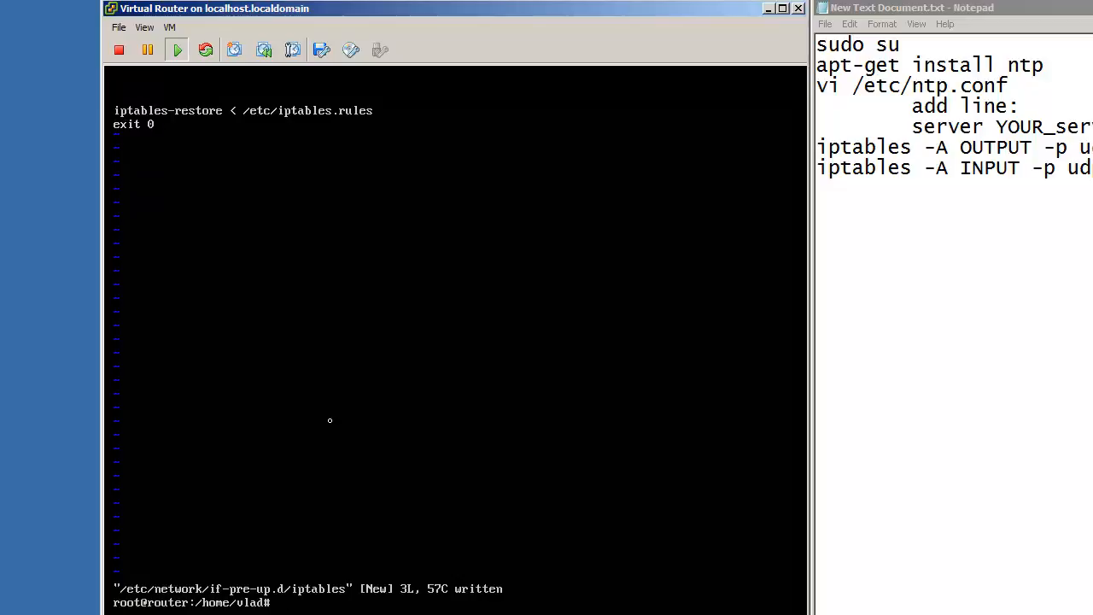
Run chmod +x /etc/network/if-pre-up.d/iptables to make the script executable.
{"action": "type", "text": "vi /etc/network/if-pre-up.d/iptables"}
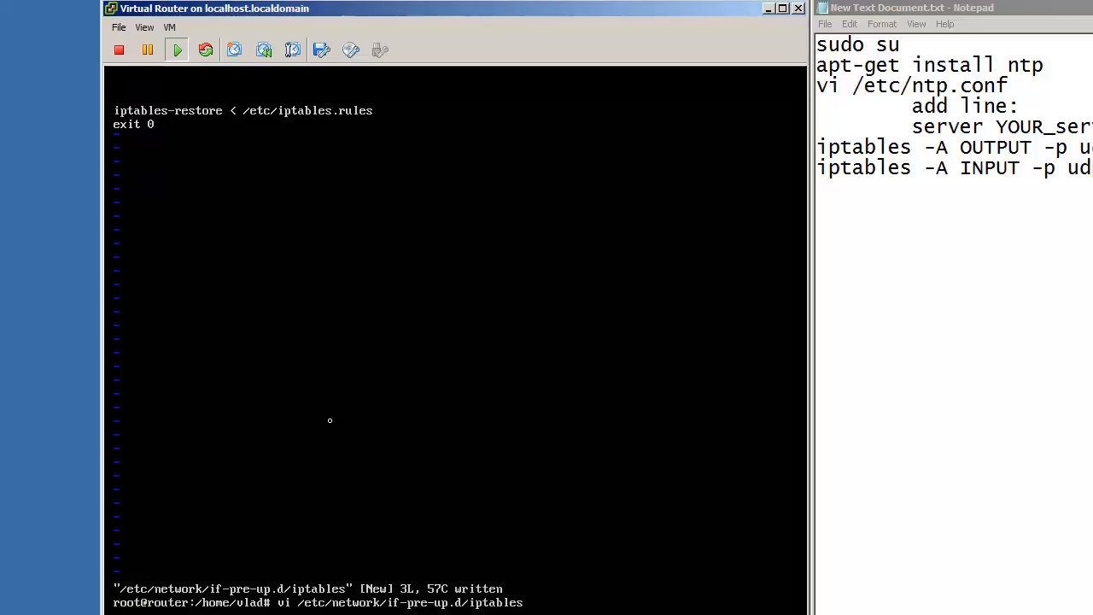
{"action": "type", "text": "chmod /etc/network/if-pre-up.d/iptables"}
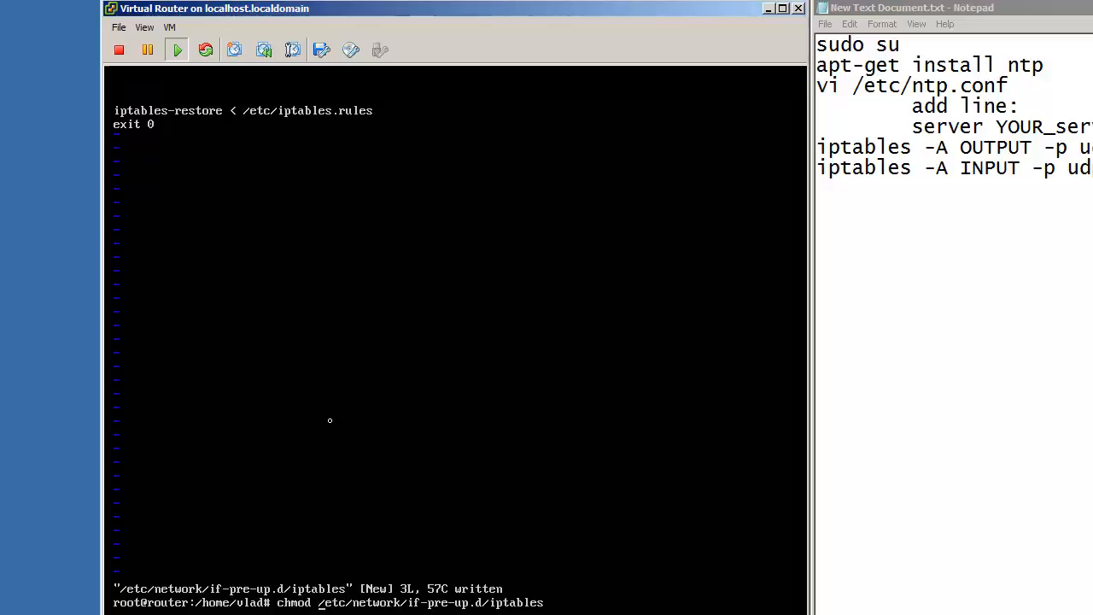
{"action": "type", "text": "+x"}
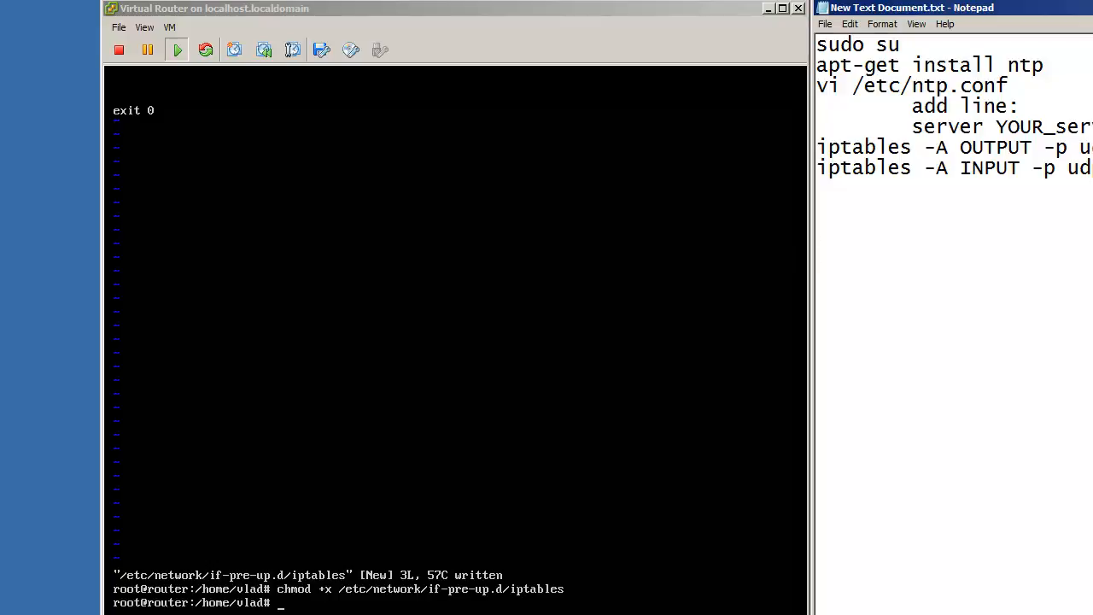
Note the command vi /etc/network/if-pre-up.d/iptables, fixing the path order.
{"action": "type", "text": "vi"}
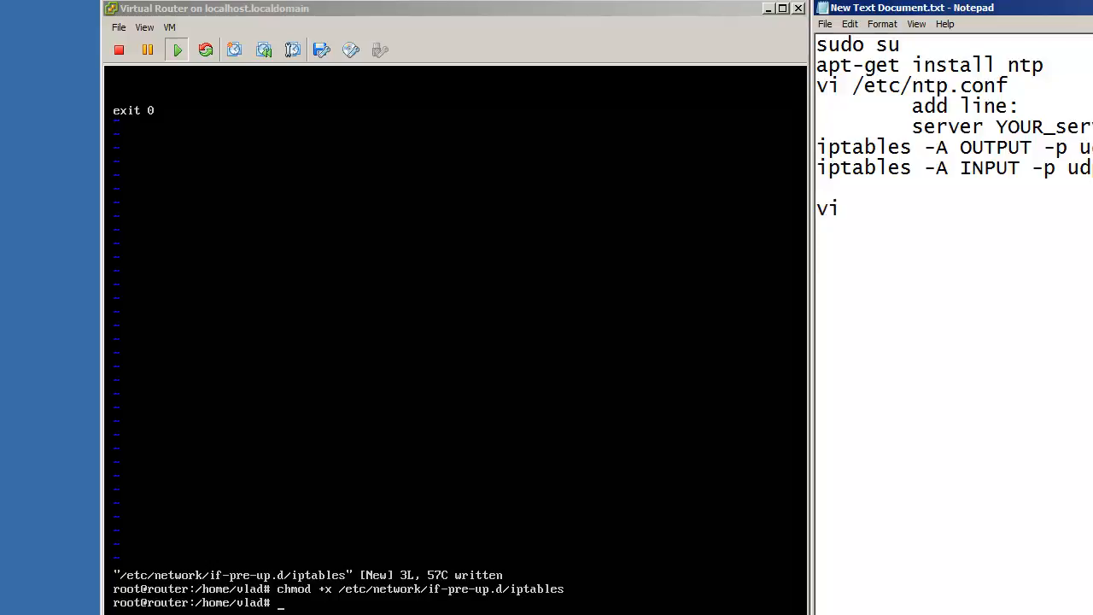
{"action": "type", "text": "/etc"}
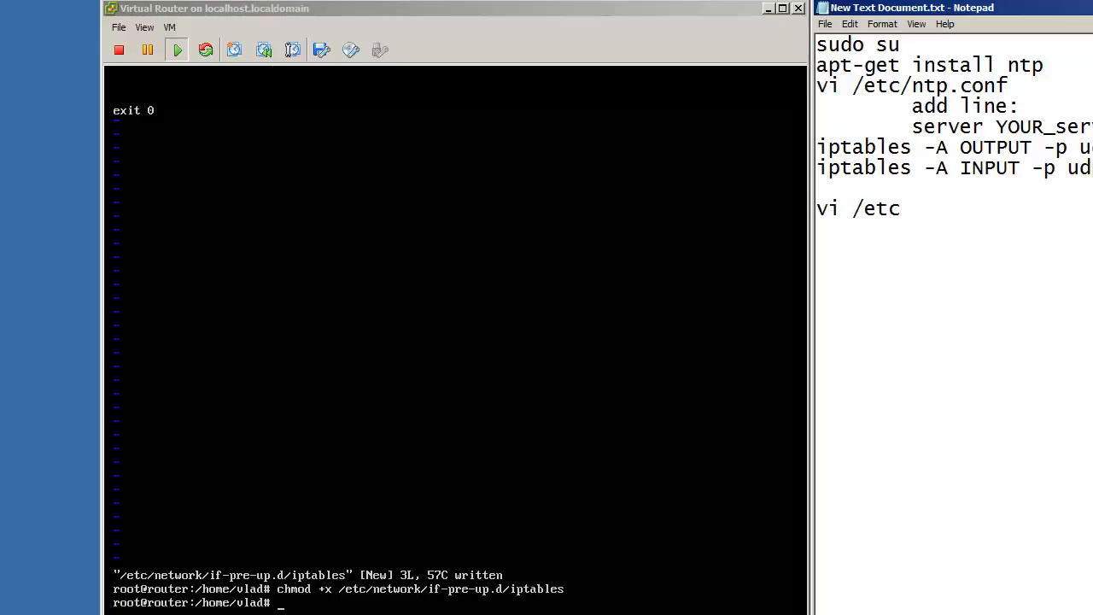
{"action": "type", "text": "/"}
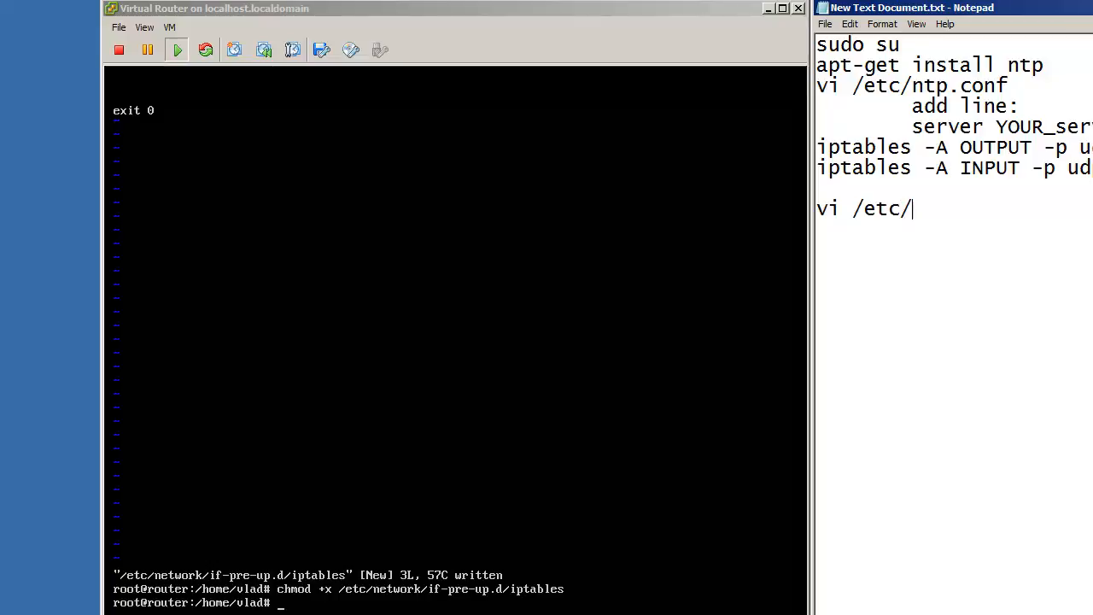
{"action": "type", "text": "network"}
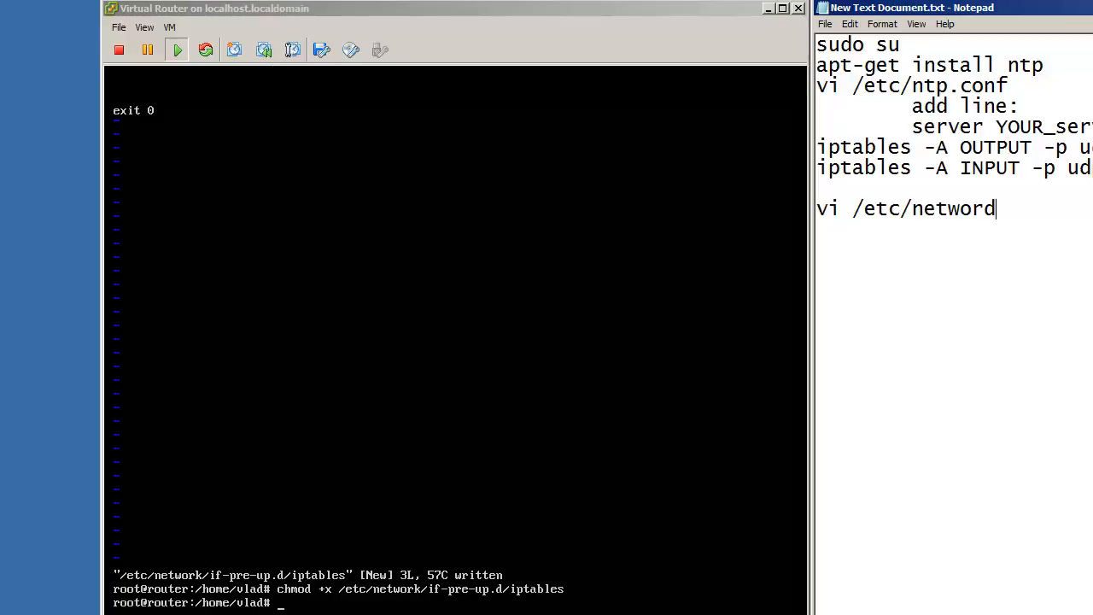
{"action": "type", "text": "/iptables"}
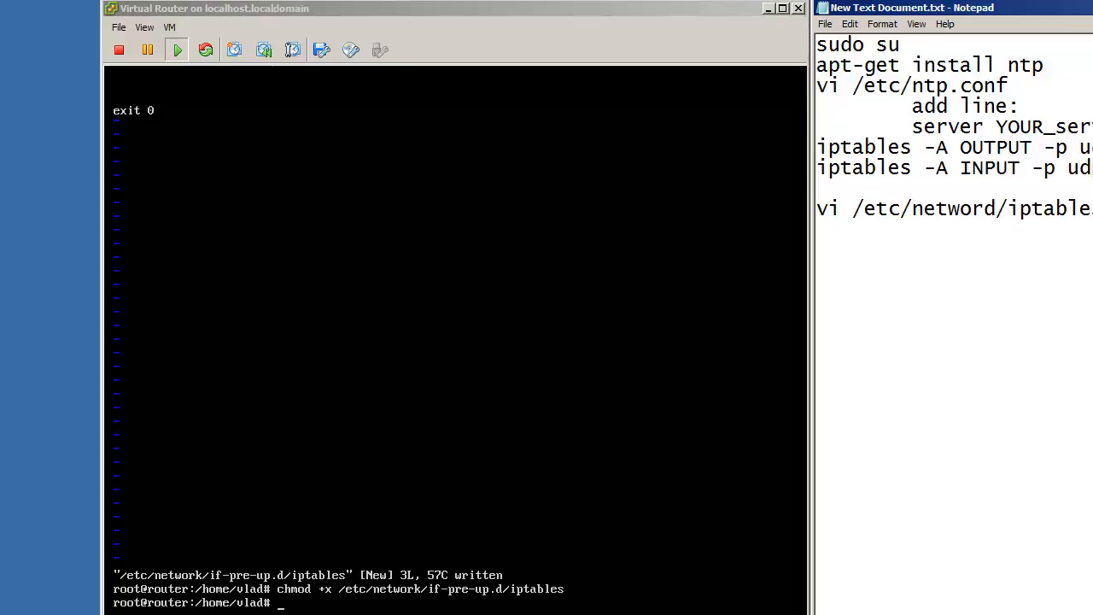
{"action": "key", "text": "BackSpace"}
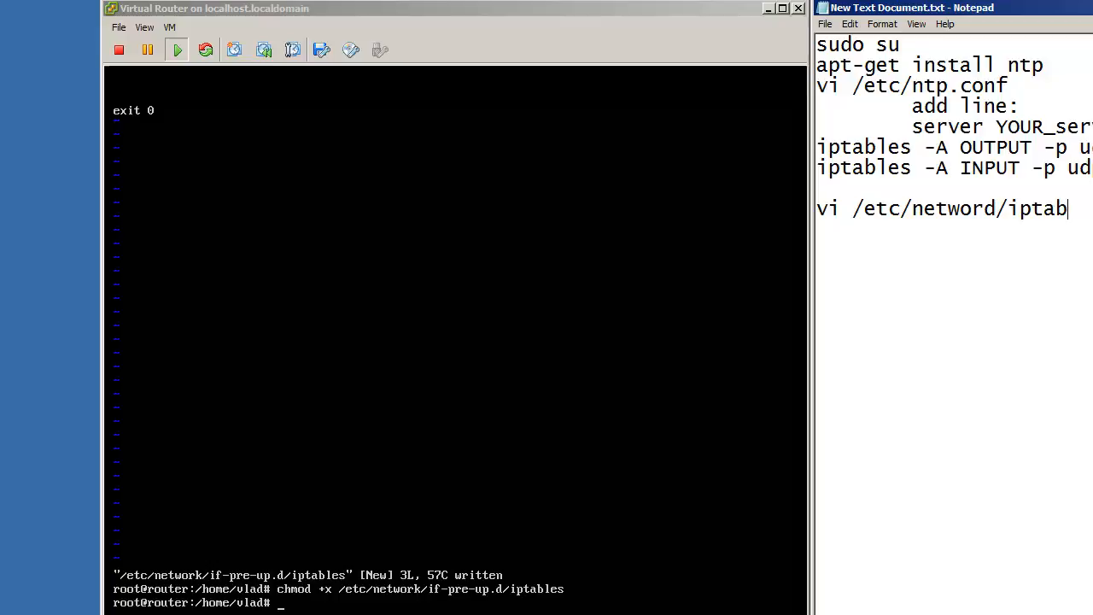
{"action": "key", "text": "BackSpace"}
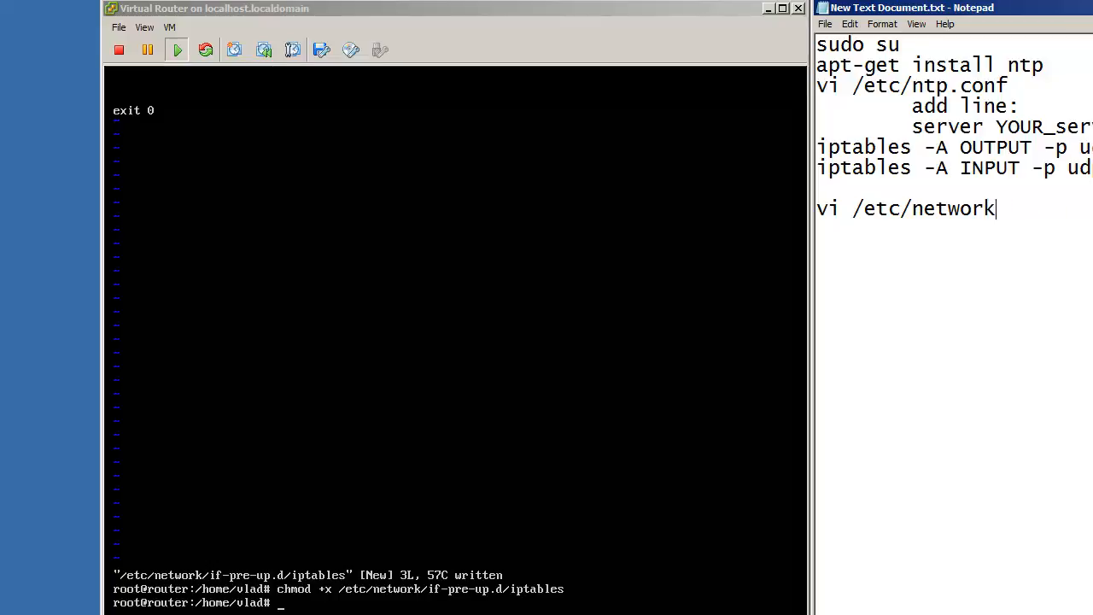
{"action": "type", "text": "/"}
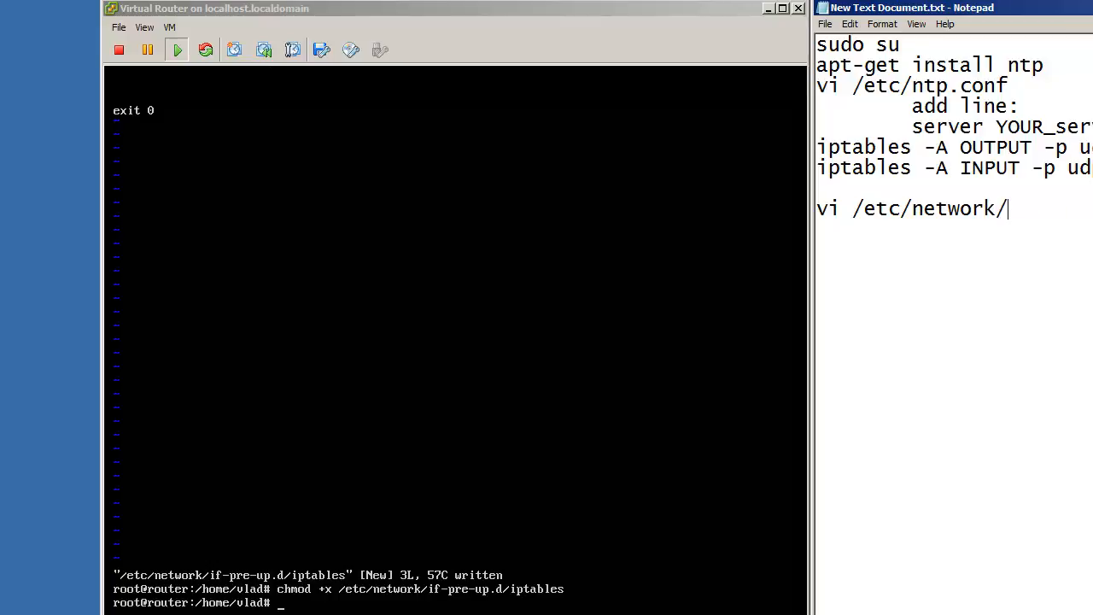
{"action": "type", "text": "if-pre-"}
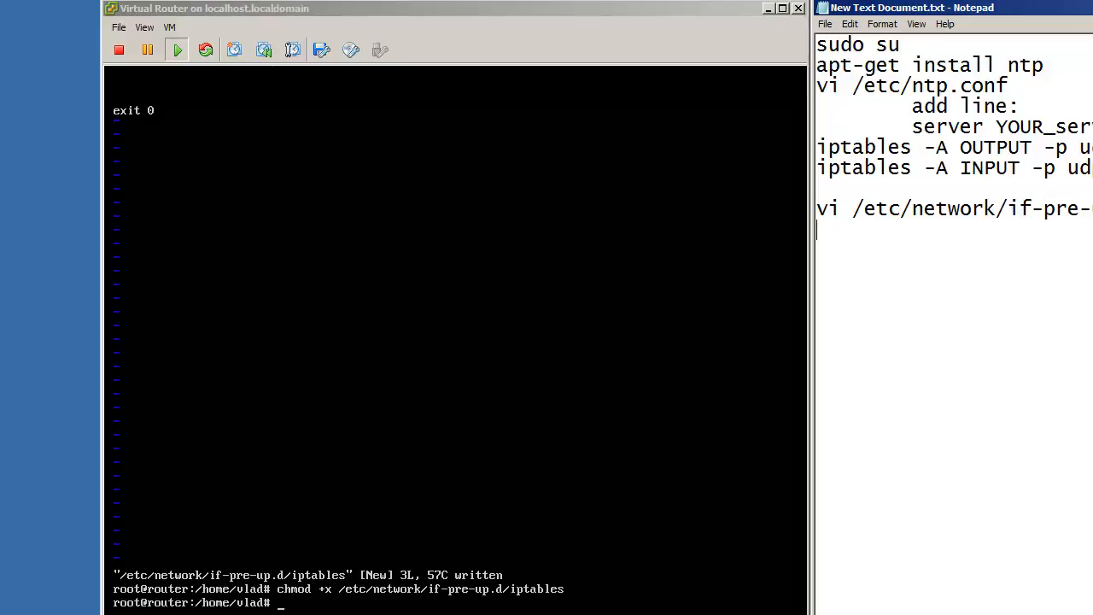
Document the file contents: #!/bin/sh and the iptables-restore line.
{"action": "type", "text": "in the"}
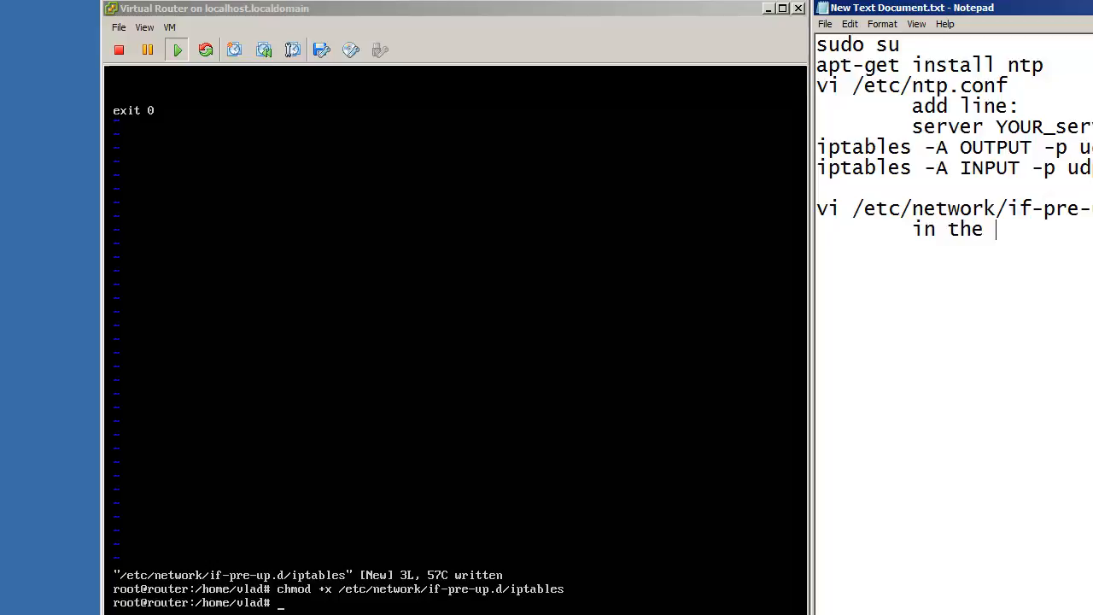
{"action": "type", "text": "file:"}
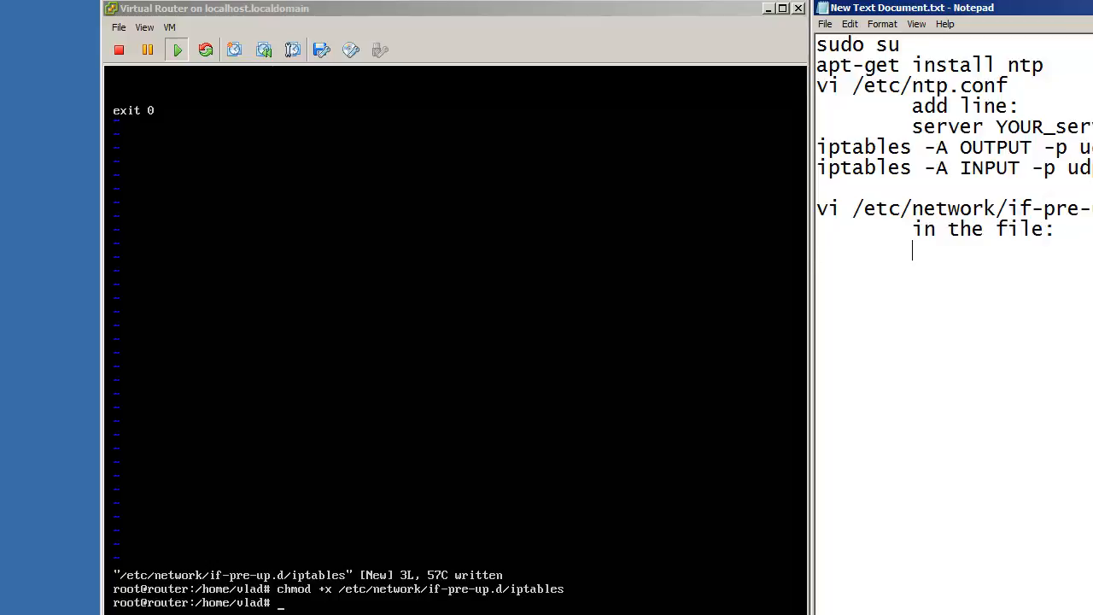
{"action": "type", "text": "#!"}
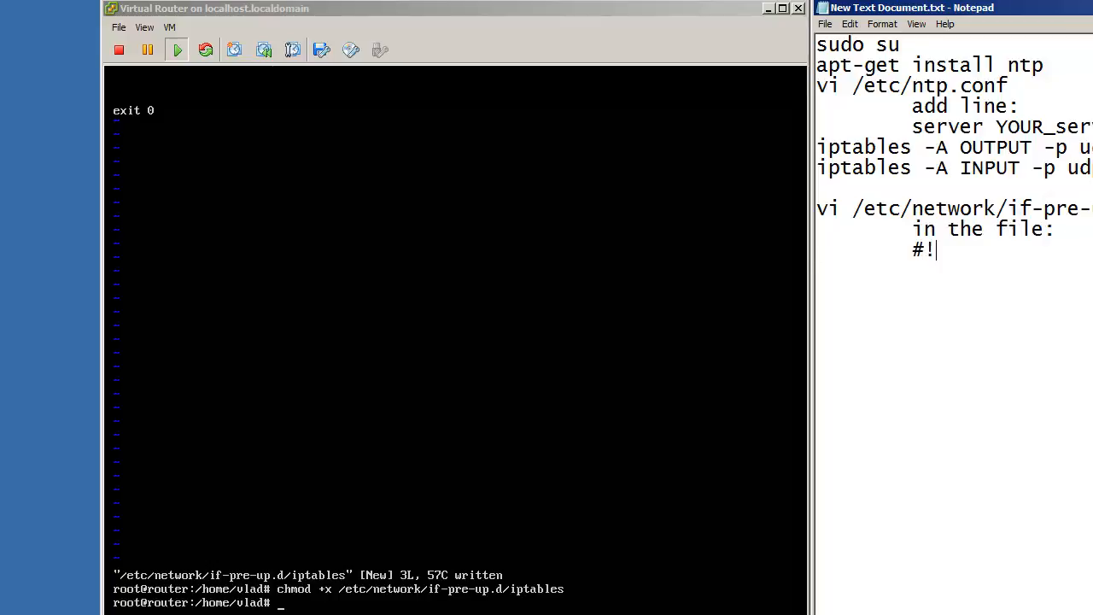
{"action": "type", "text": "/bin/"}
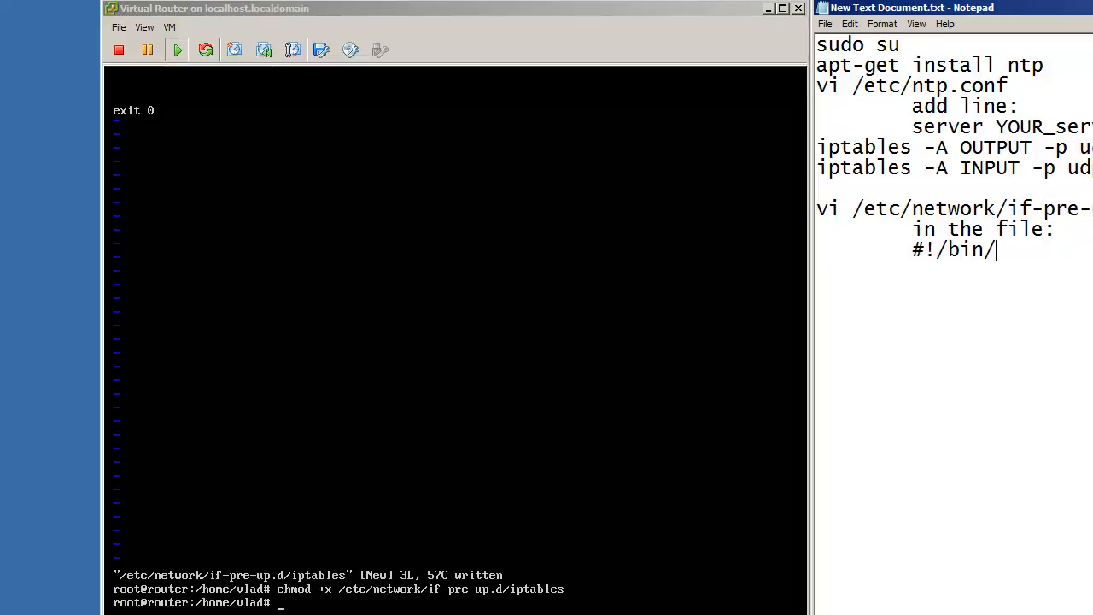
{"action": "type", "text": "s"}
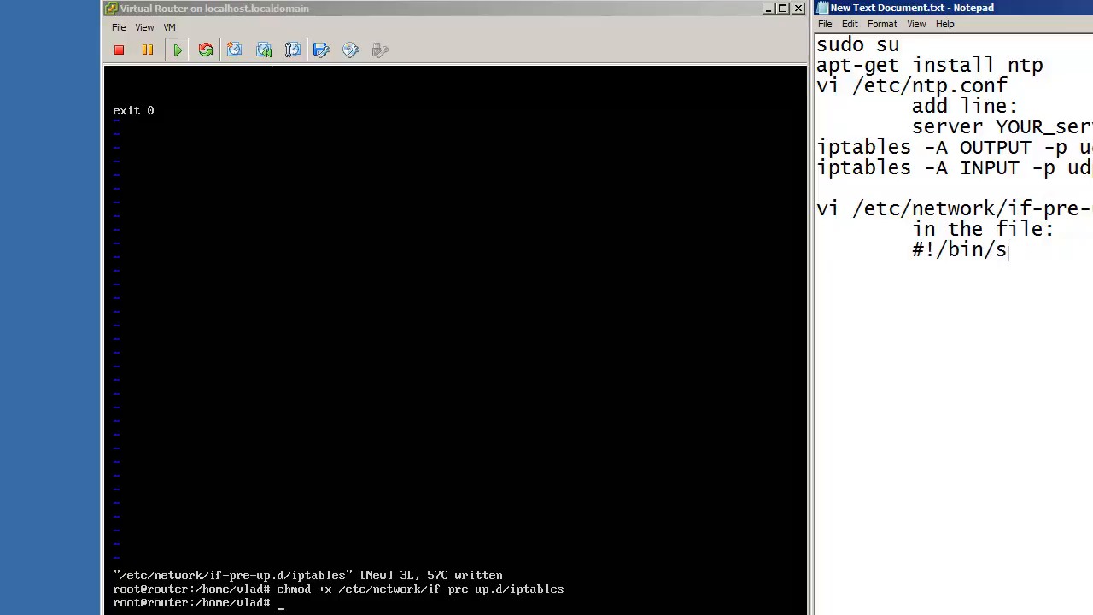
{"action": "type", "text": "h"}
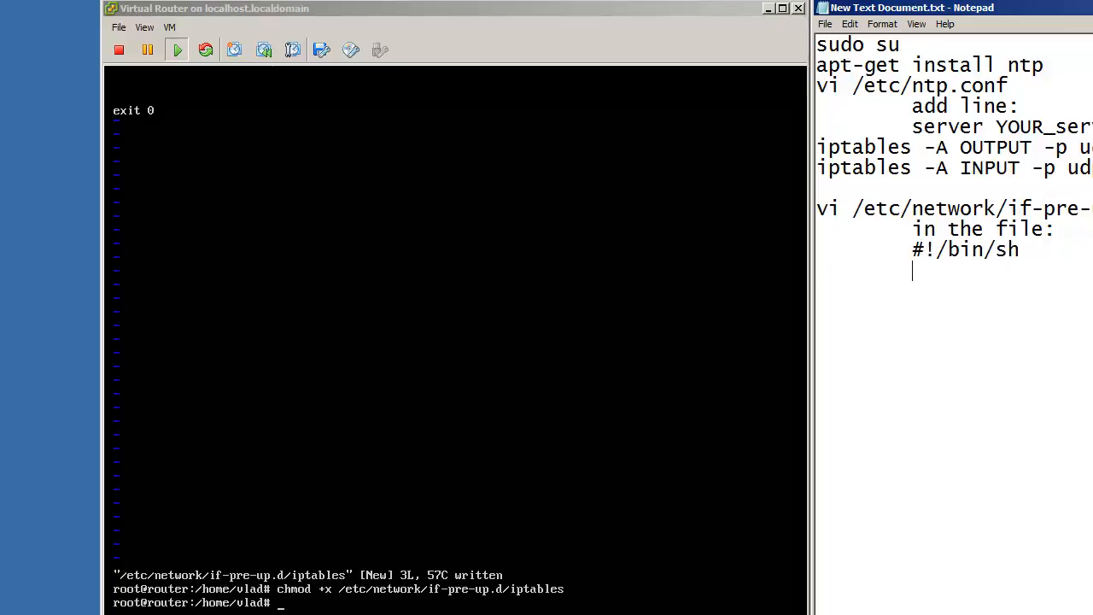
{"action": "type", "text": "iptables"}
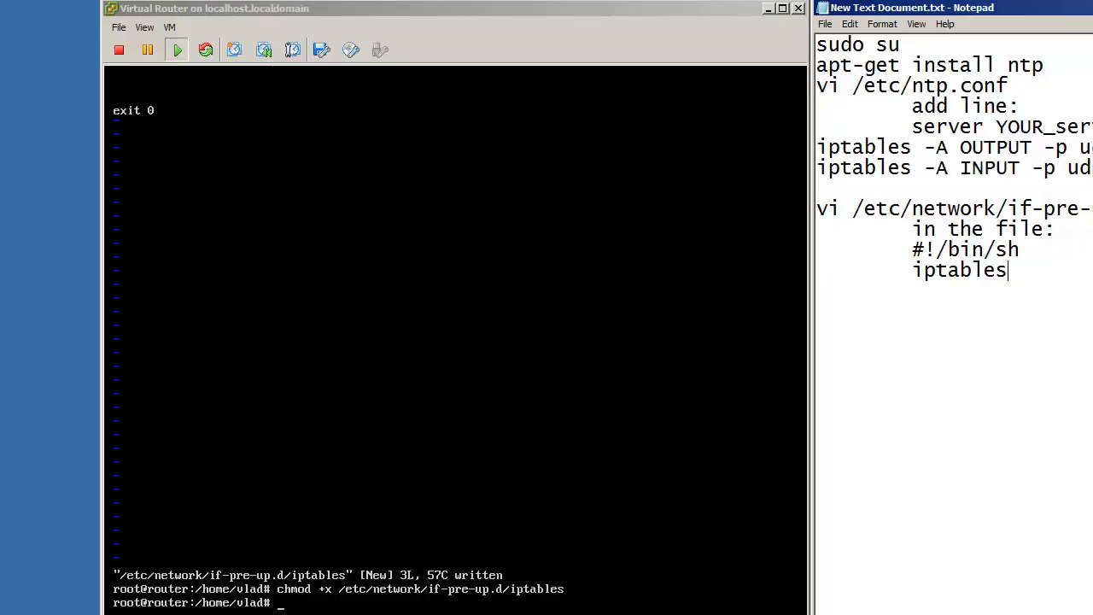
{"action": "type", "text": "-restore"}
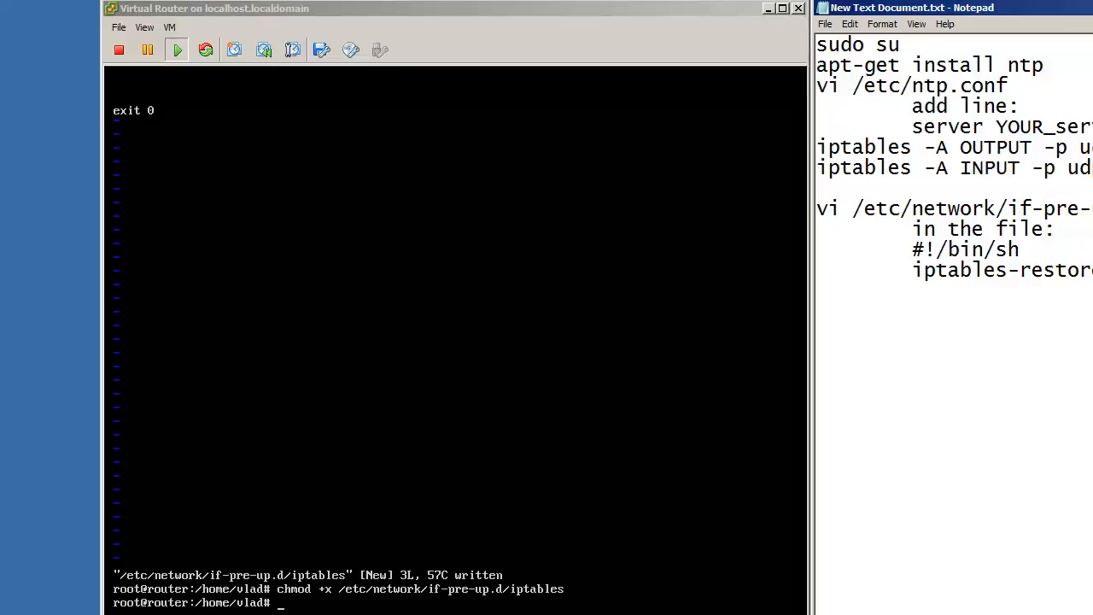
Back in the router terminal, recall the vi /etc/network/if-pre-up.d/iptables command to adapt it.
{"action": "left_click", "coordinate": [816, 311]}
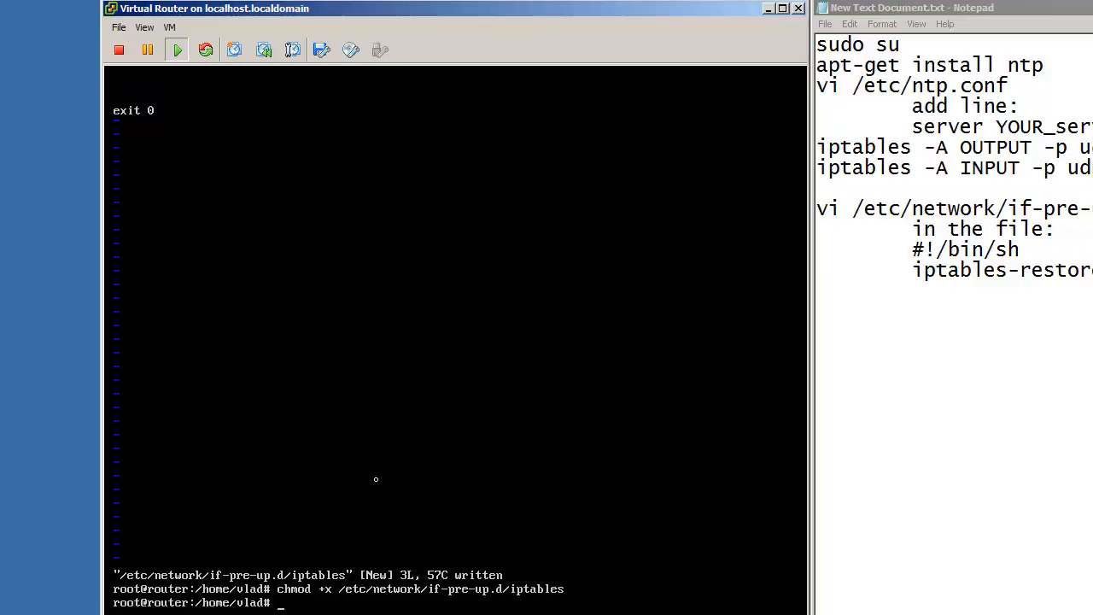
{"action": "type", "text": "vi /etc/network/if-pre-up.d/iptables"}
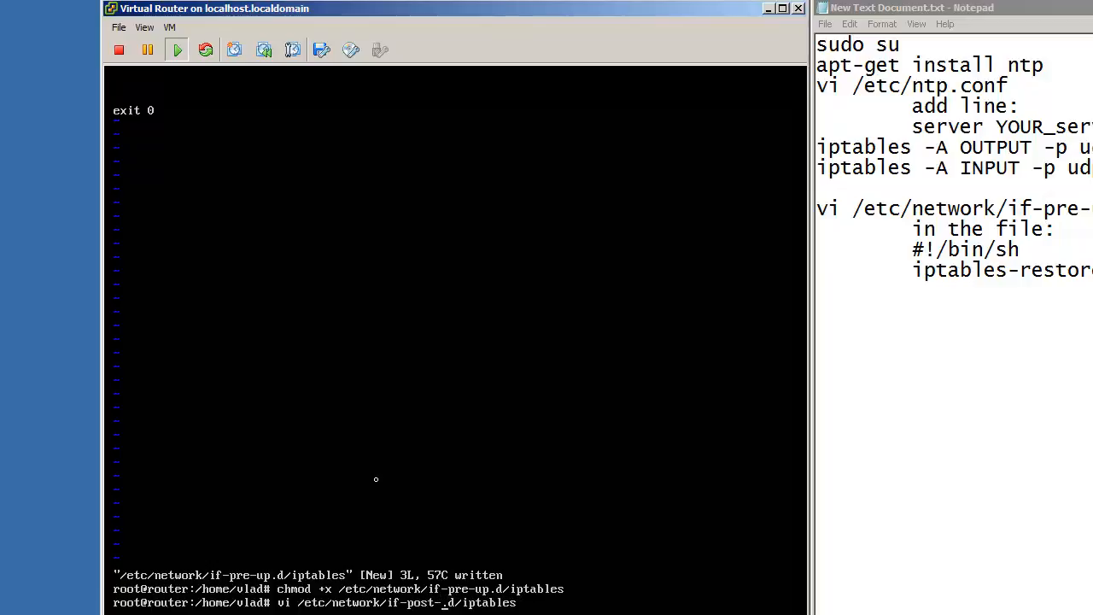
Open /etc/network/if-post-down.d/iptables in vi and enter insert mode.
{"action": "type", "text": "down"}
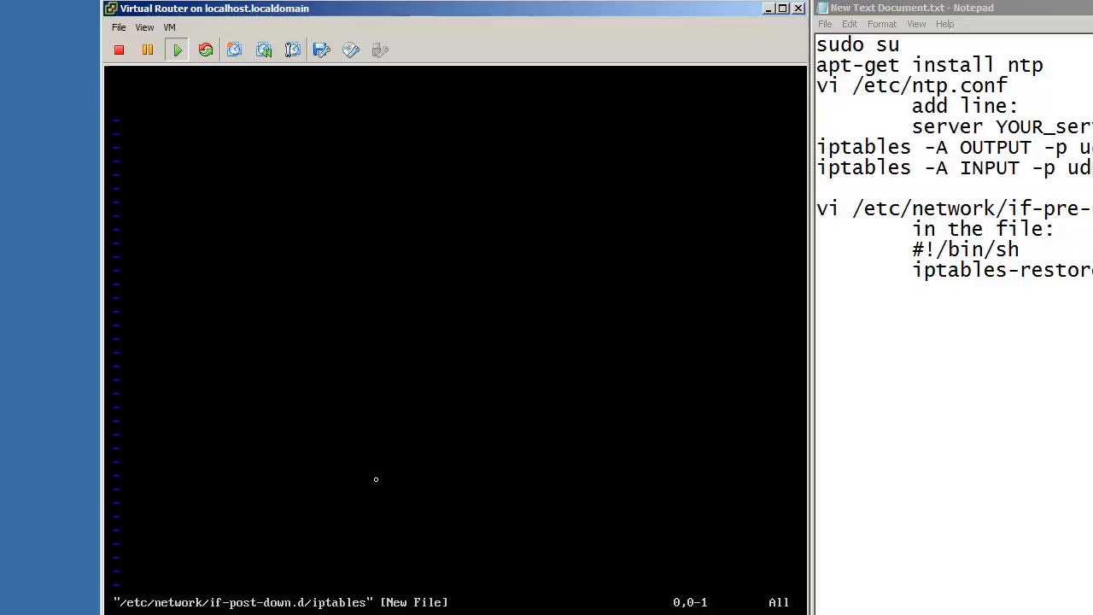
{"action": "key", "text": "*"}
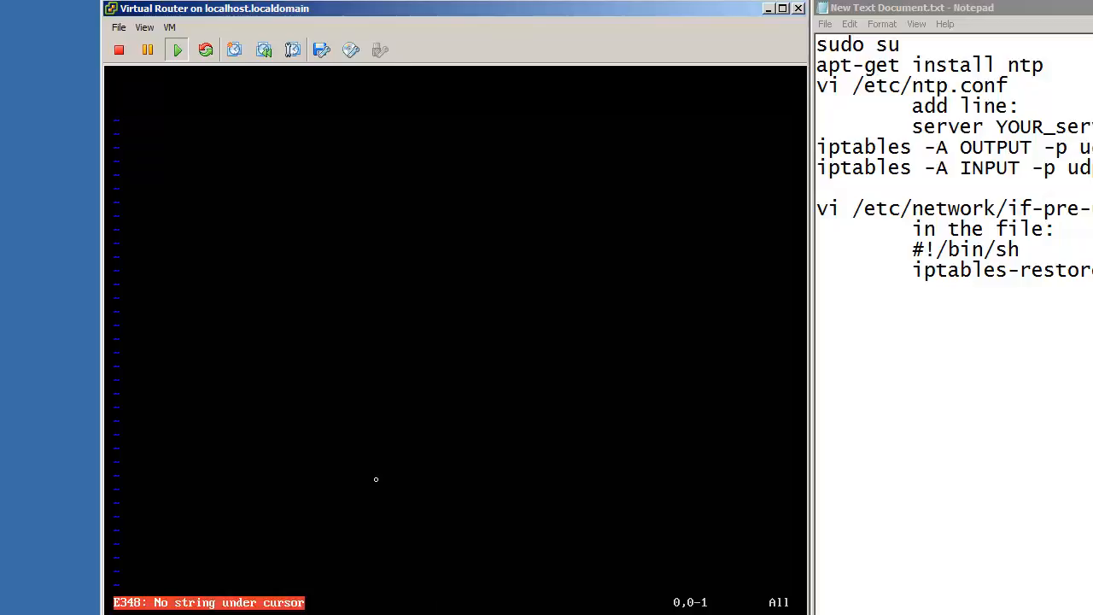
{"action": "mouse_move", "coordinate": [391, 461]}
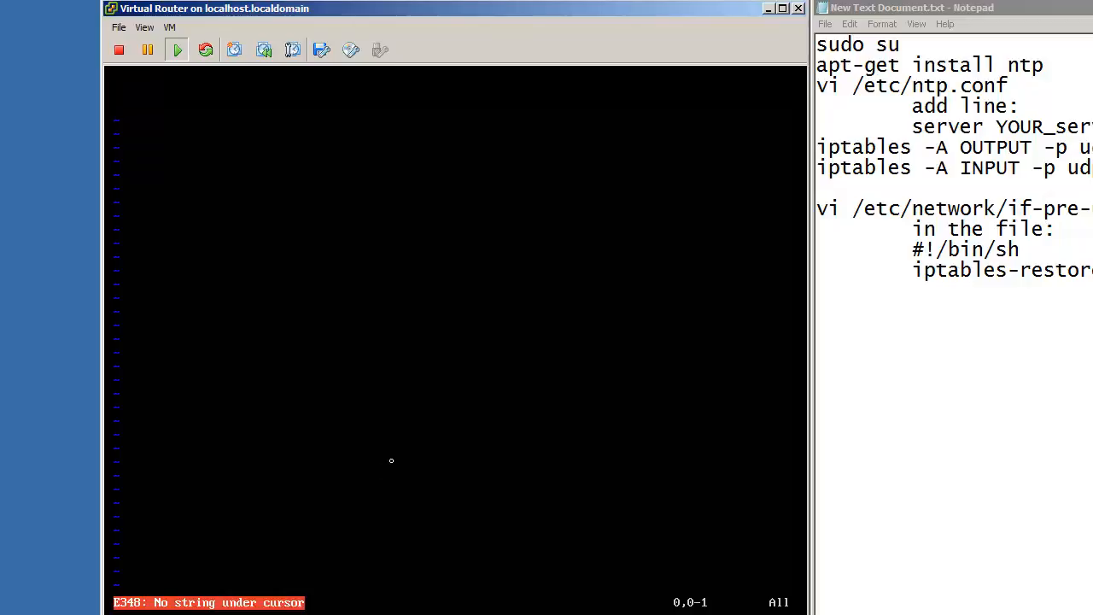
{"action": "key", "text": "i"}
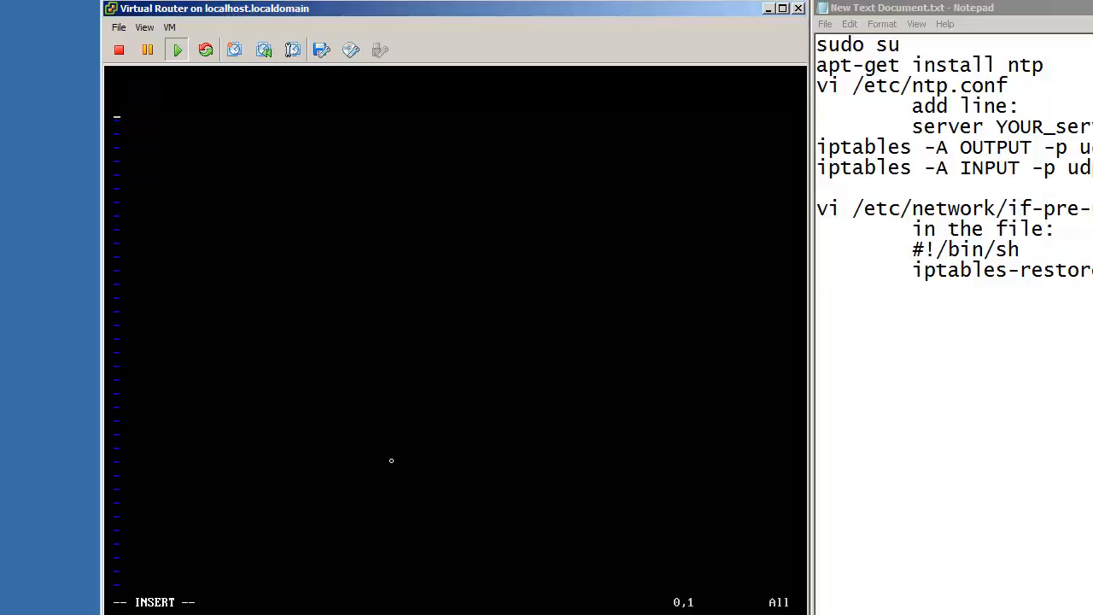
Write #!/bin/sh and iptables-save -c > /etc/iptables.rules.
{"action": "type", "text": "#!/b"}
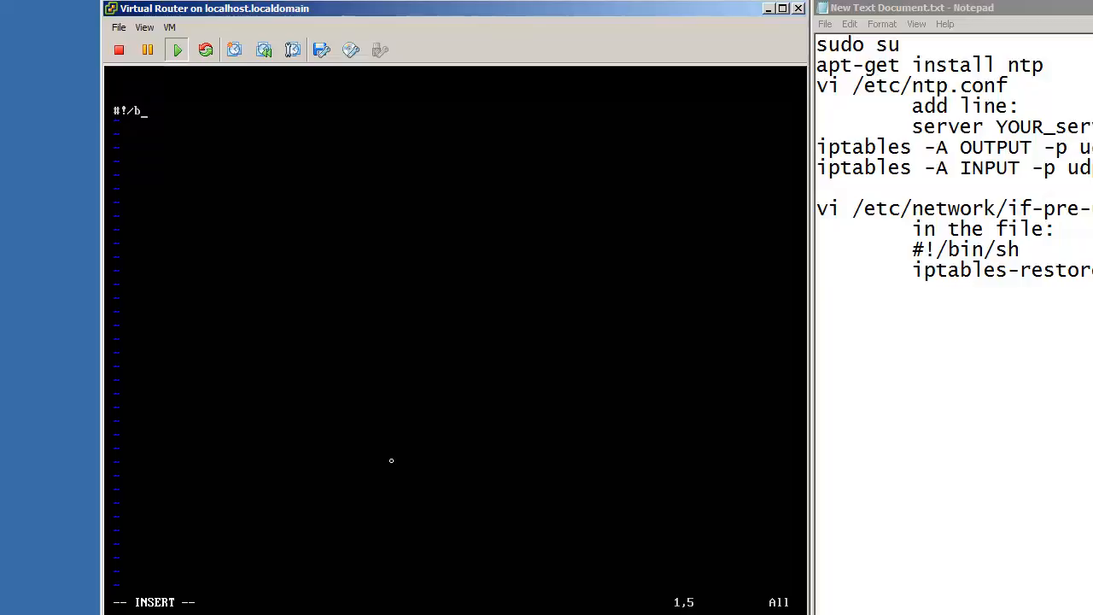
{"action": "type", "text": "in/"}
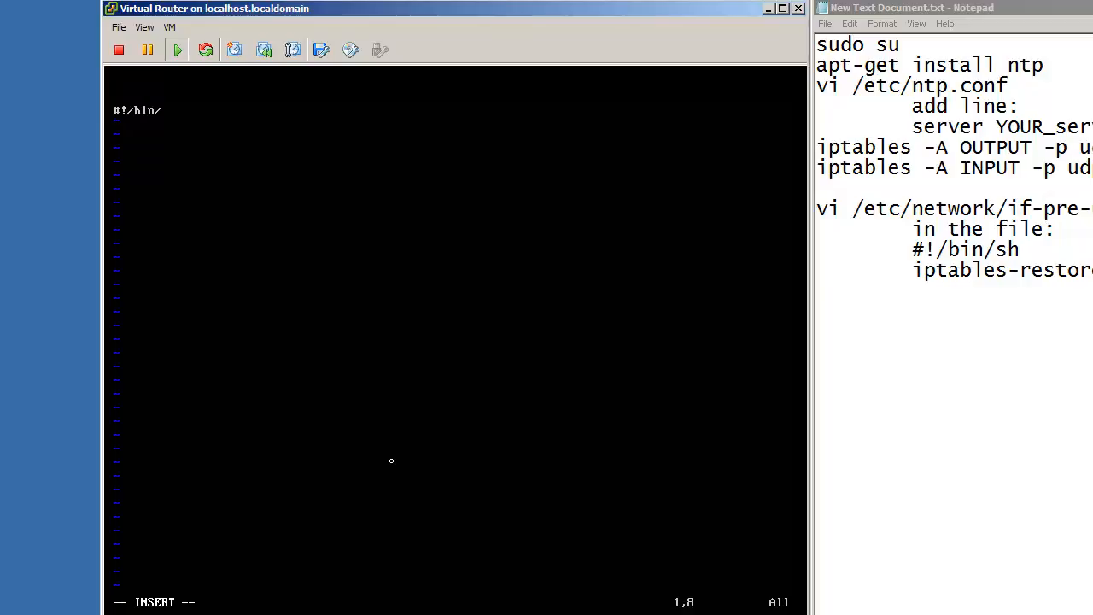
{"action": "type", "text": "sh"}
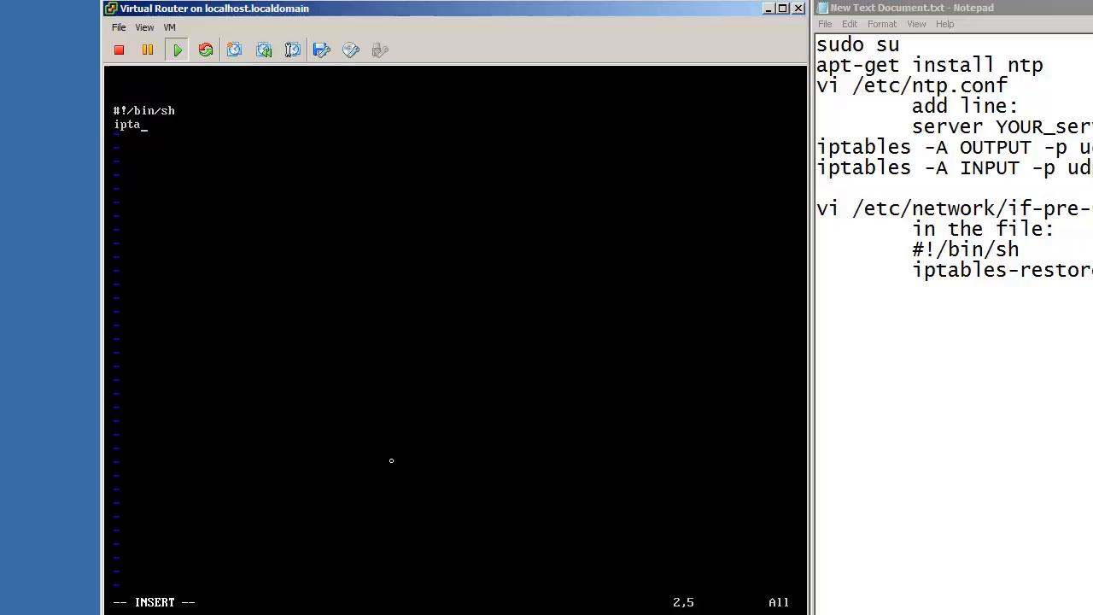
{"action": "type", "text": "bles-"}
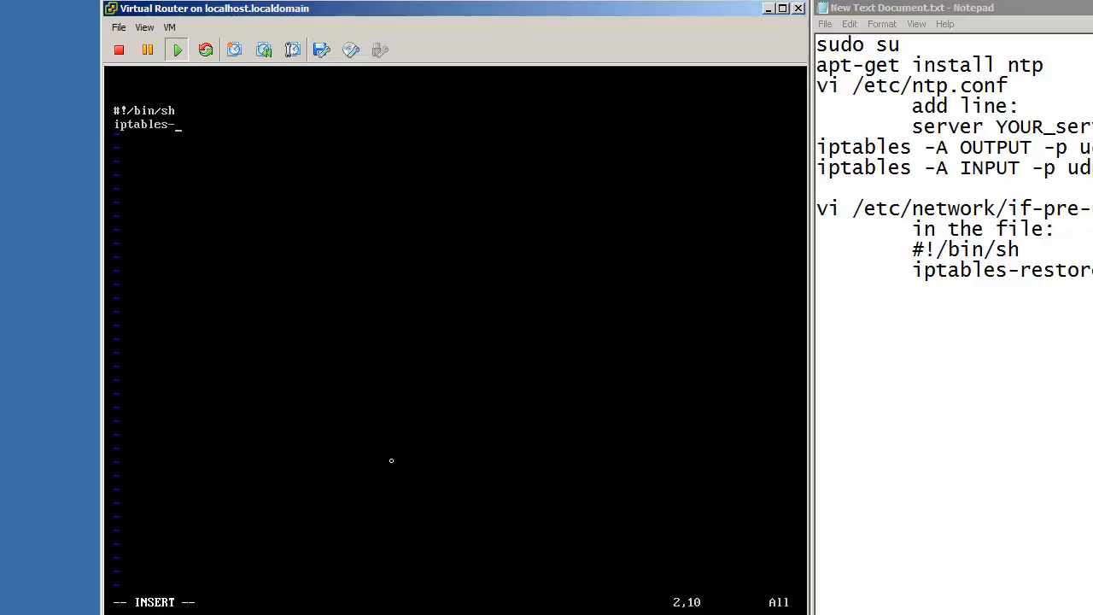
{"action": "type", "text": "sav"}
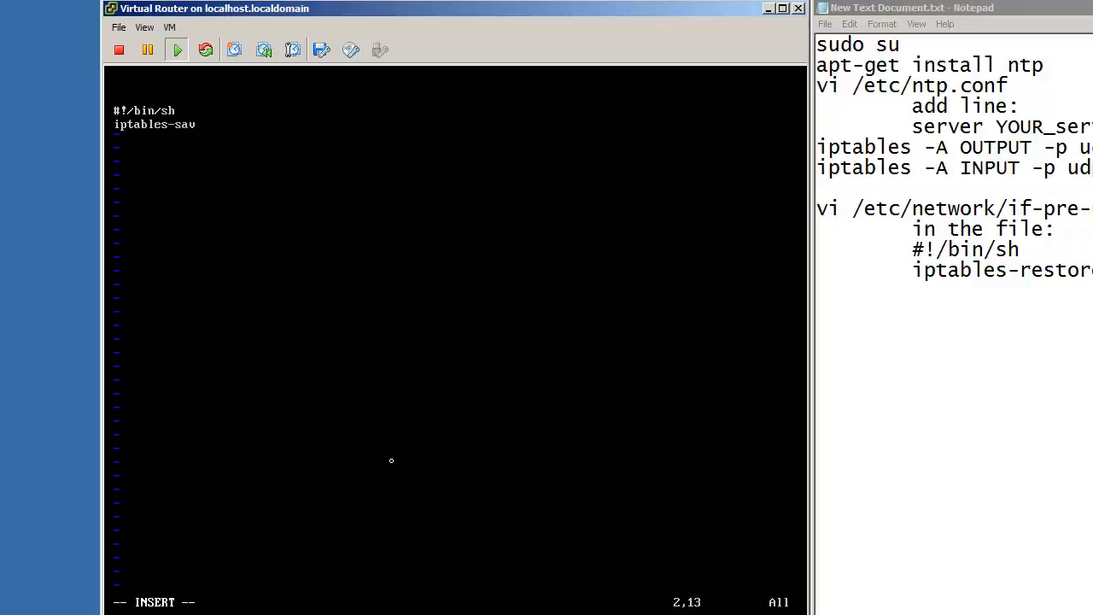
{"action": "type", "text": "e -c >"}
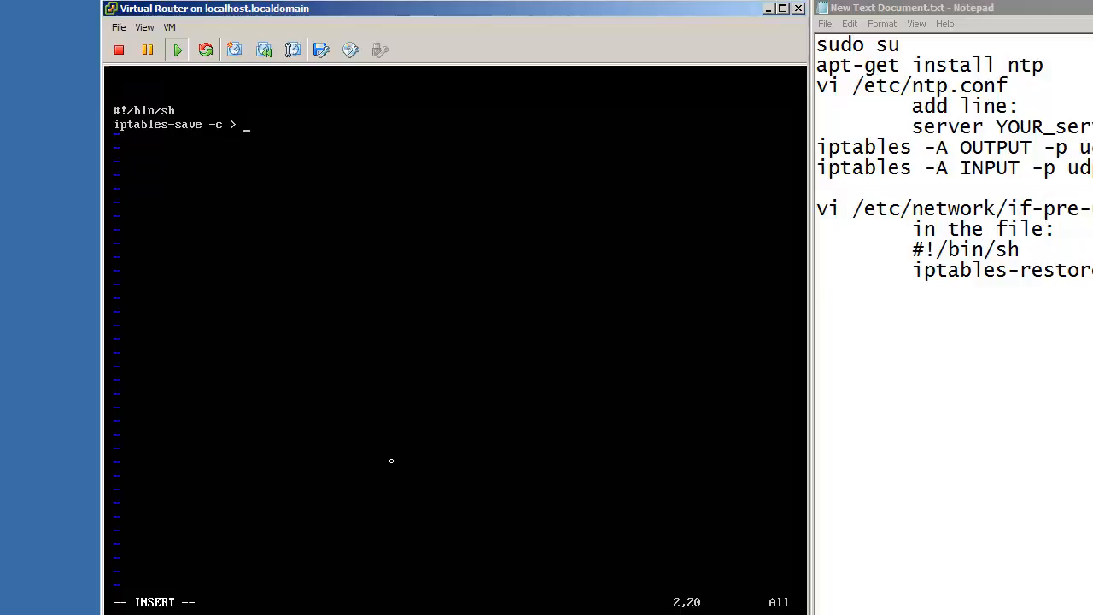
{"action": "type", "text": "/etc/ipta"}
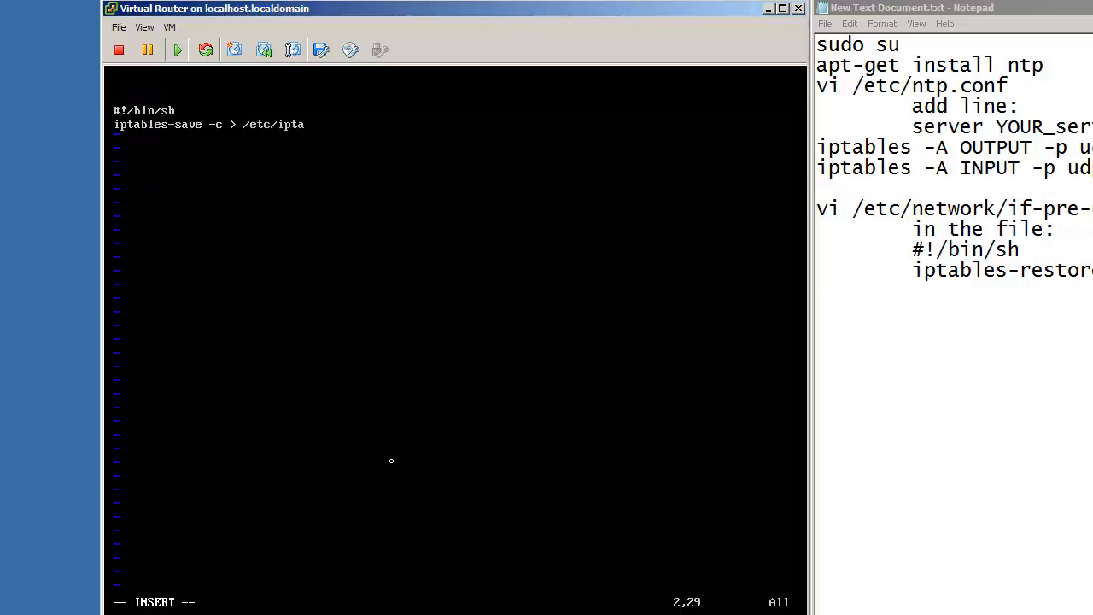
{"action": "type", "text": "bles"}
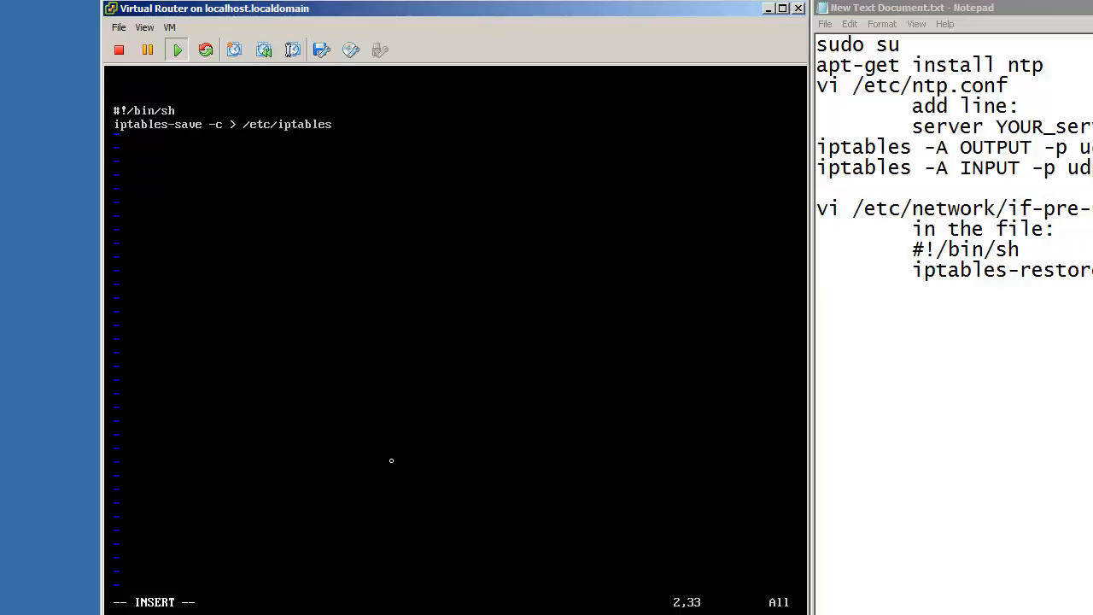
{"action": "type", "text": ".rules"}
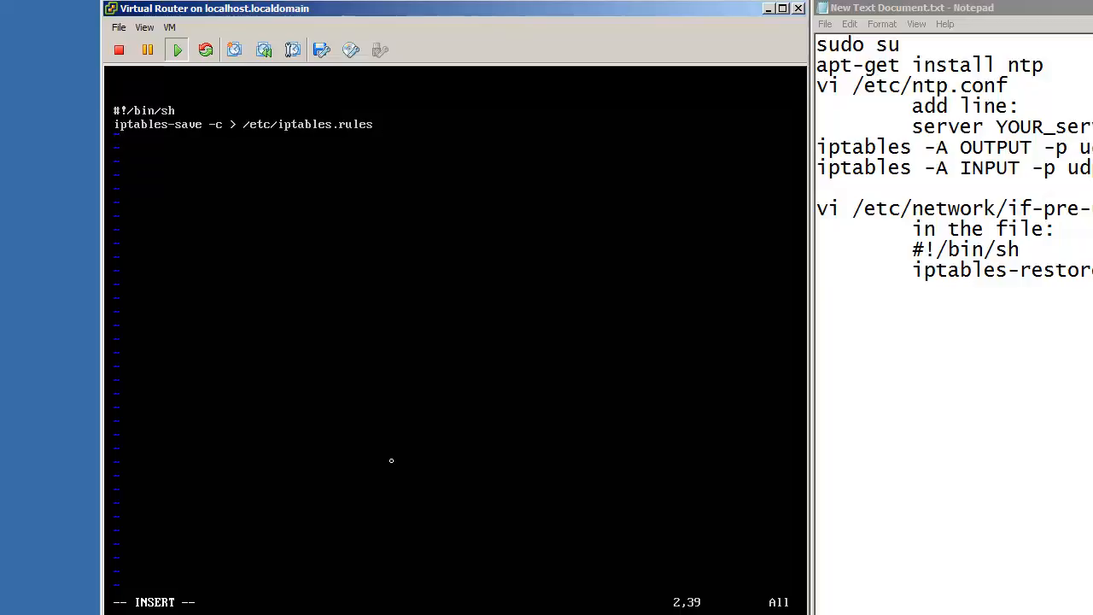
Add the if [ -f /etc/iptables.rules ] block running iptables-restore < /etc/iptables.rules, closed with fi.
{"action": "type", "text": "if ["}
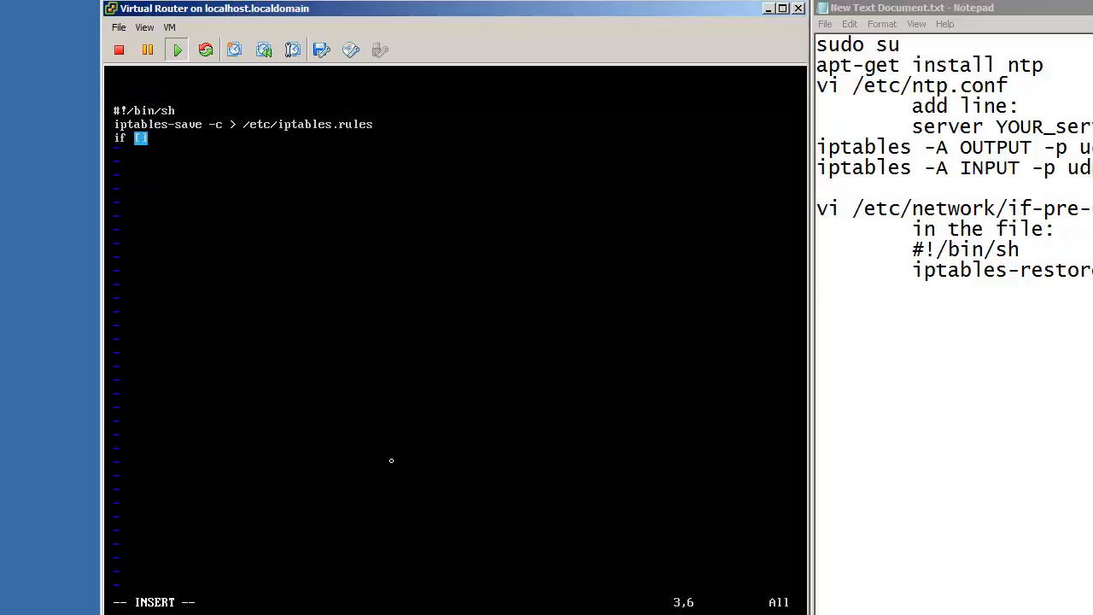
{"action": "type", "text": "[-f]"}
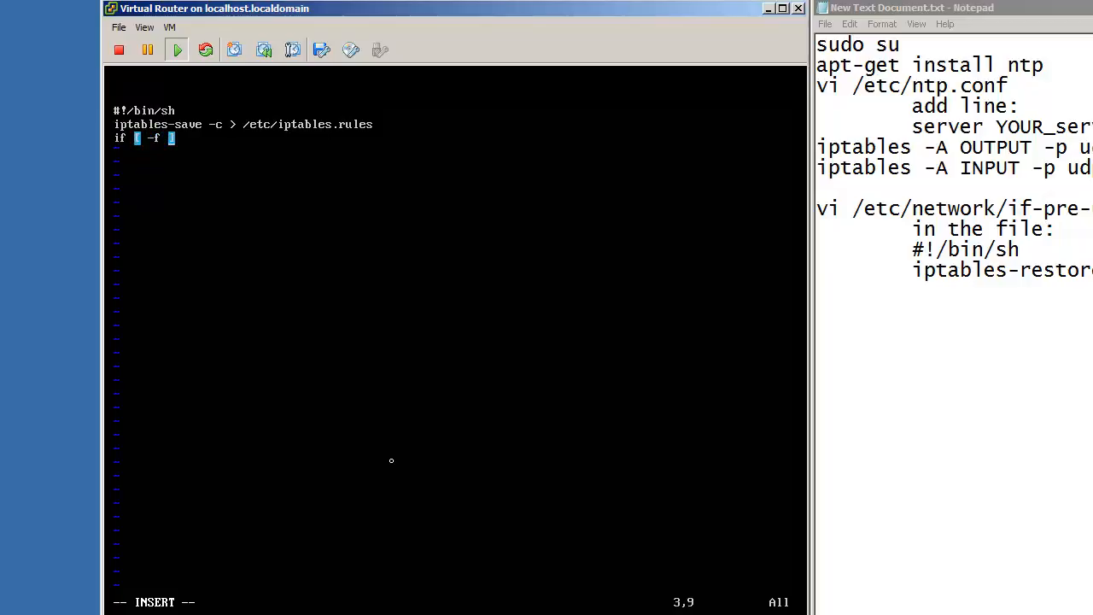
{"action": "type", "text": "/etc"}
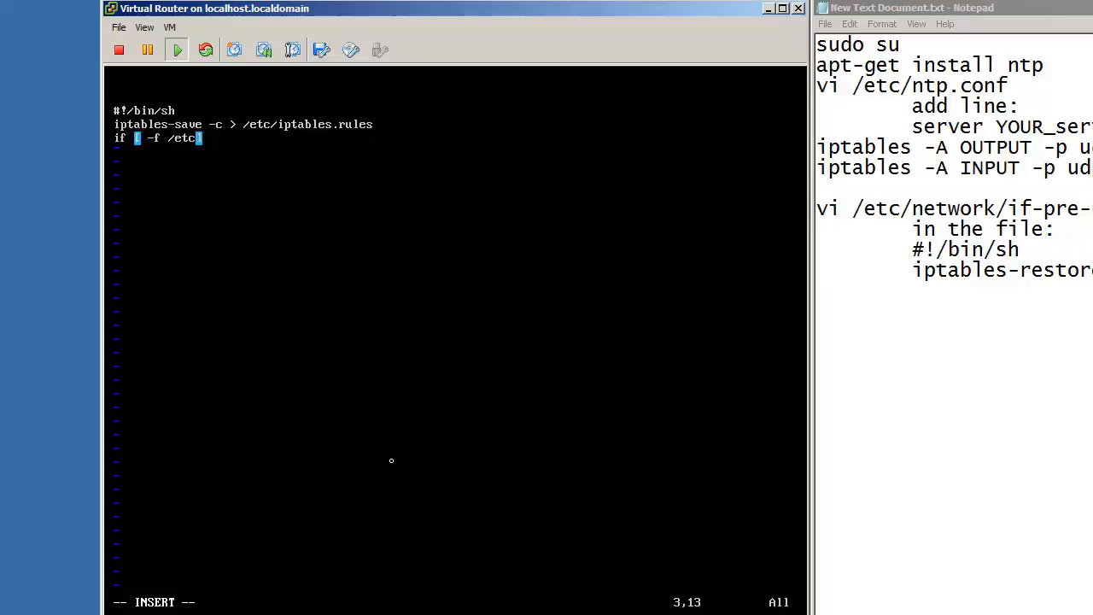
{"action": "type", "text": "ipta"}
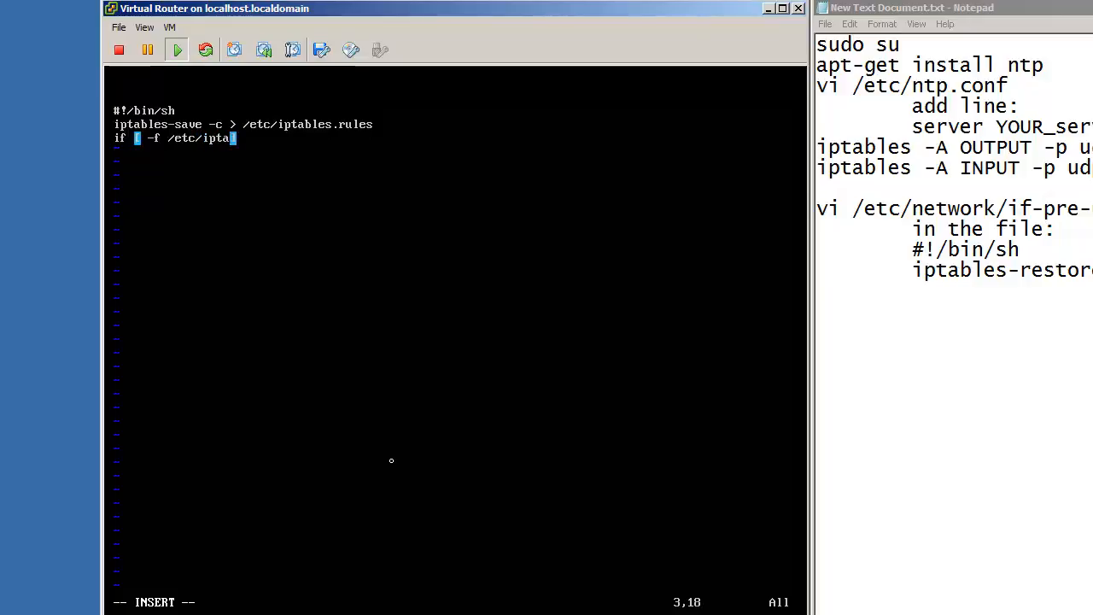
{"action": "type", "text": "bles"}
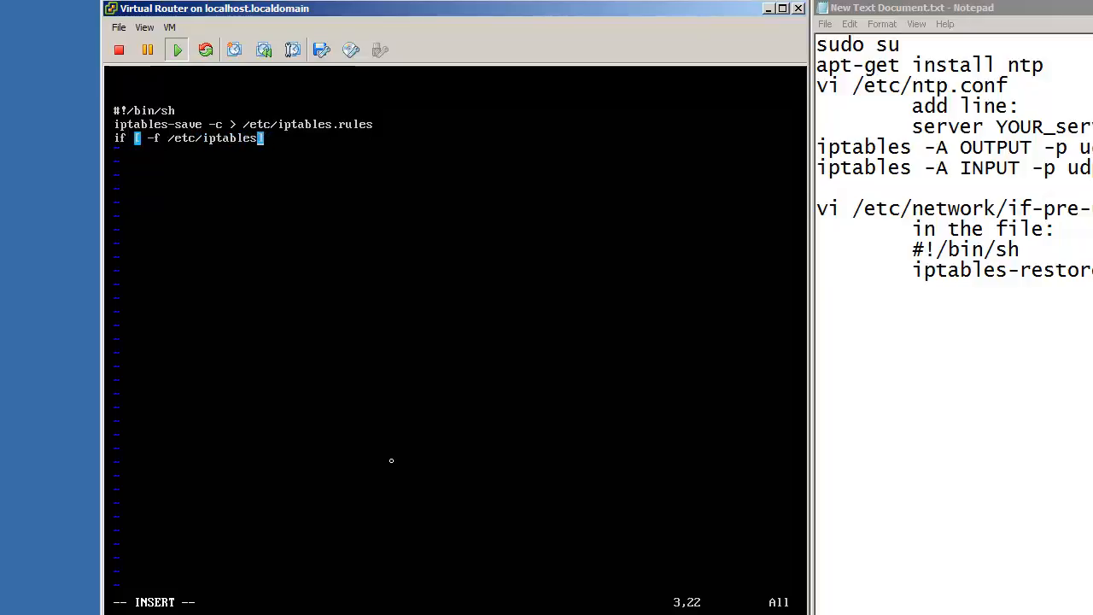
{"action": "type", "text": ".rules ]; then"}
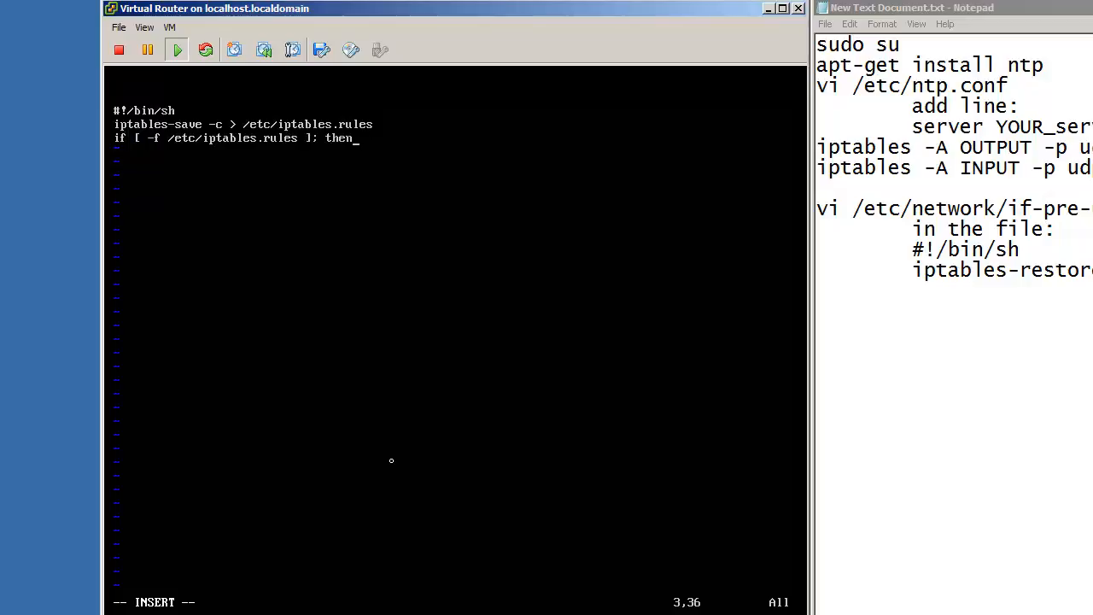
{"action": "type", "text": "ipta"}
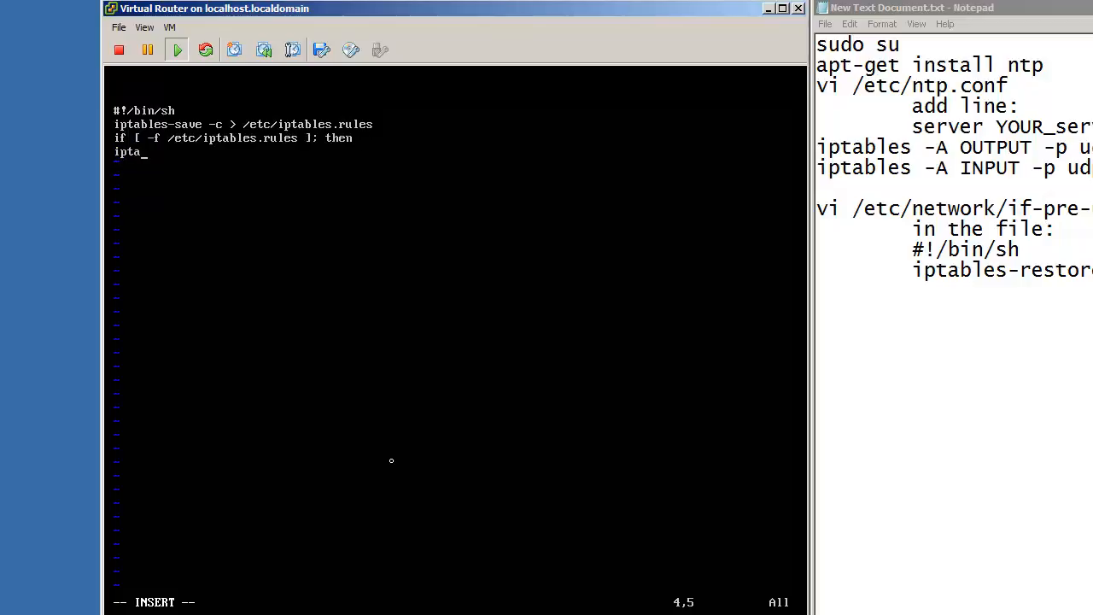
{"action": "type", "text": "bles-restore < /etc"}
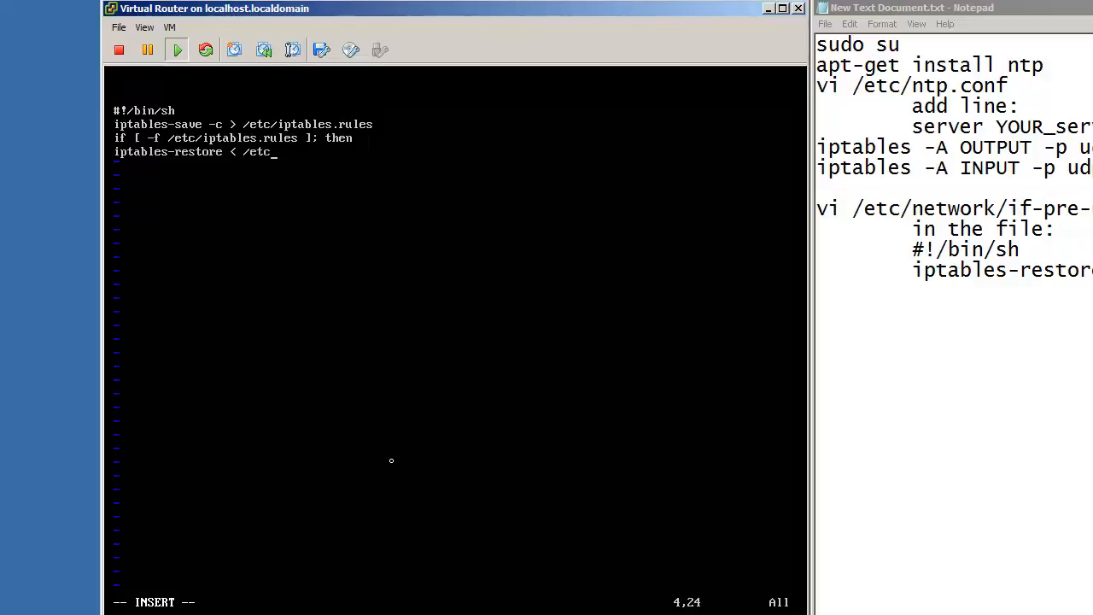
{"action": "type", "text": "/"}
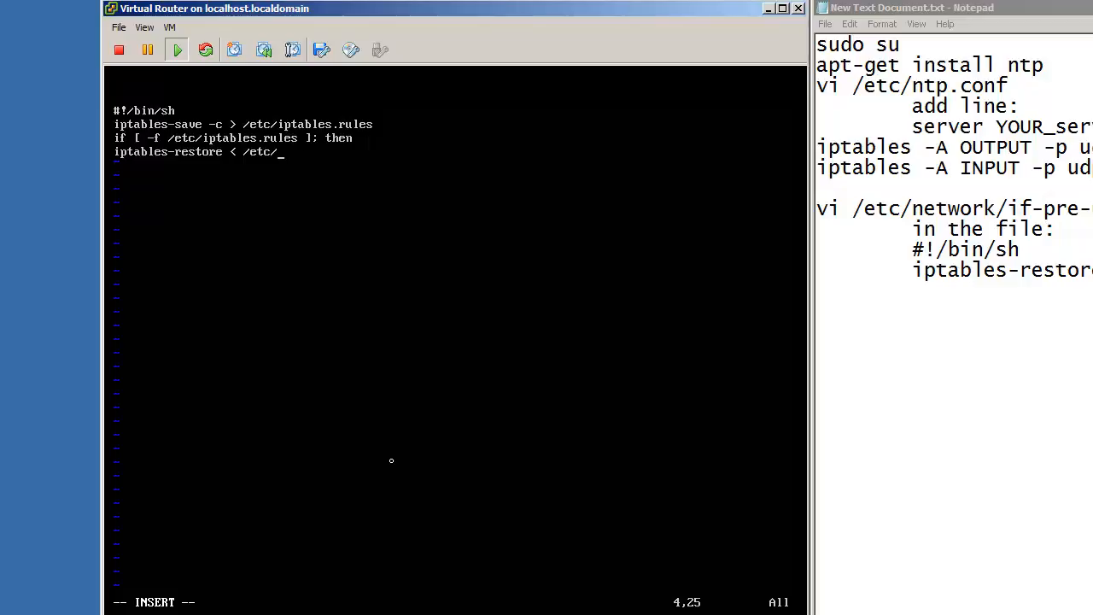
{"action": "type", "text": "/et"}
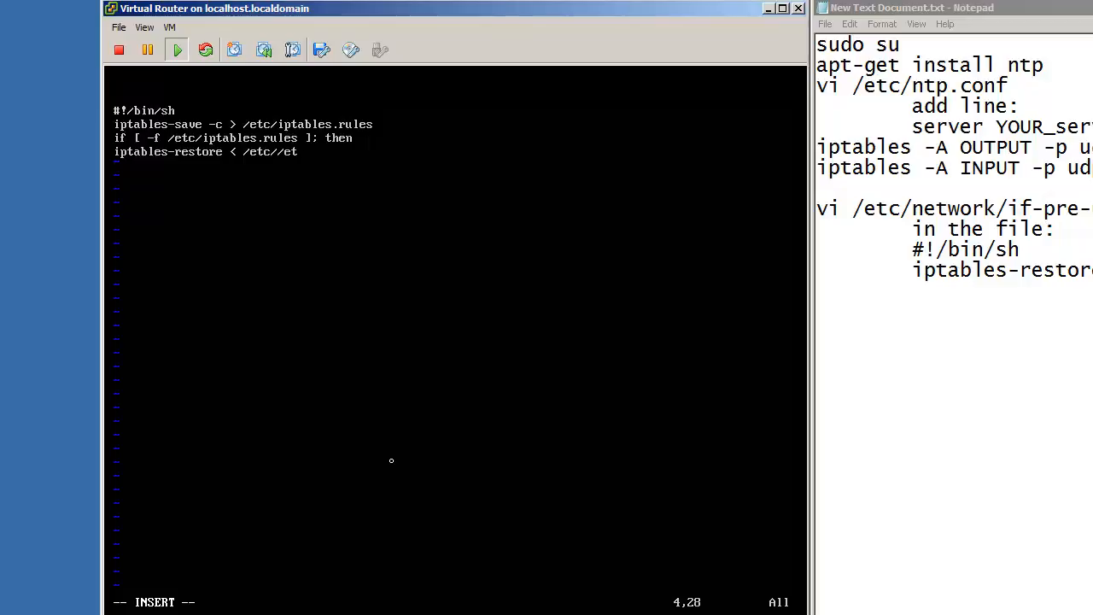
{"action": "key", "text": "BackSpace"}
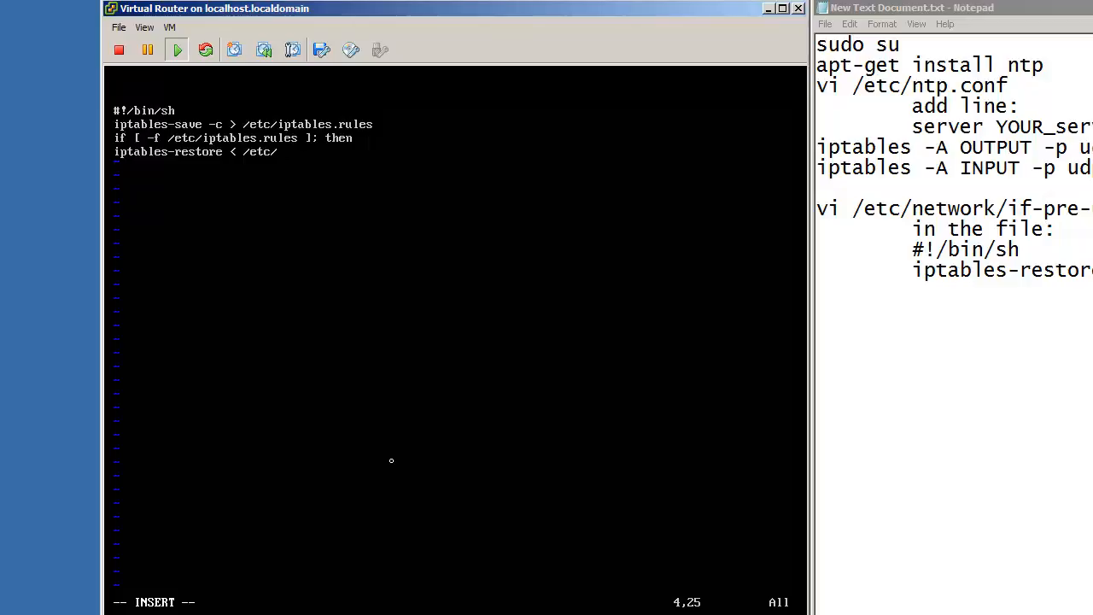
{"action": "type", "text": "iptabv"}
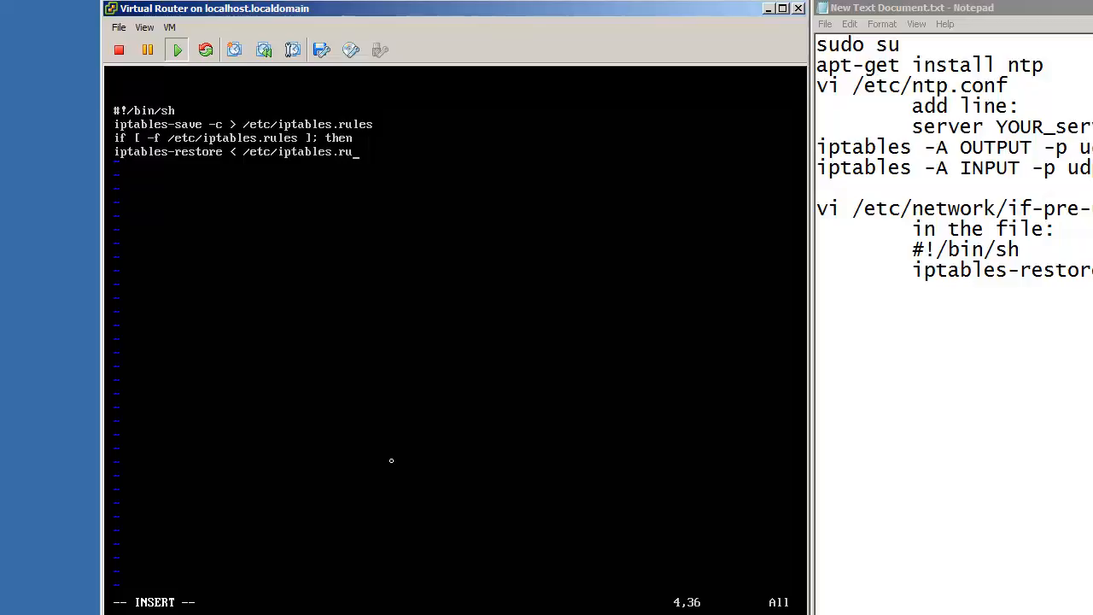
{"action": "type", "text": "les"}
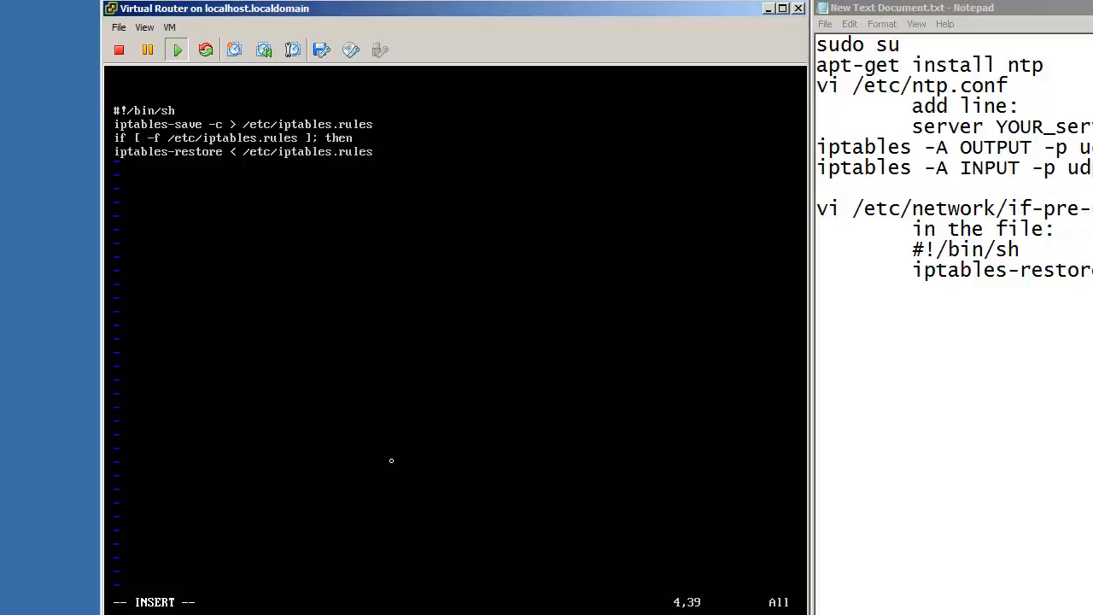
{"action": "type", "text": "fi"}
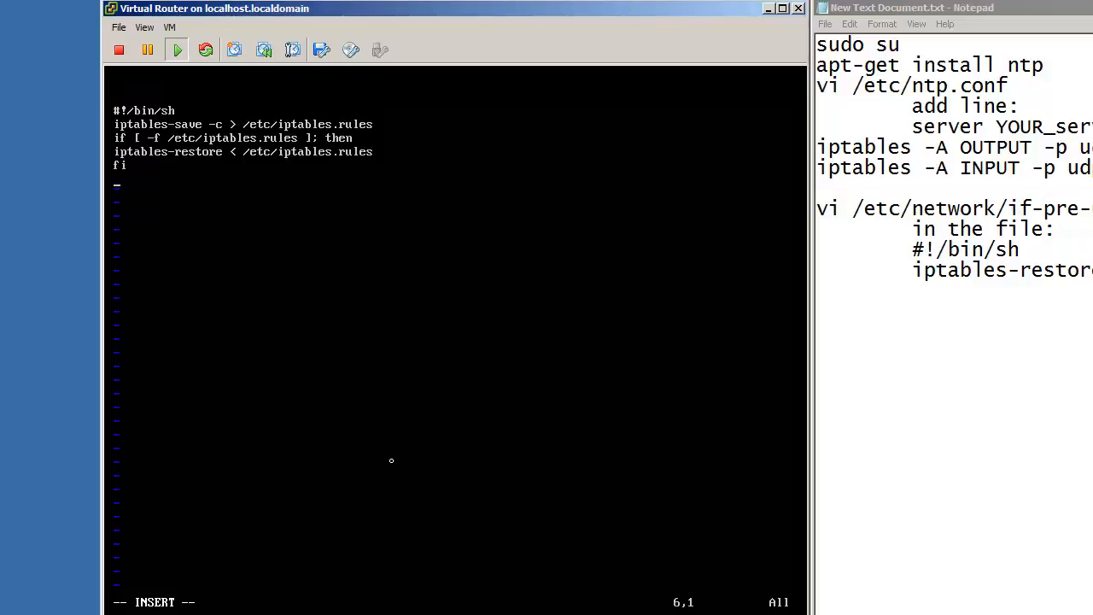
Finish with exit 0 and save the script with :wq.
{"action": "type", "text": "exit 0"}
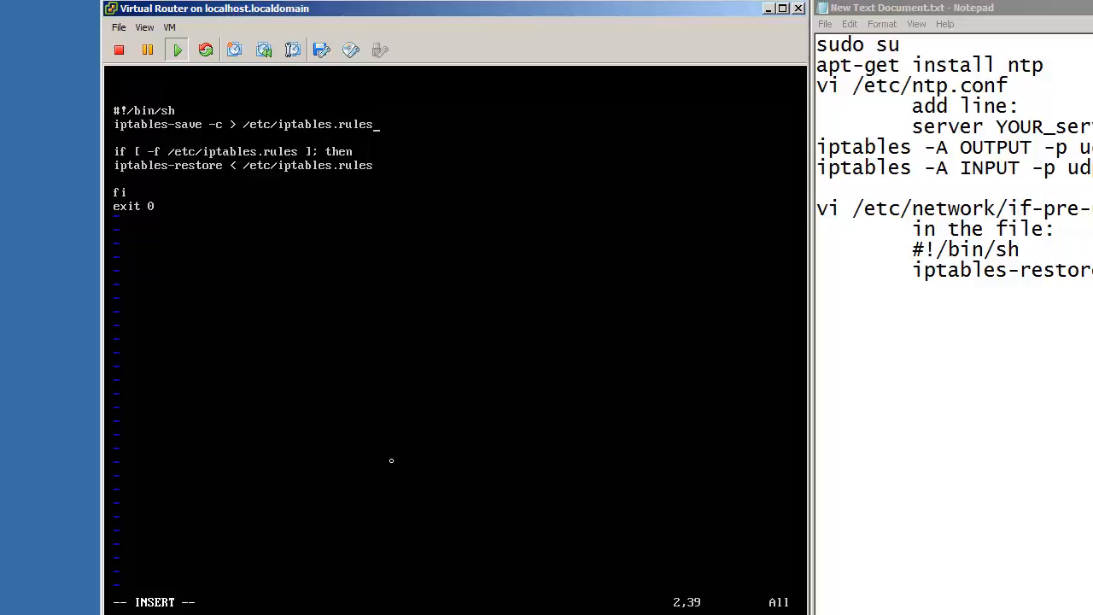
{"action": "type", "text": ":wq"}
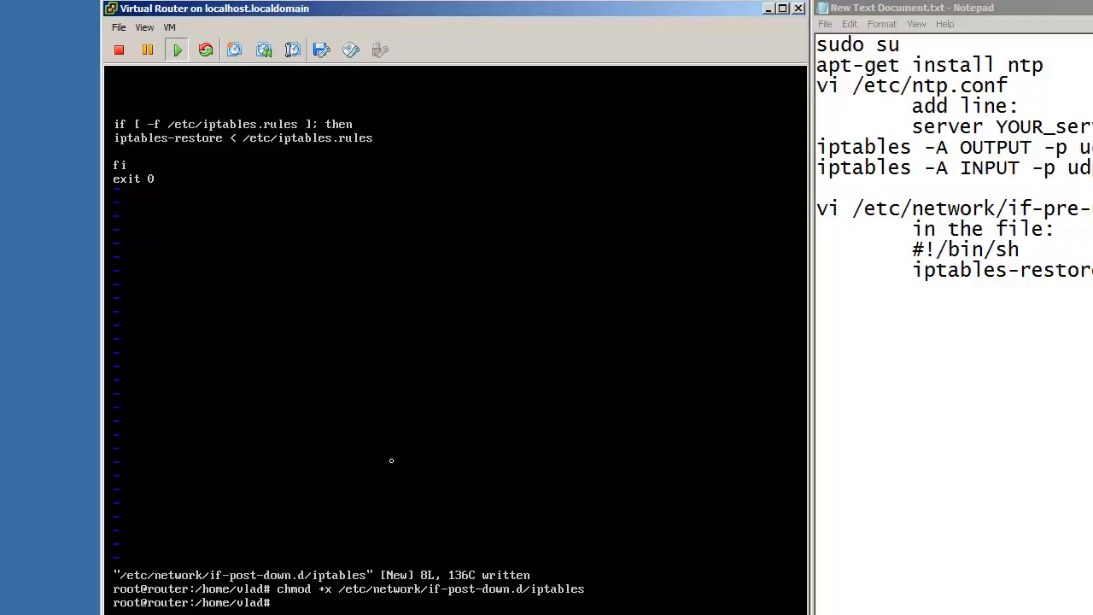
Make the post-down script executable, list the rules with iptables-save and reboot the router.
{"action": "type", "text": "se"}
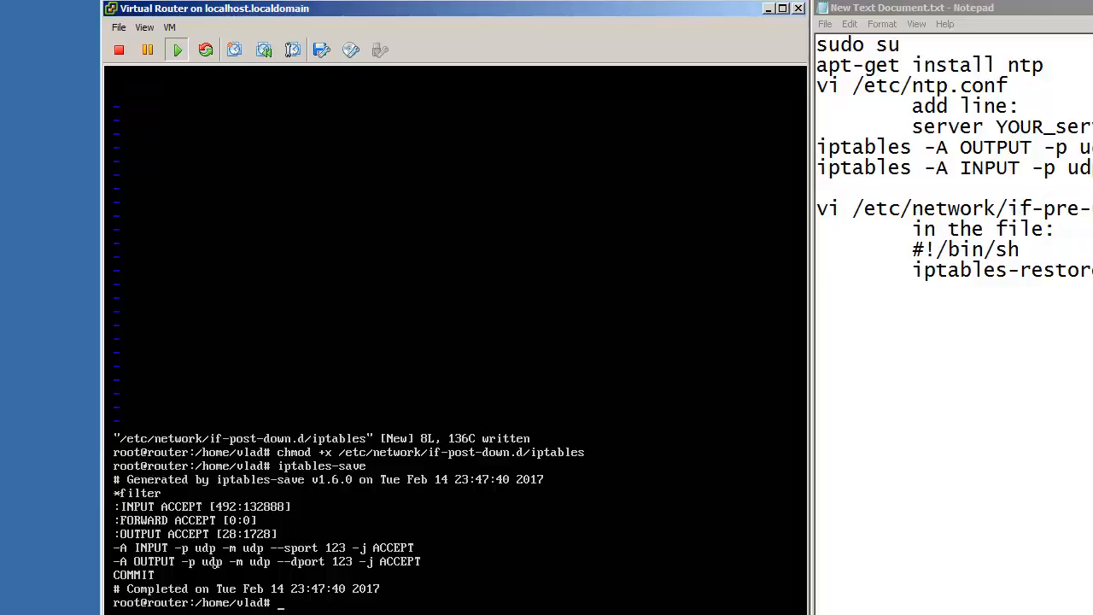
{"action": "mouse_move", "coordinate": [416, 597]}
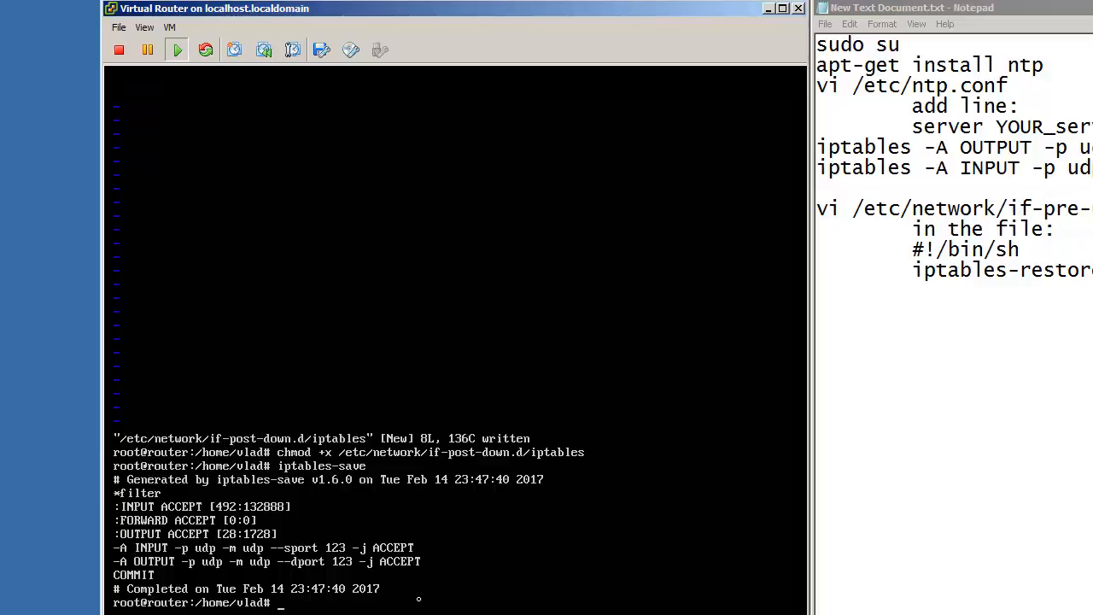
{"action": "type", "text": "in"}
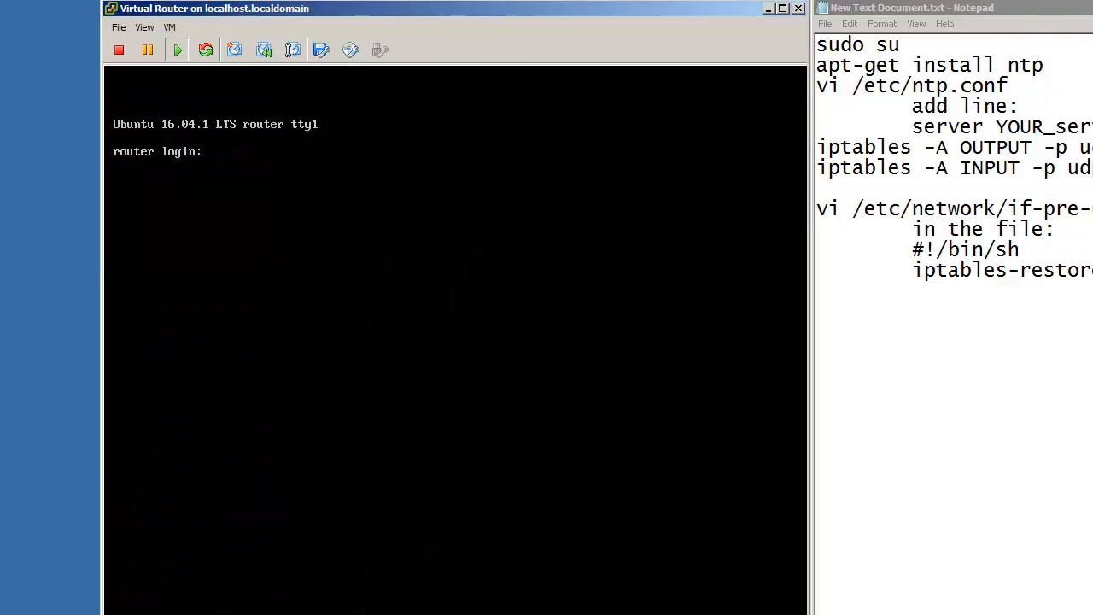
Log in as vlad, get a root shell with sudo su and rerun iptables-save to confirm the UDP 123 rules persist.
{"action": "type", "text": "vlad"}
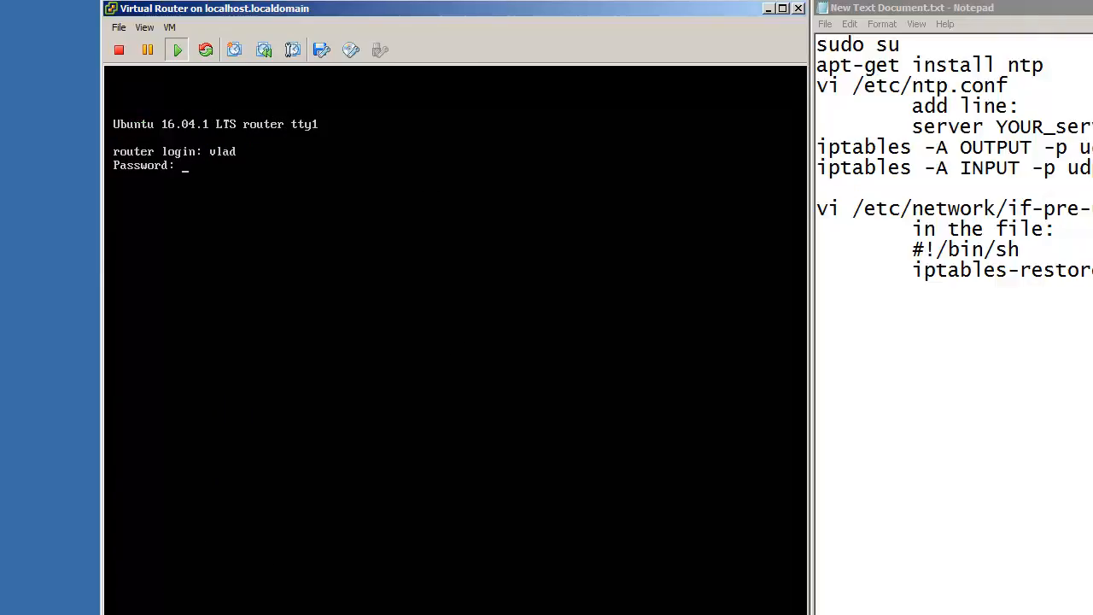
{"action": "type", "text": "sudo su"}
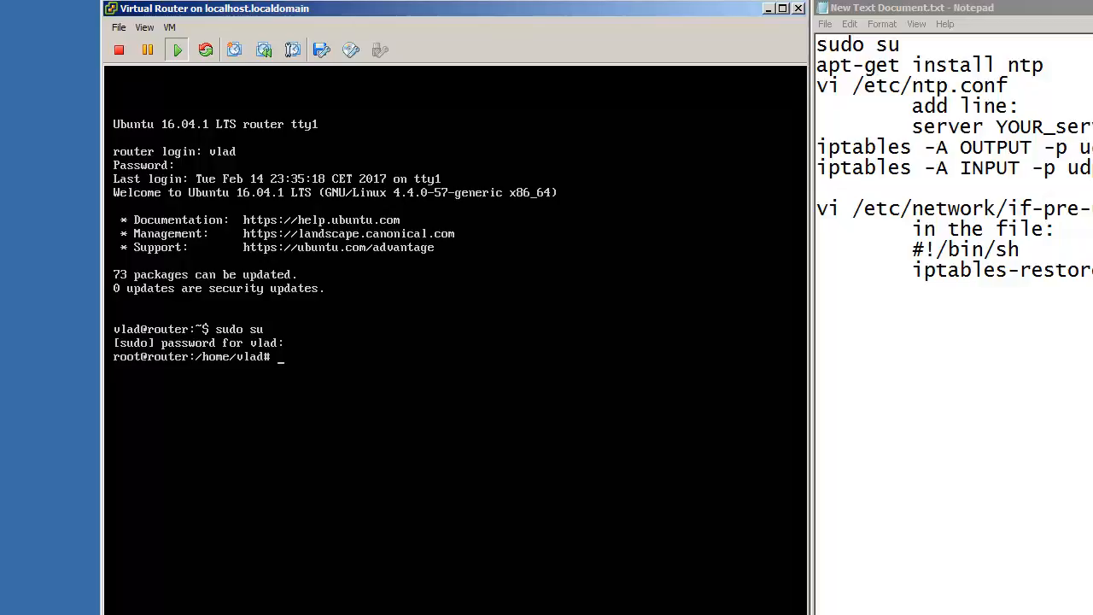
{"action": "type", "text": "iptables-save"}
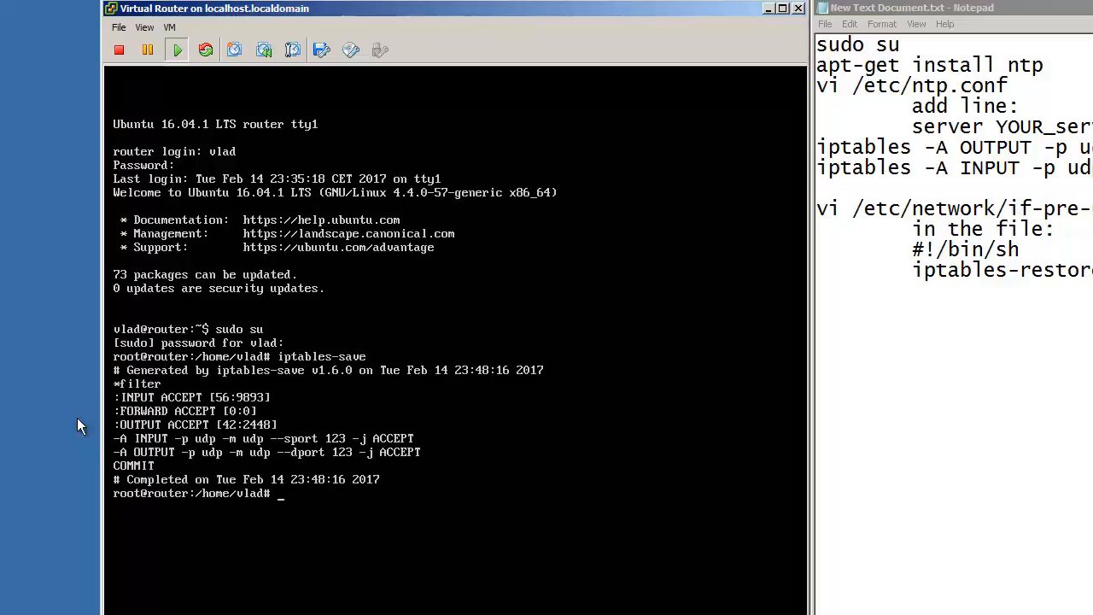
{"action": "mouse_move", "coordinate": [264, 454]}
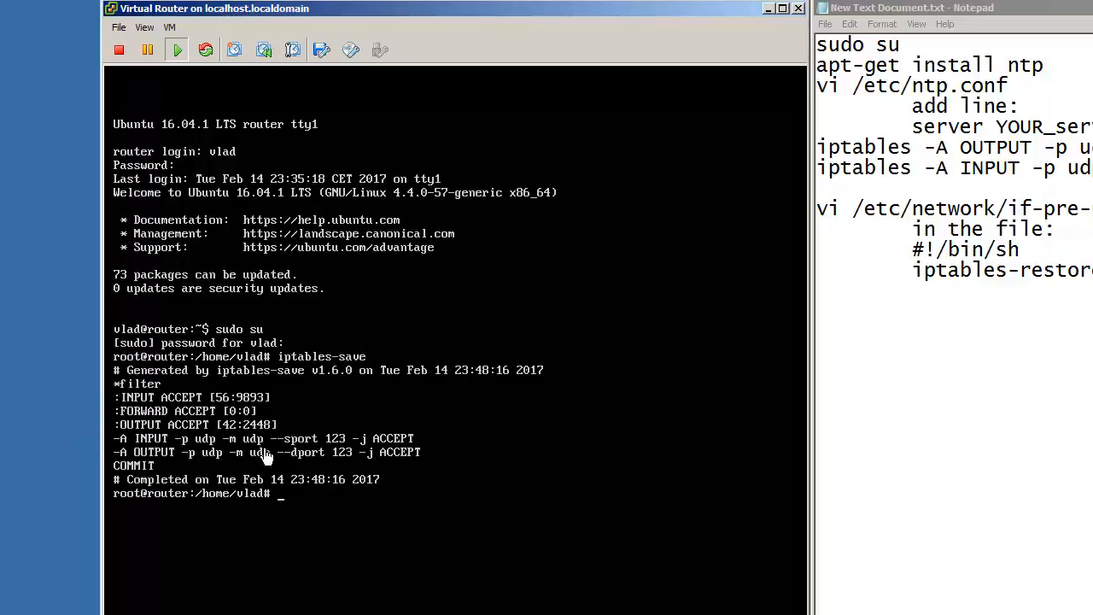
Query the NTP peer status with ntpq -p after the reboot.
{"action": "type", "text": "ntp"}
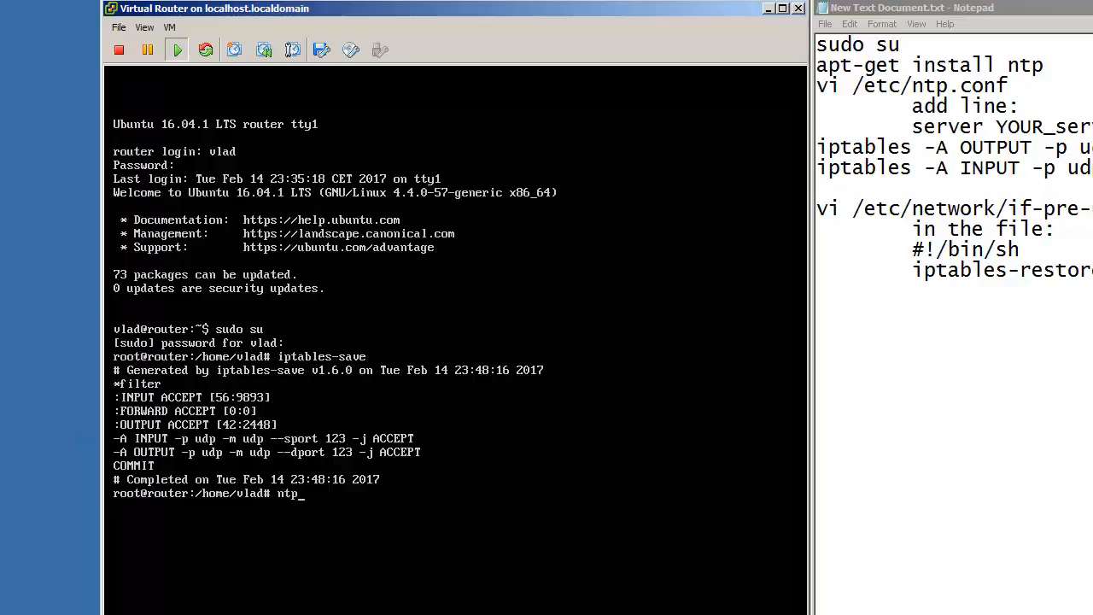
{"action": "type", "text": "q -p"}
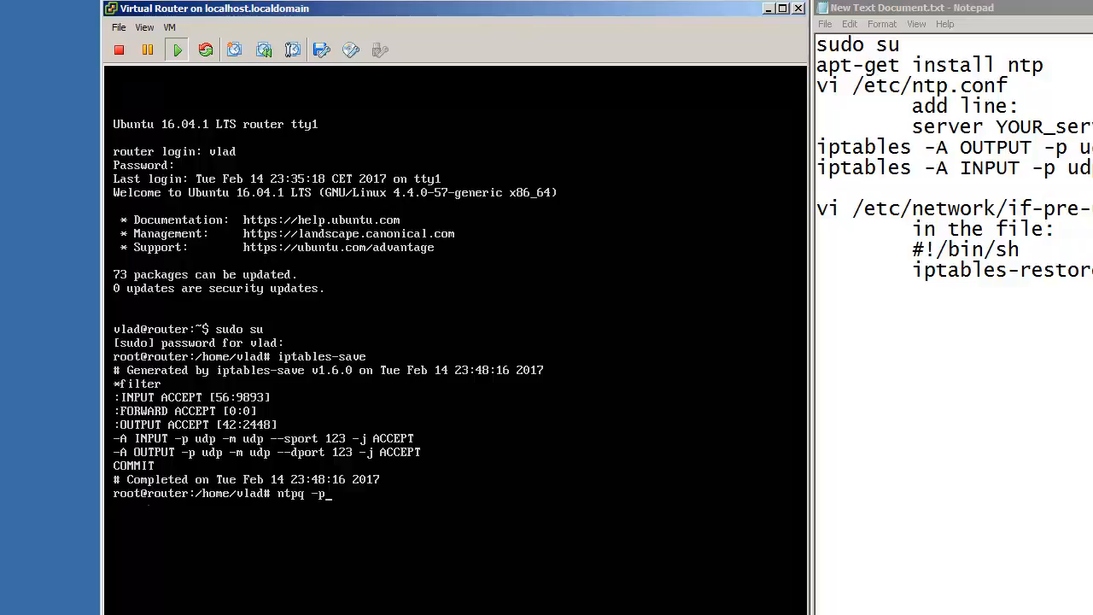
{"action": "key", "text": "Return"}
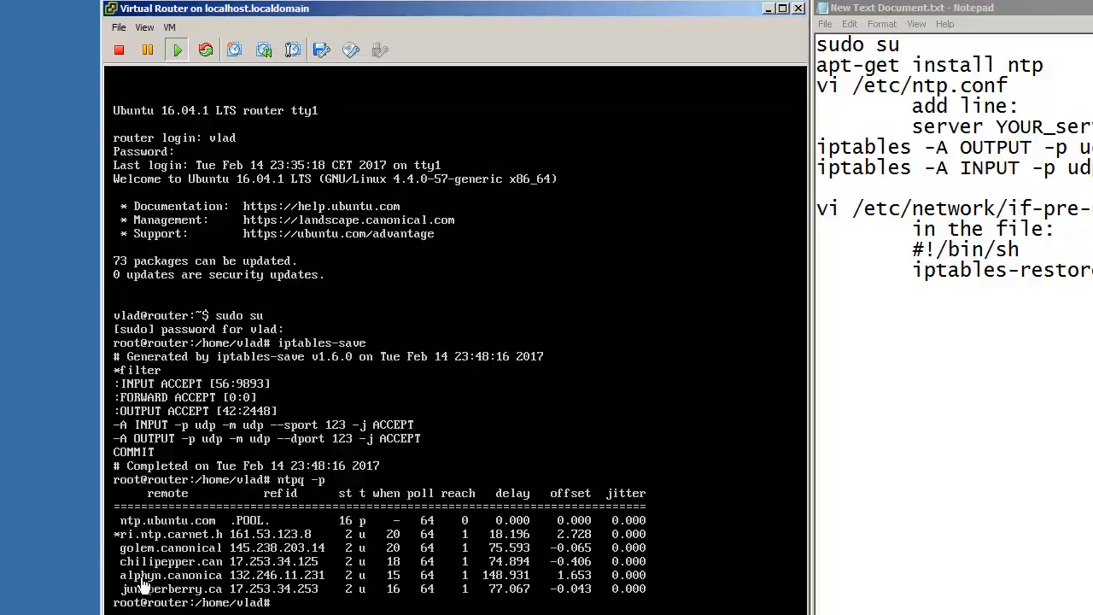
{"action": "mouse_move", "coordinate": [128, 554]}
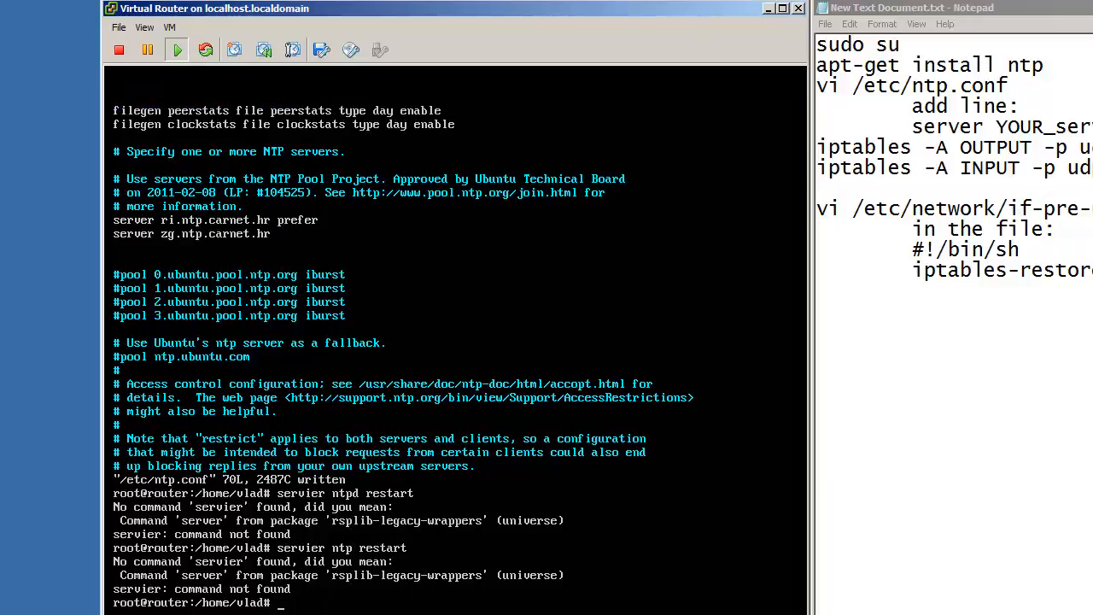
Restart the NTP service so it syncs to ri.ntp.carnet.hr.
{"action": "type", "text": "servier ntp restart"}
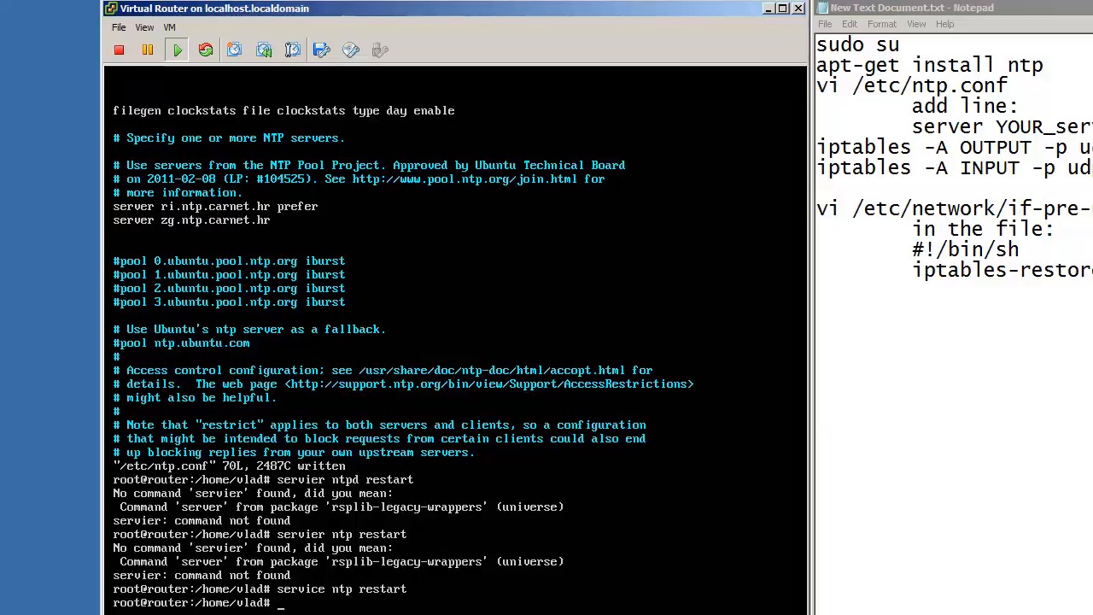
{"action": "type", "text": "ntpq -p"}
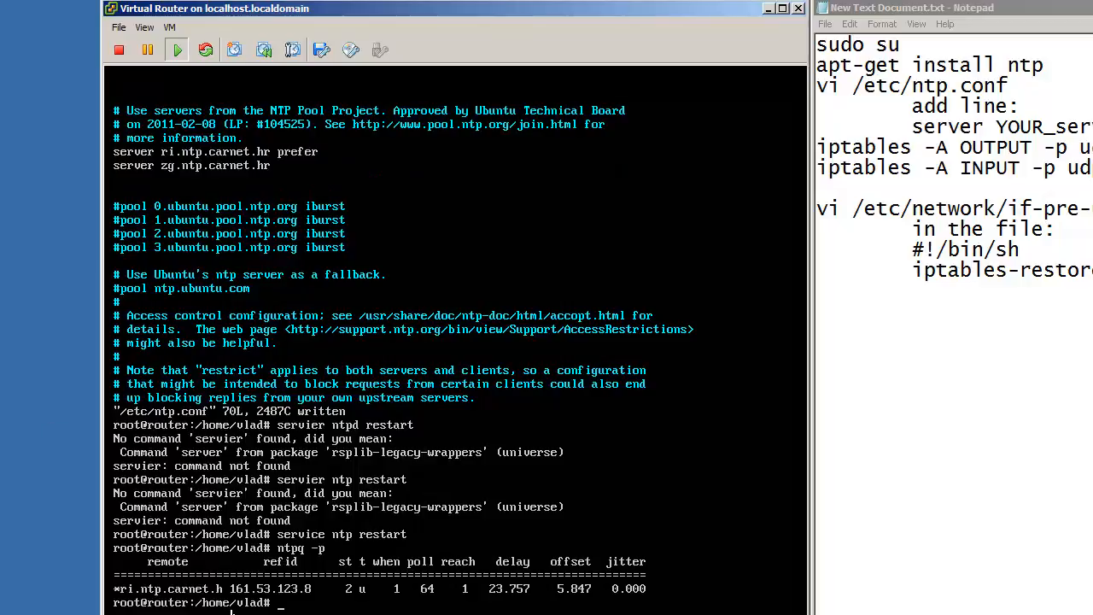
{"action": "mouse_move", "coordinate": [562, 581]}
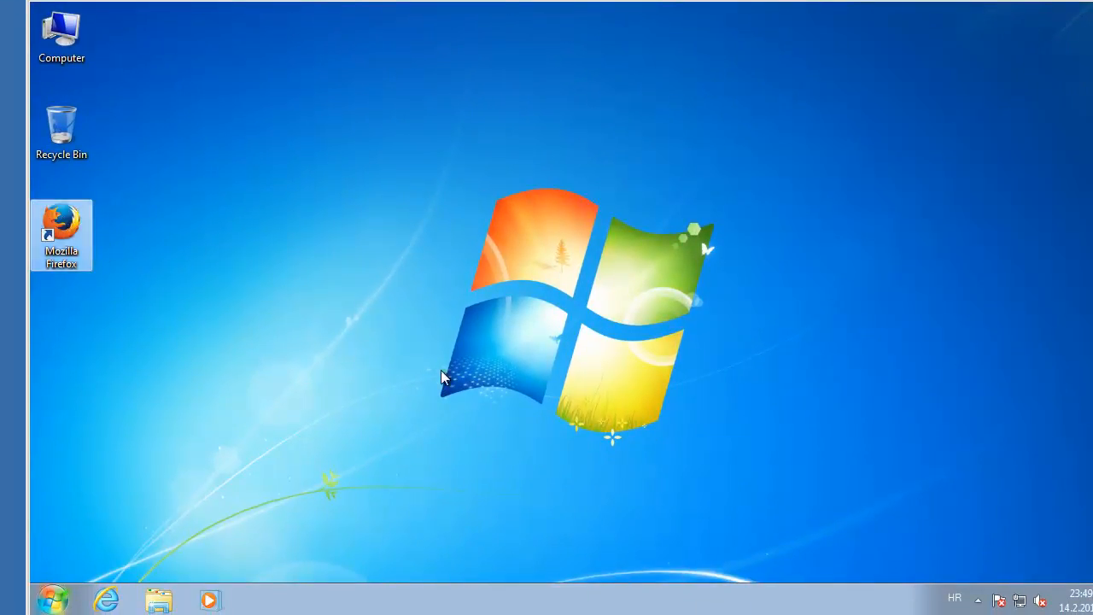
Download NetTimeSetup-314.exe from timesynctool.com in Firefox and close the downloads window.
{"action": "double_click", "coordinate": [62, 235]}
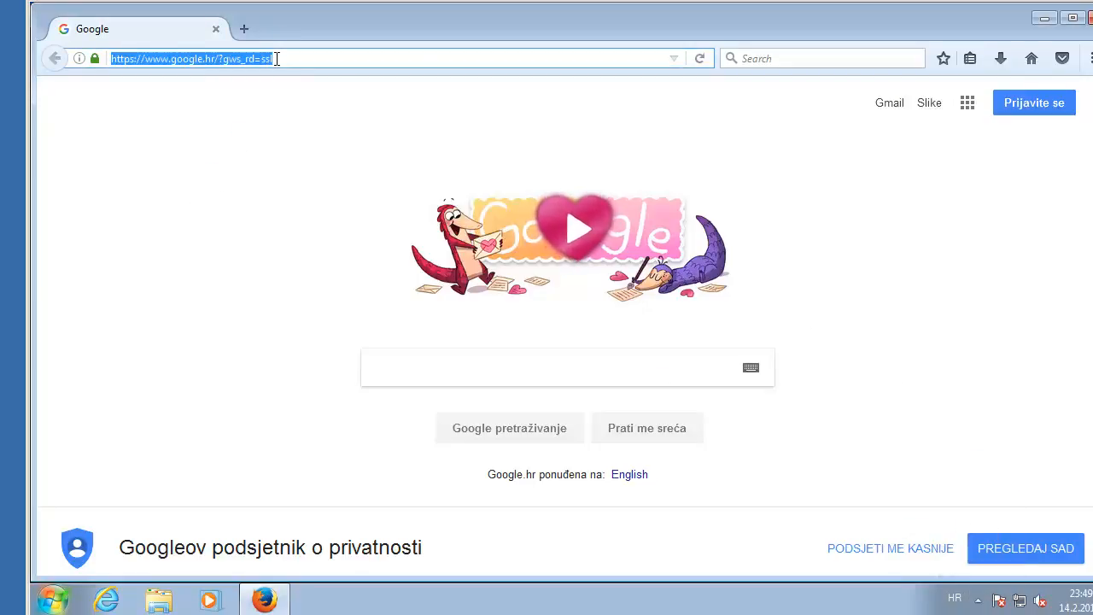
{"action": "type", "text": "timesynctool.com"}
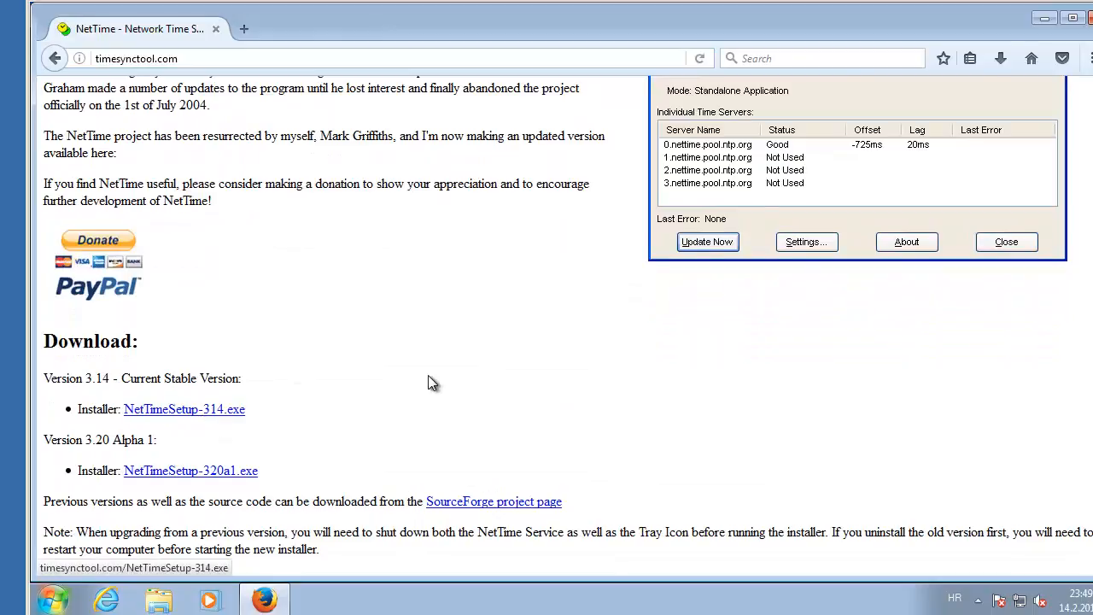
{"action": "mouse_move", "coordinate": [640, 351]}
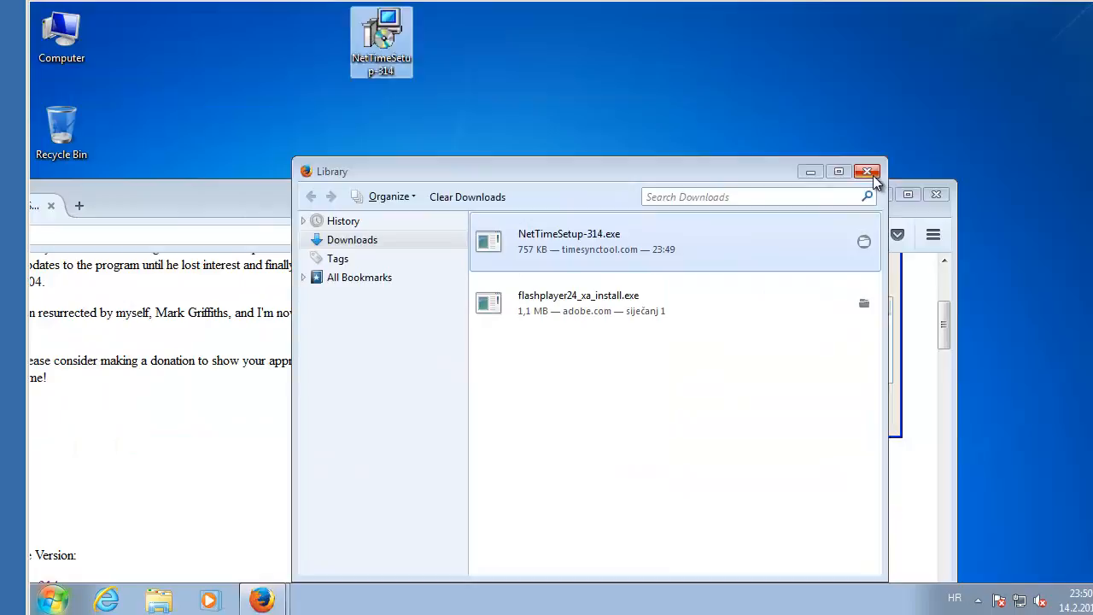
{"action": "left_click", "coordinate": [867, 170]}
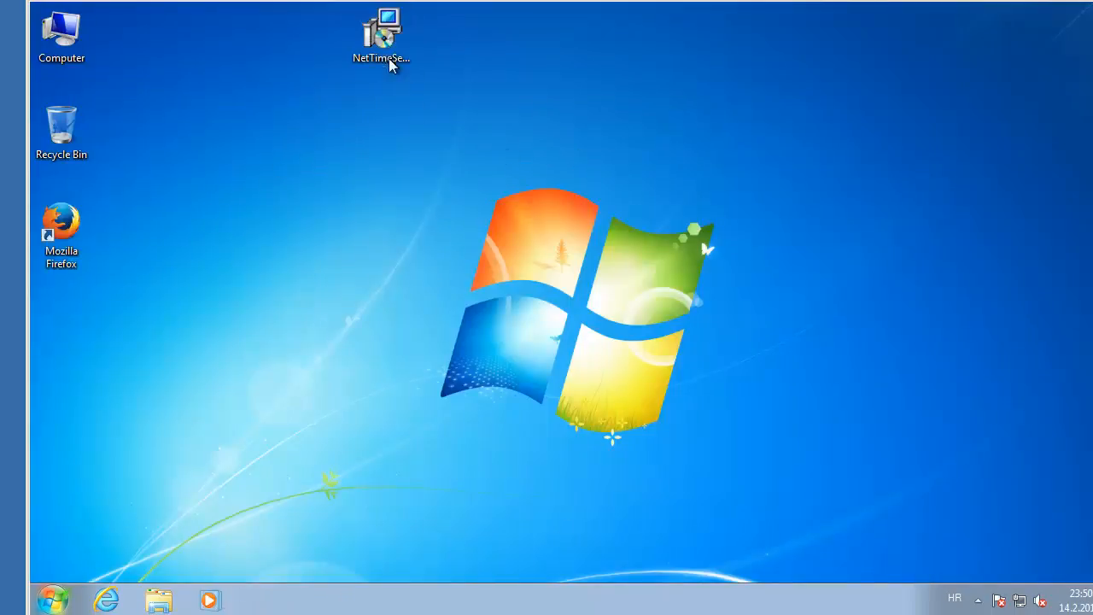
Install NetTime from NetTimeSetup-314.exe with the default install folder.
{"action": "double_click", "coordinate": [381, 34]}
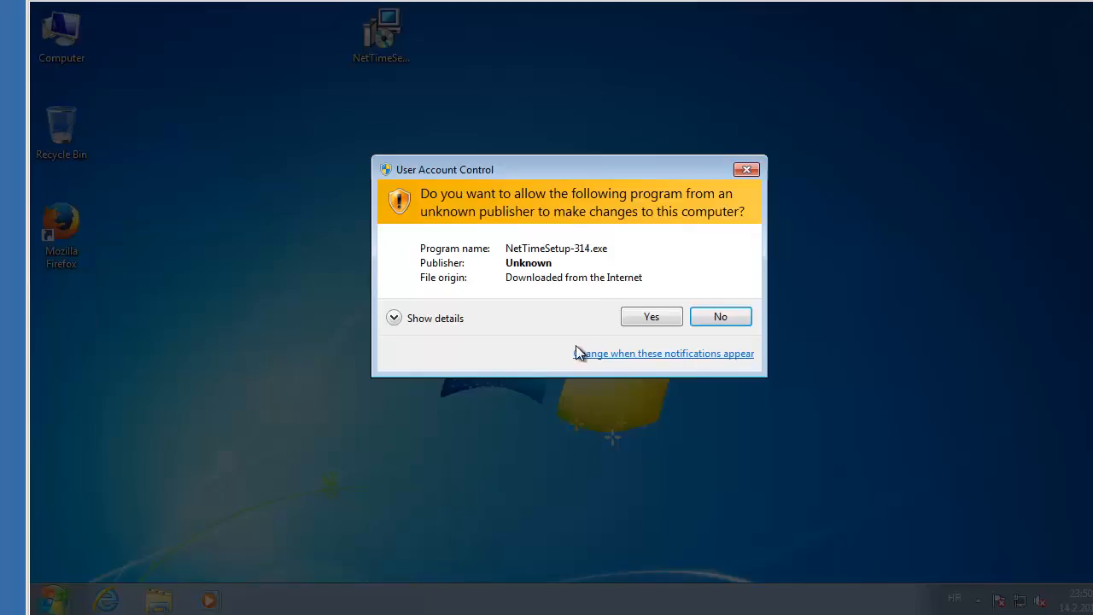
{"action": "left_click", "coordinate": [650, 316]}
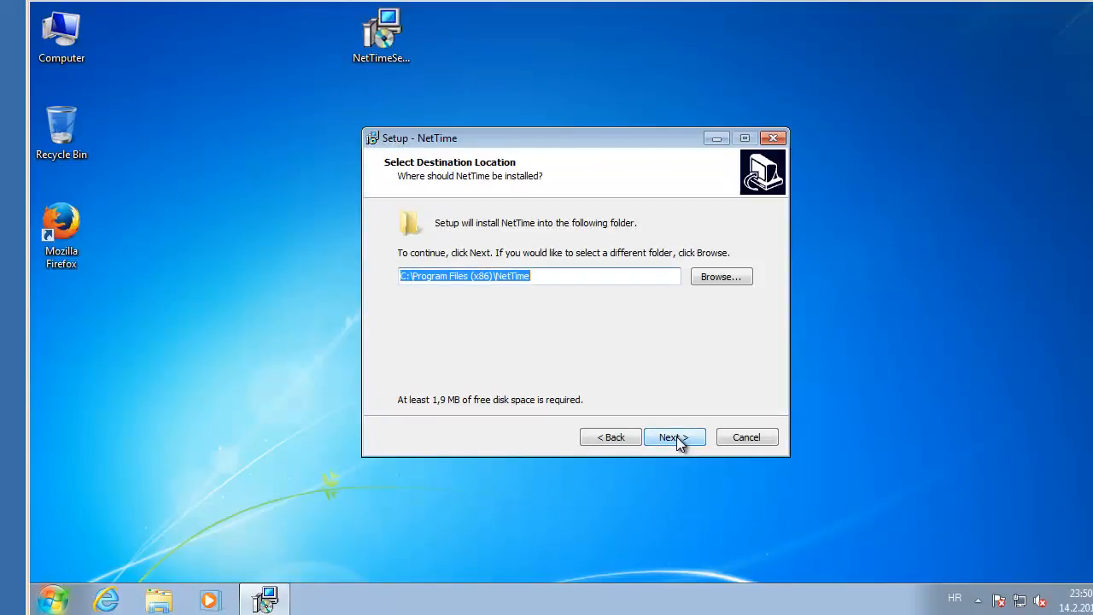
{"action": "left_click", "coordinate": [672, 437]}
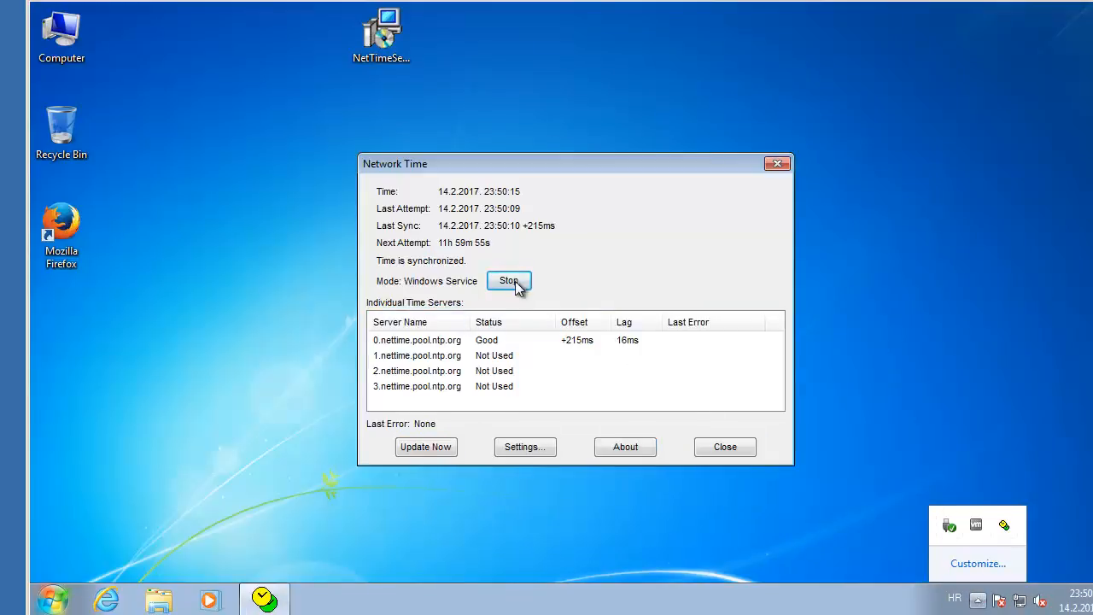
Bring up NetTime's settings, allowing it to make changes.
{"action": "left_click", "coordinate": [508, 280]}
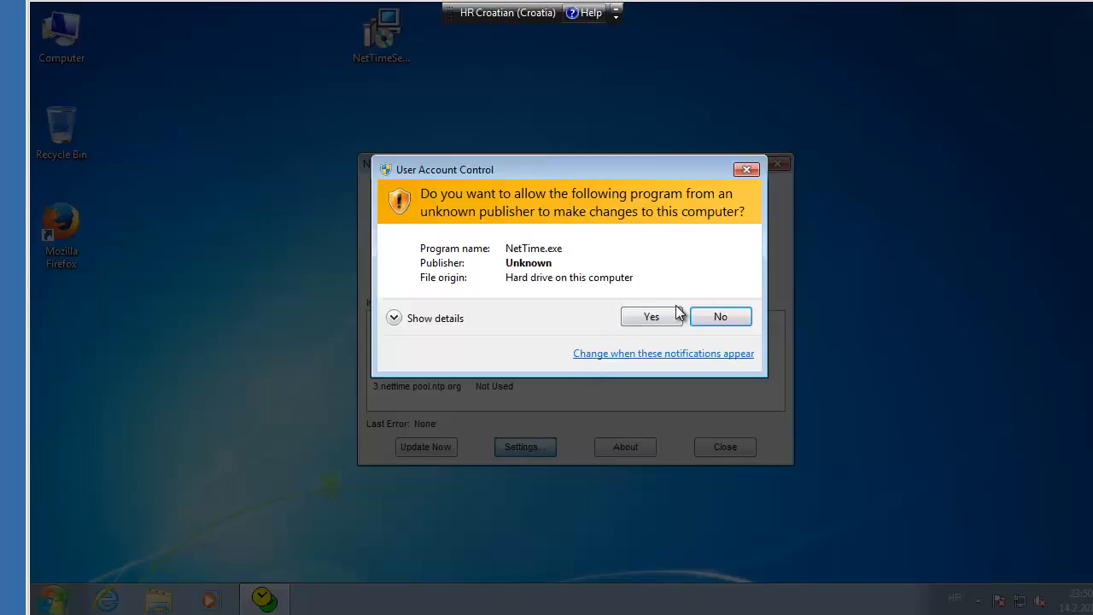
{"action": "left_click", "coordinate": [650, 316]}
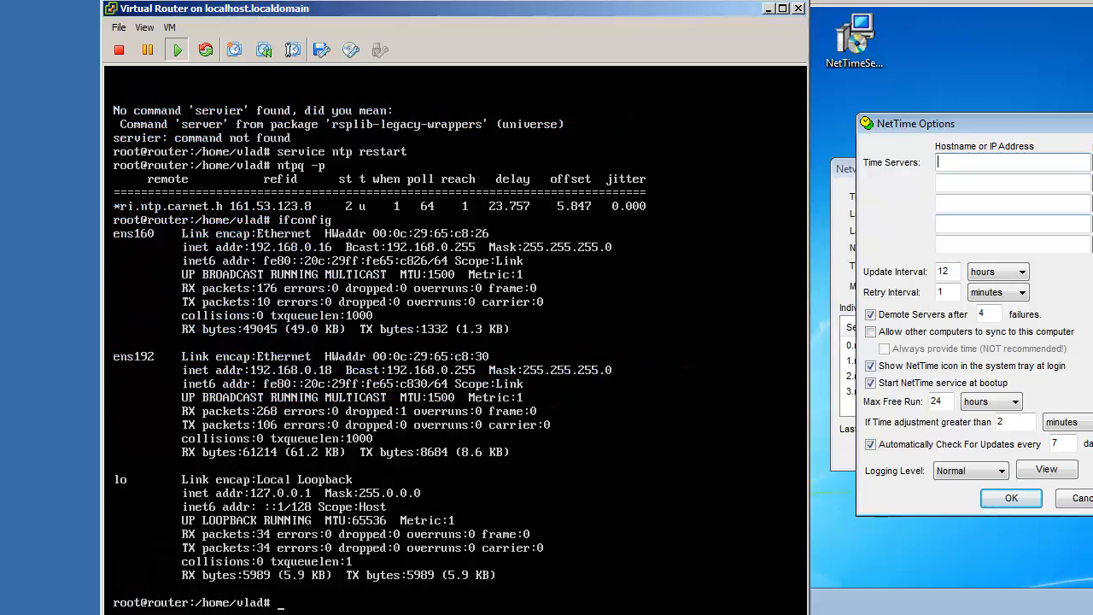
{"action": "mouse_move", "coordinate": [246, 389]}
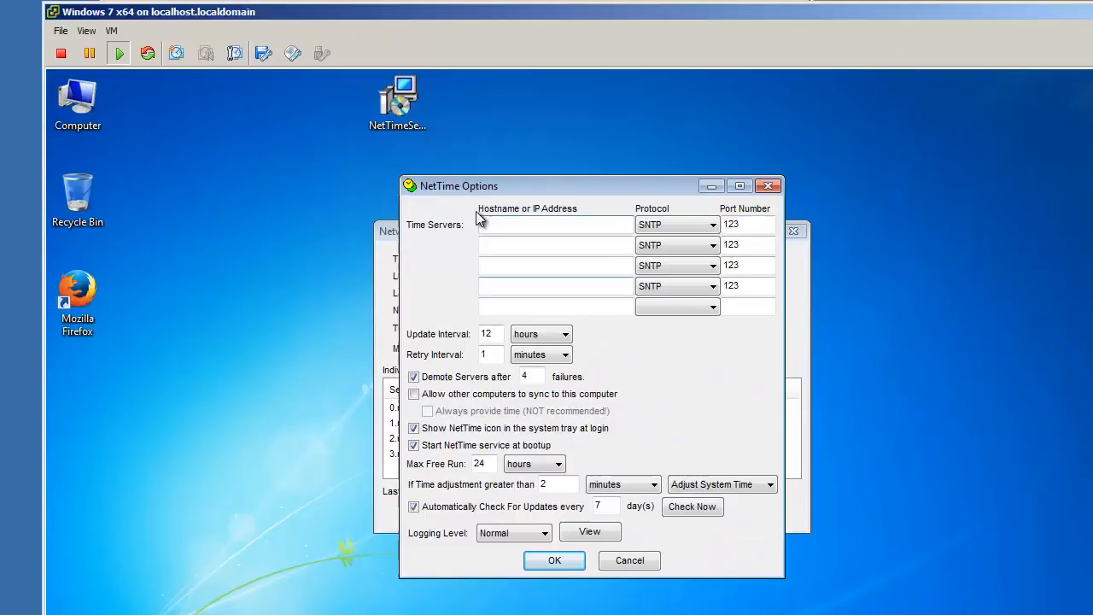
Set 192.168.0.18 as NetTime's time server and update now to confirm Good status.
{"action": "type", "text": "192."}
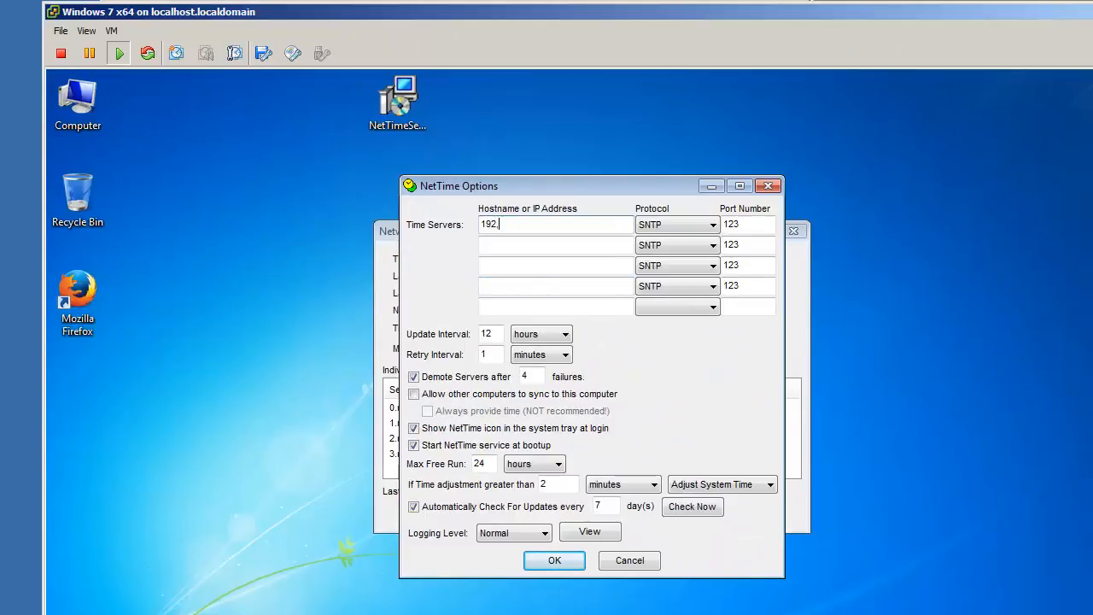
{"action": "type", "text": "168.0.18"}
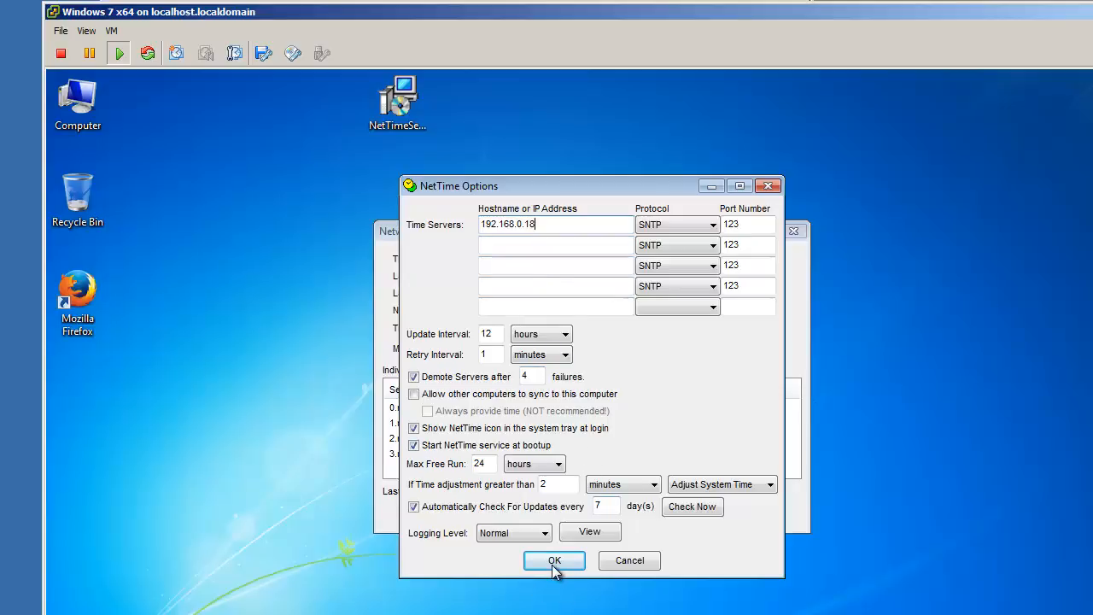
{"action": "left_click", "coordinate": [553, 560]}
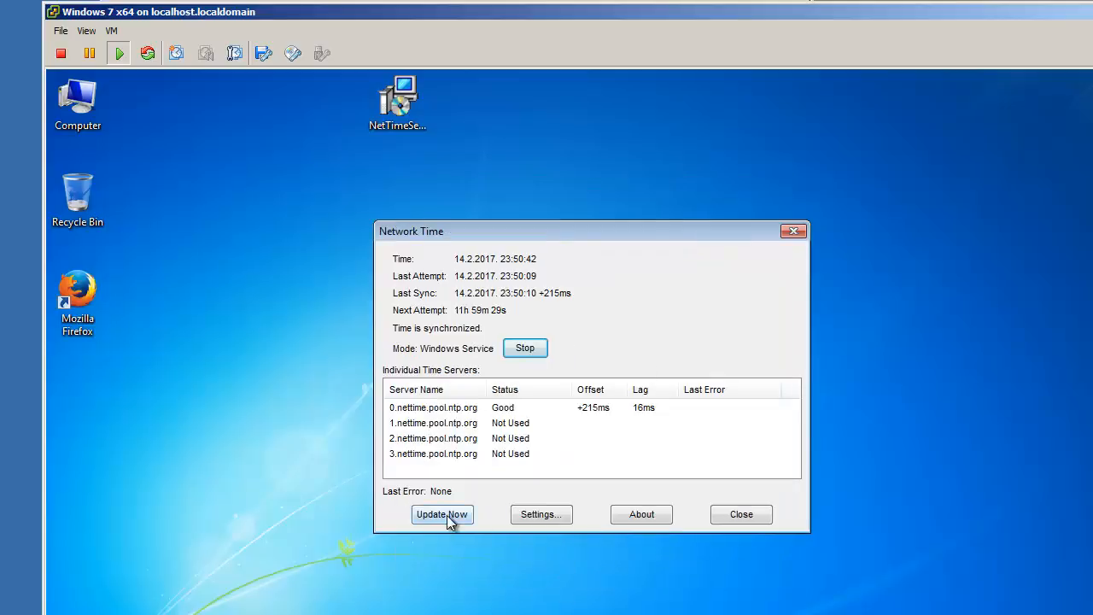
{"action": "left_click", "coordinate": [440, 514]}
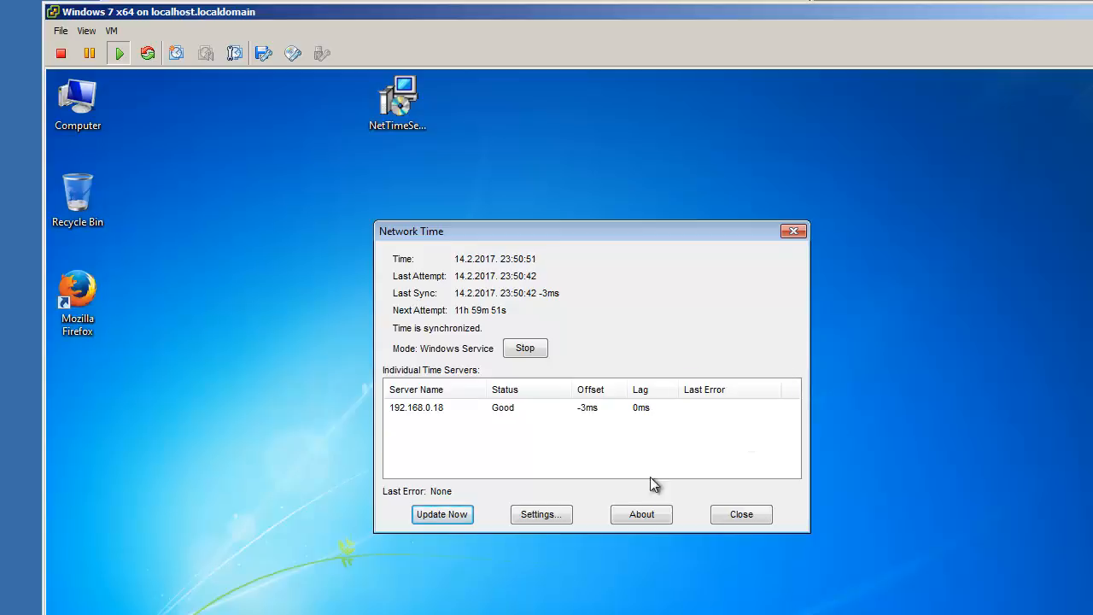
{"action": "mouse_move", "coordinate": [431, 440]}
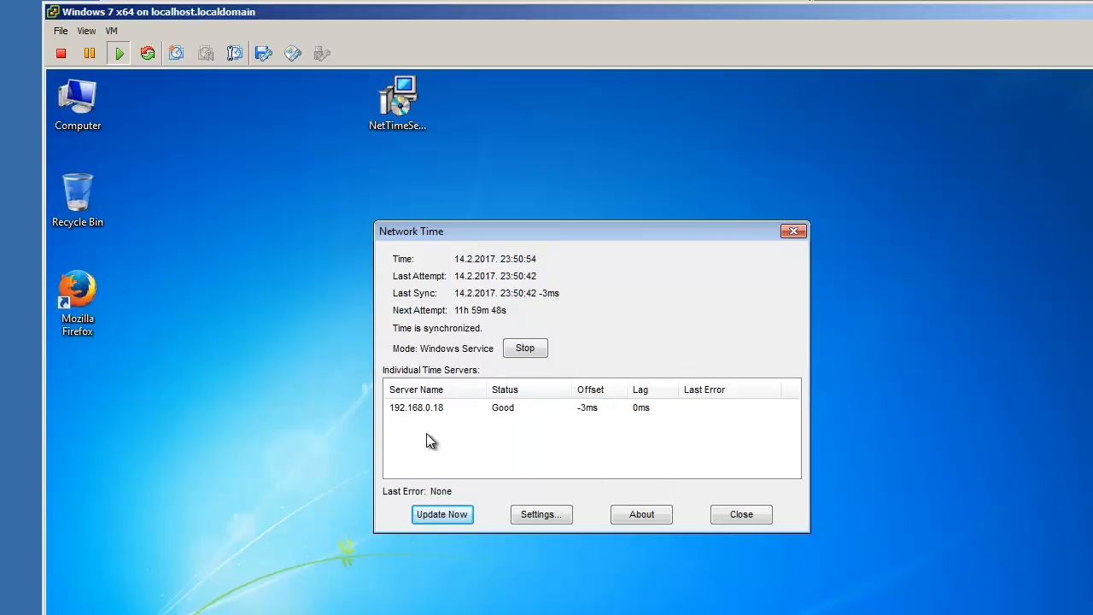
{"action": "mouse_move", "coordinate": [467, 430]}
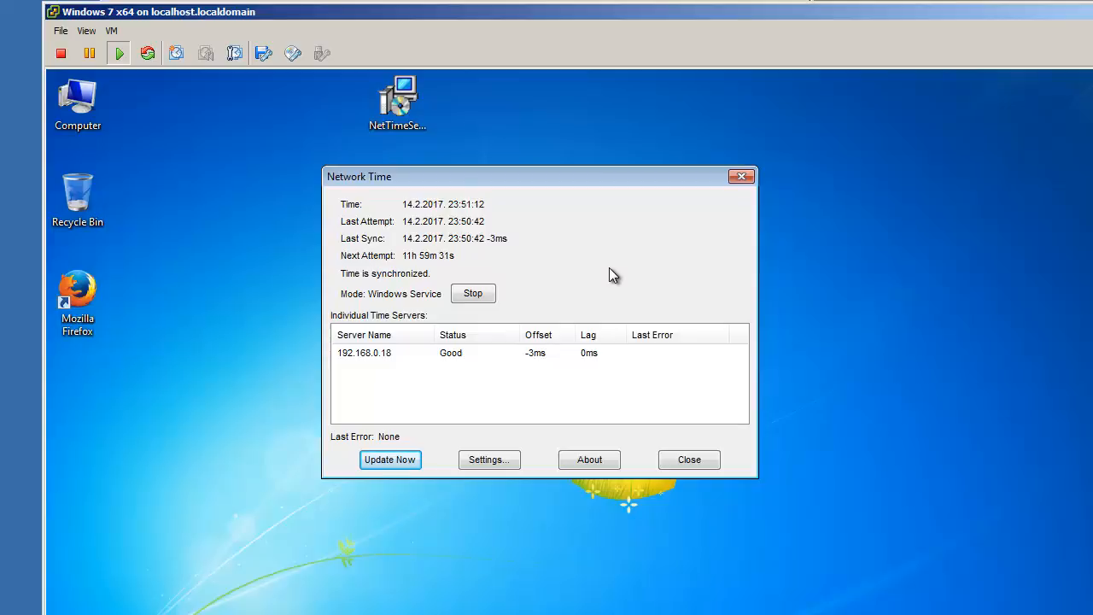
{"action": "mouse_move", "coordinate": [384, 389]}
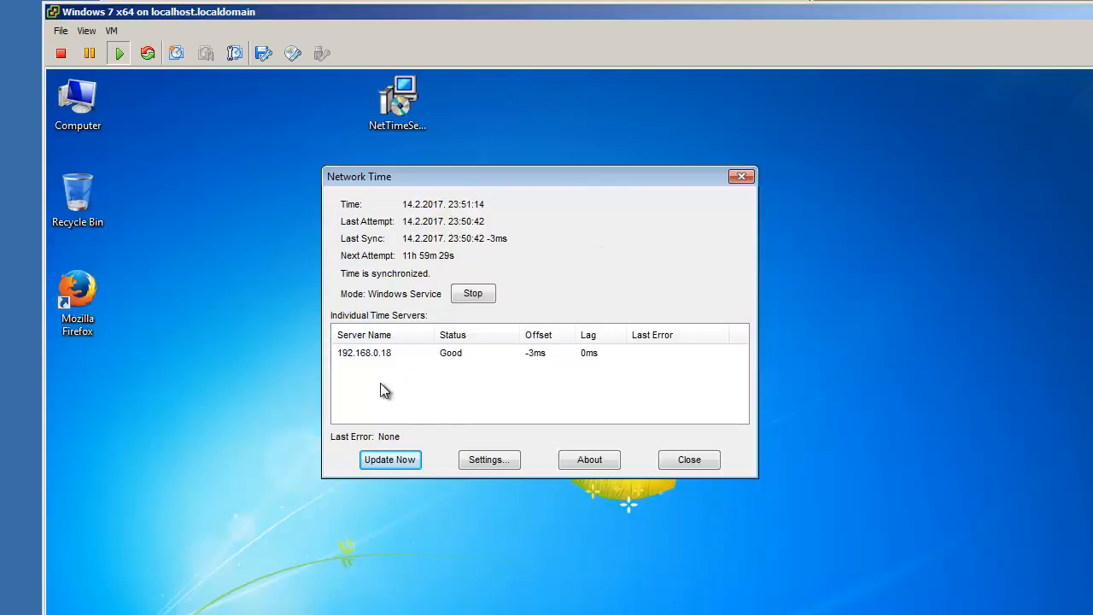
{"action": "mouse_move", "coordinate": [293, 383]}
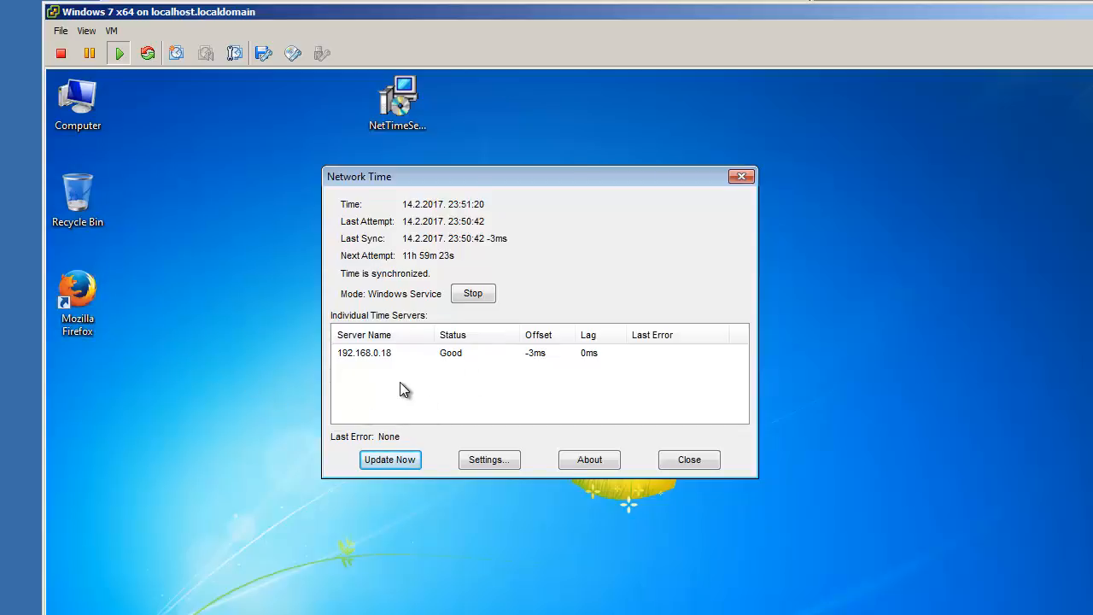
{"action": "mouse_move", "coordinate": [596, 375]}
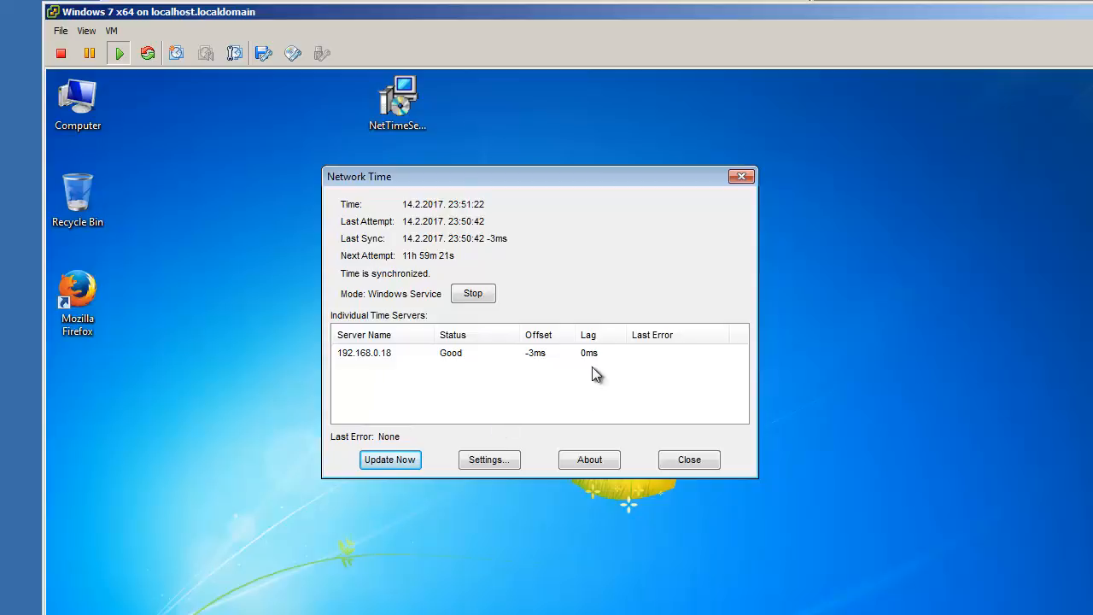
{"action": "mouse_move", "coordinate": [481, 188]}
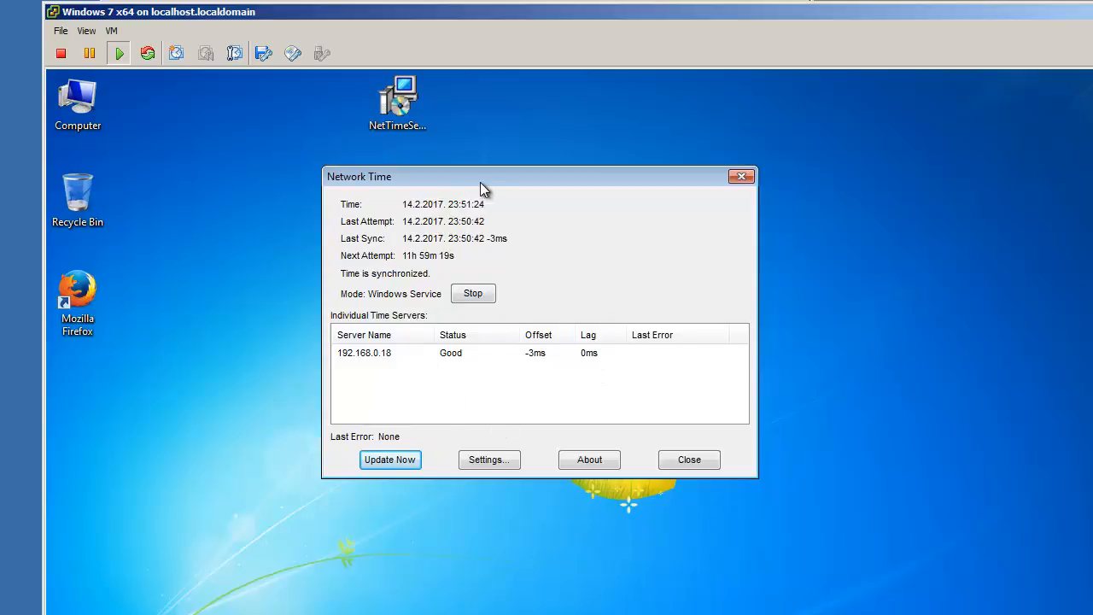
{"action": "mouse_move", "coordinate": [490, 183]}
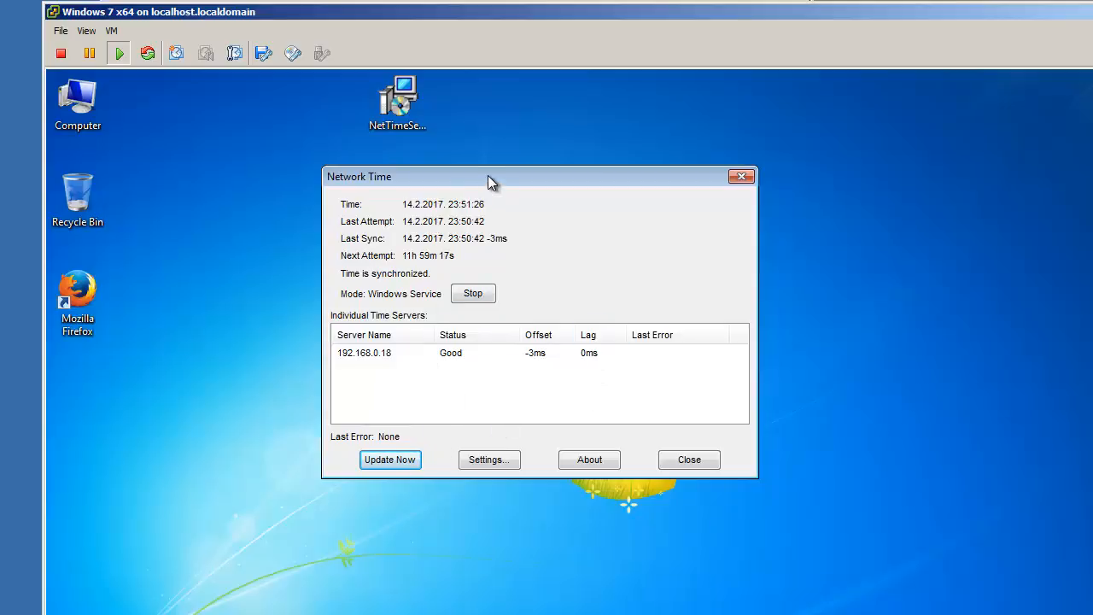
{"action": "mouse_move", "coordinate": [511, 191]}
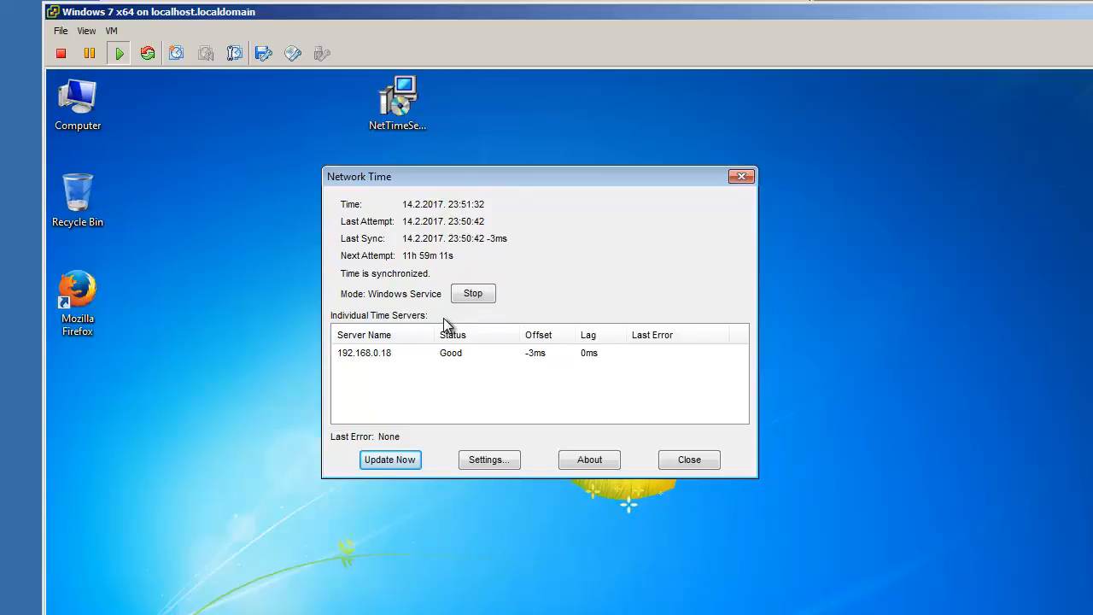
{"action": "mouse_move", "coordinate": [652, 382]}
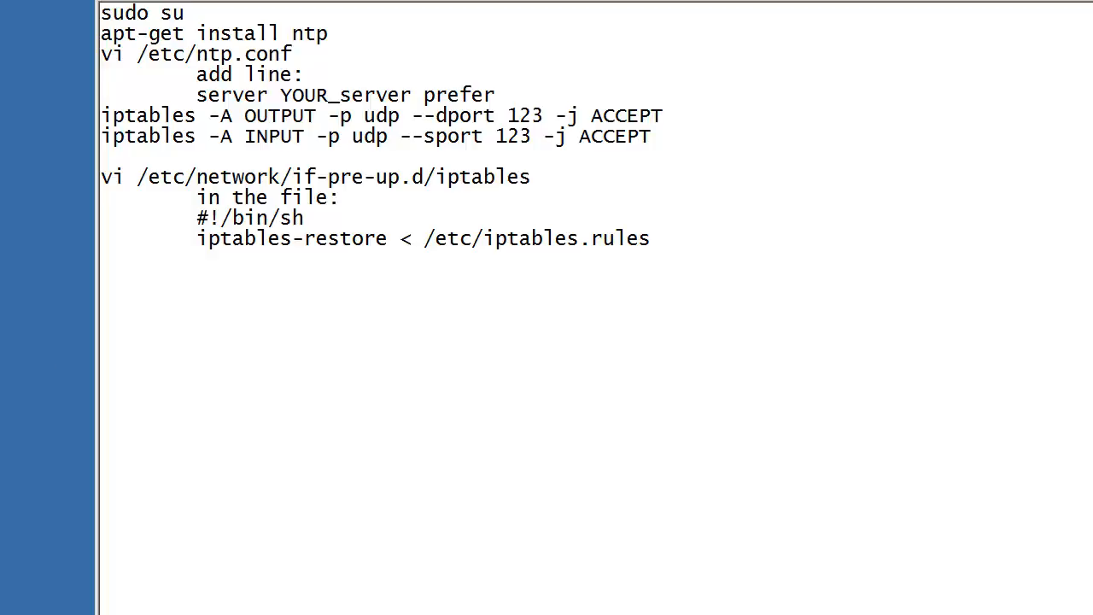
Note the vi /etc/network/if-post-down.d/iptables script and chmod +x for the pre-up script.
{"action": "type", "text": "/etc/network/if-post-down.d/iptables:"}
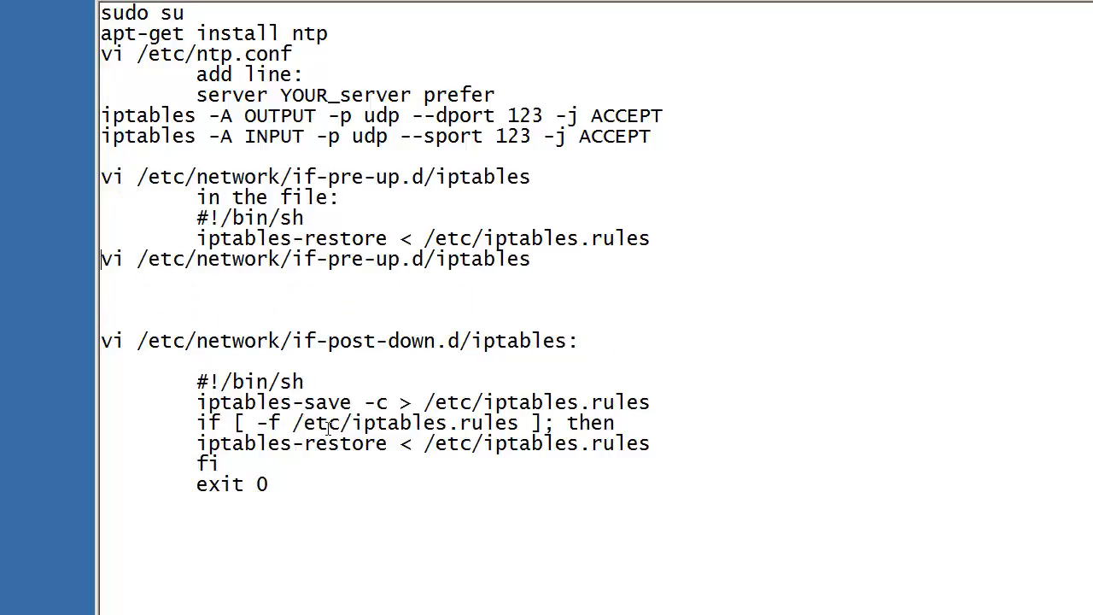
{"action": "type", "text": "chm"}
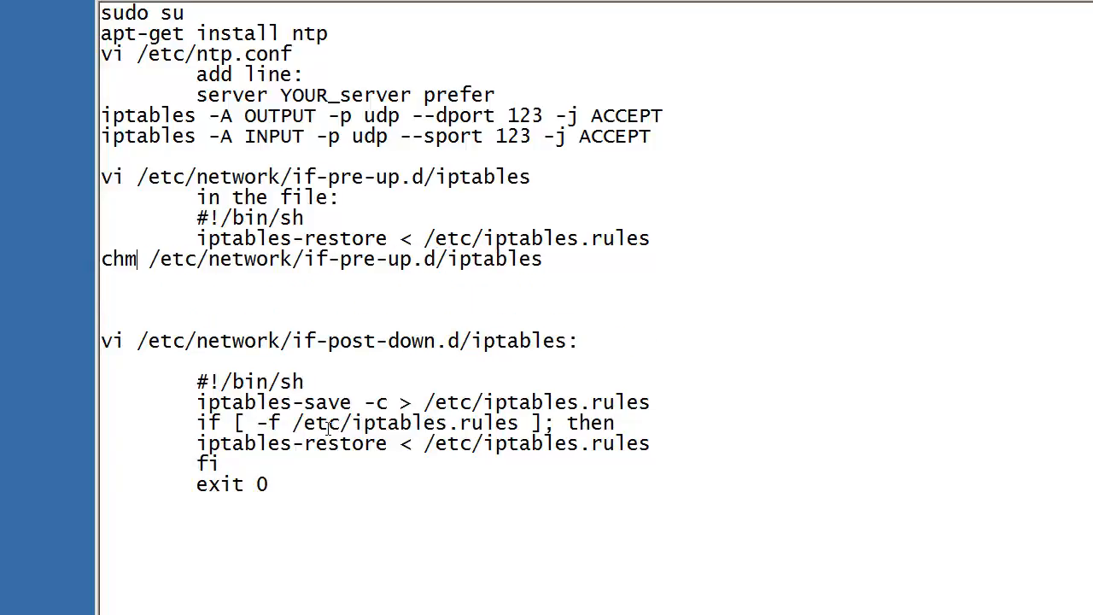
{"action": "type", "text": "od"}
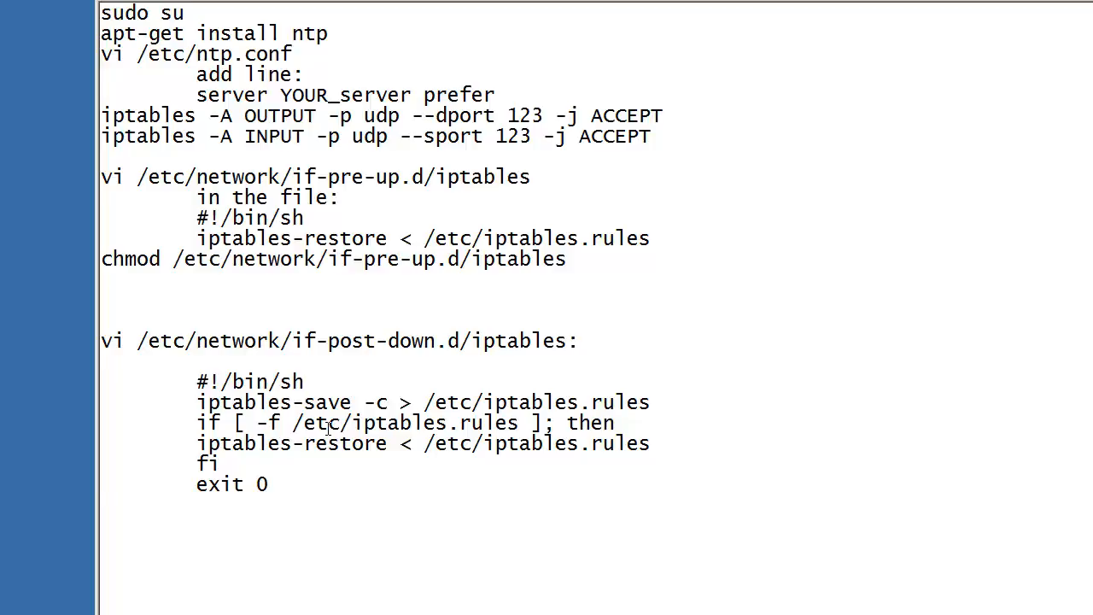
{"action": "type", "text": "+x"}
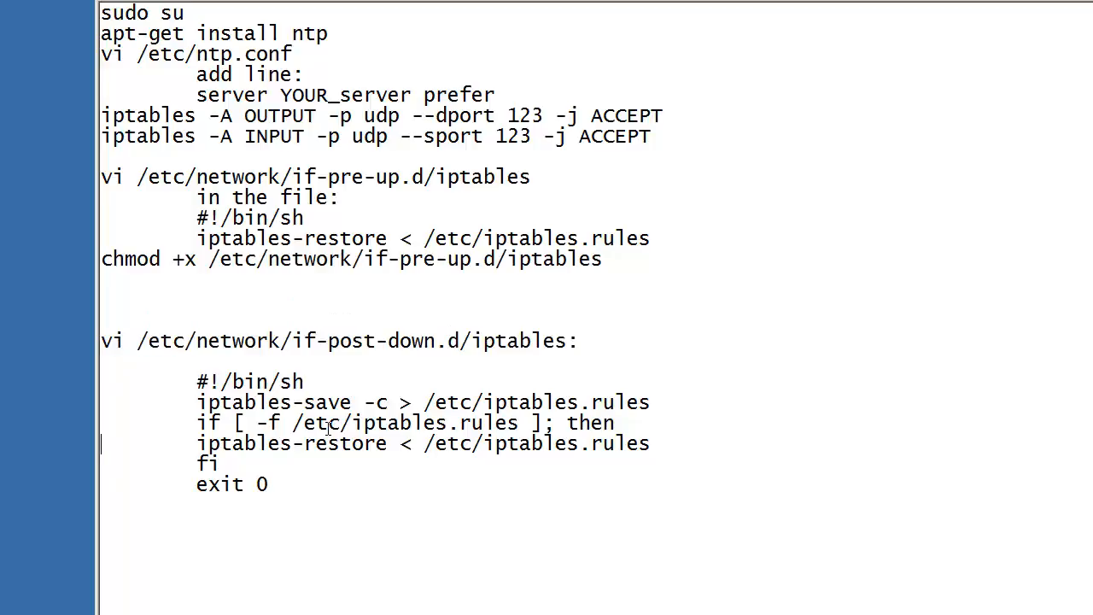
{"action": "type", "text": "i /etc/network/if-post-down.d/iptables:"}
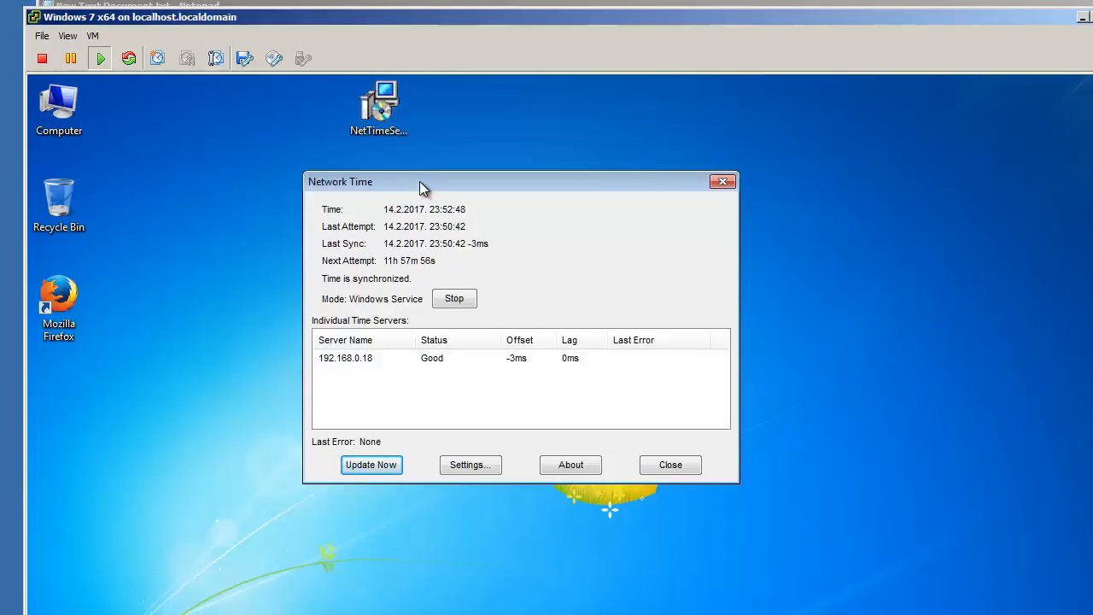
{"action": "mouse_move", "coordinate": [191, 82]}
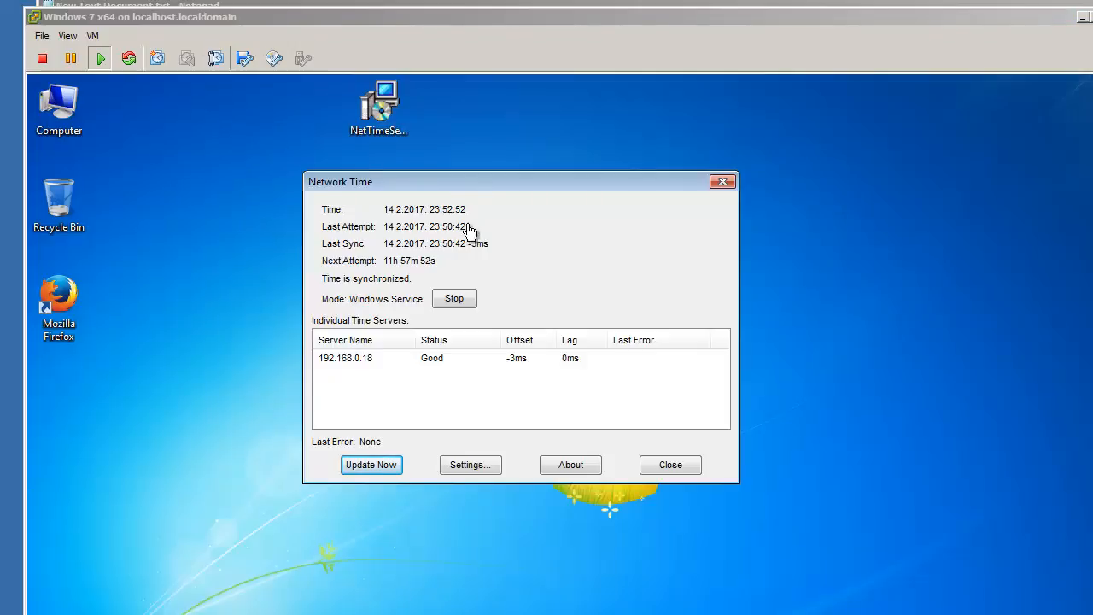
{"action": "mouse_move", "coordinate": [290, 287]}
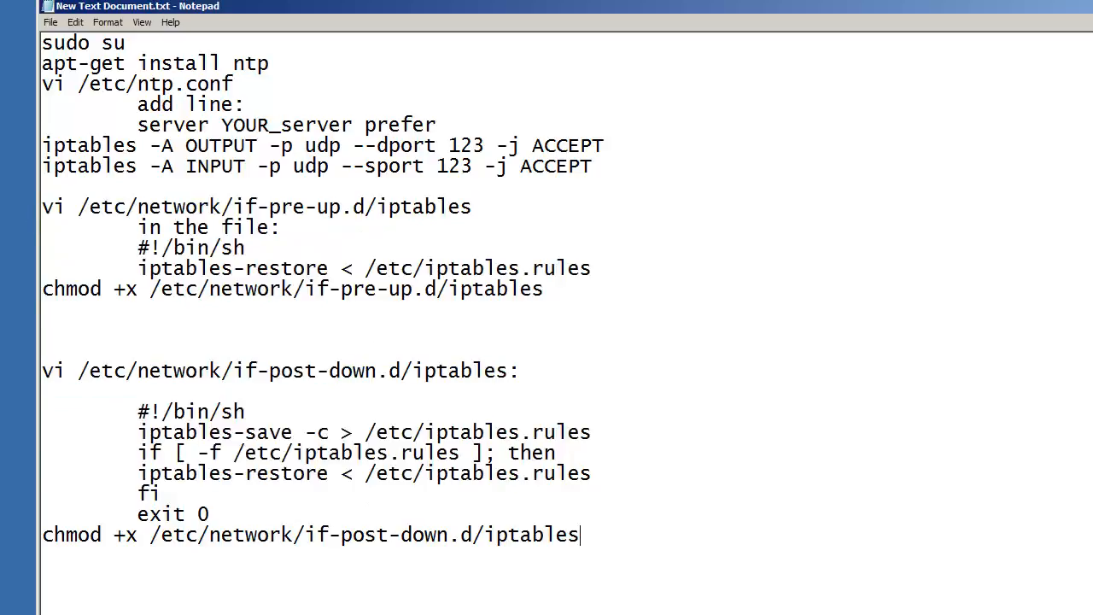
Select the whole finished how-to command list in Notepad.
{"action": "left_click_drag", "start_coordinate": [41, 145], "coordinate": [579, 534]}
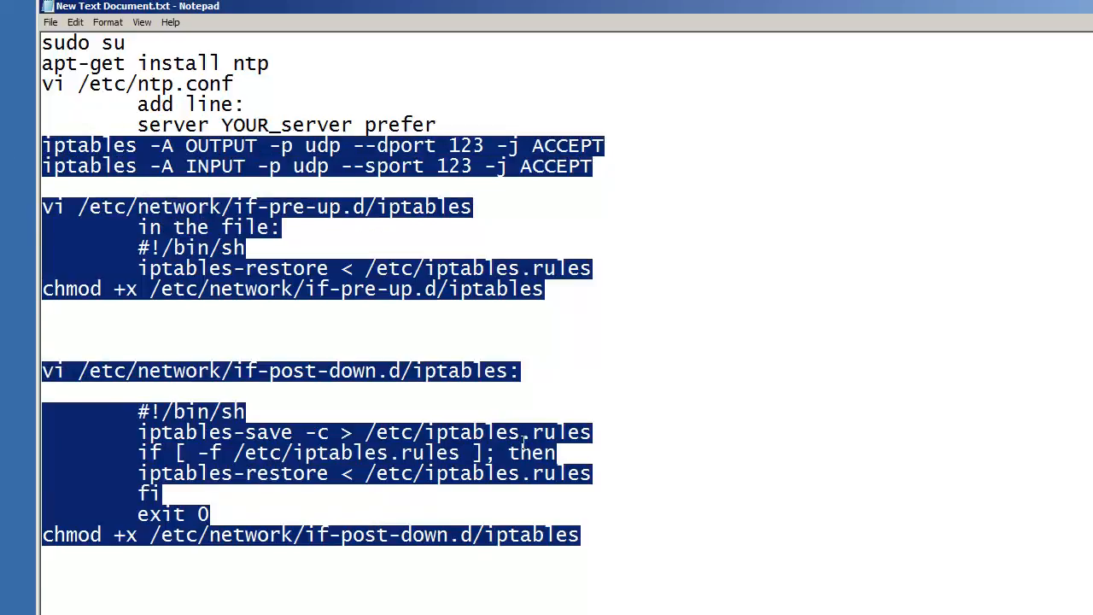
{"action": "left_click", "coordinate": [580, 516]}
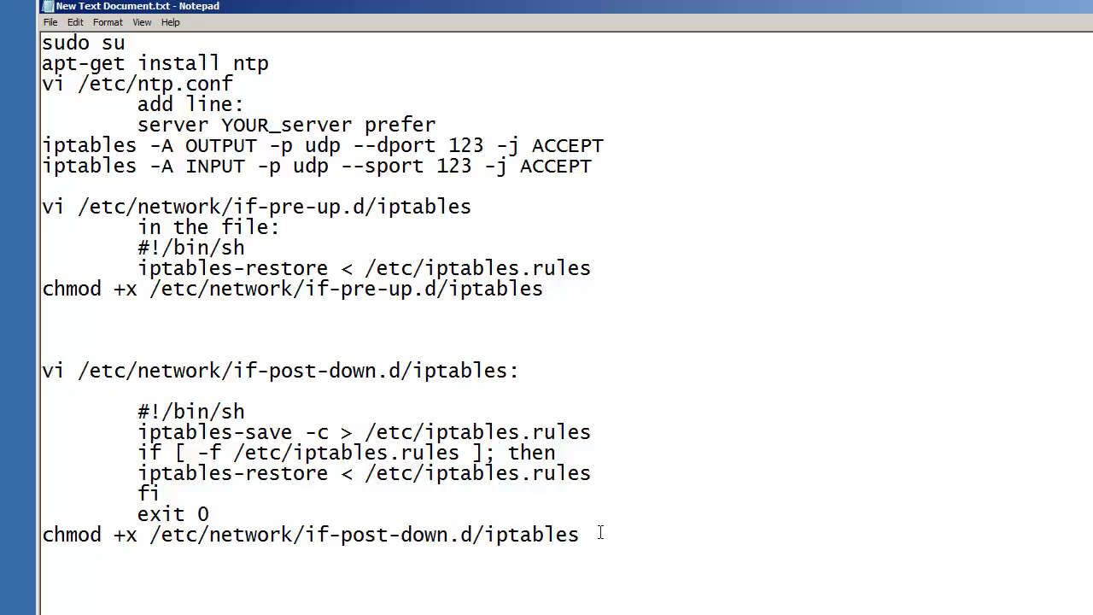
{"action": "key", "text": "ctrl+a"}
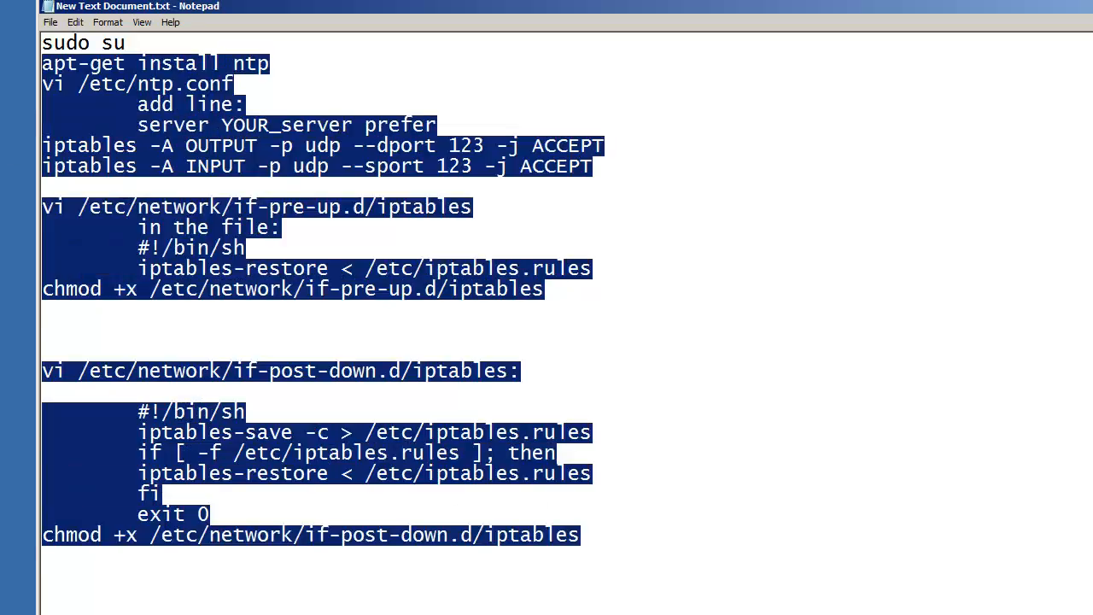